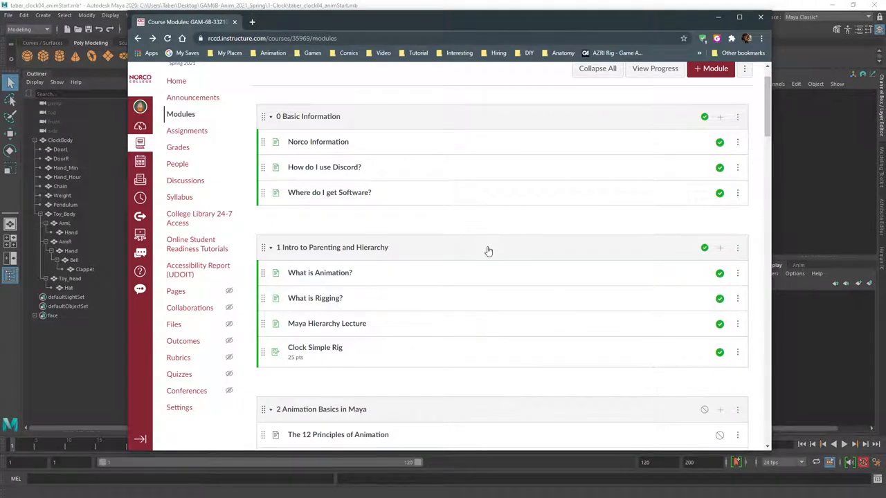
mouse_move(539, 26)
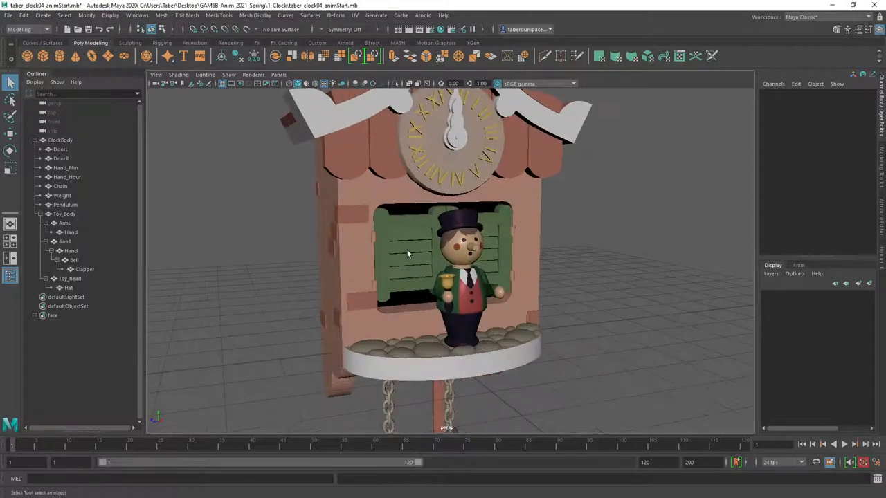
Step: View the Clock Simple Rig assignment in Canvas and return to the Maya scene
left_click(60, 150)
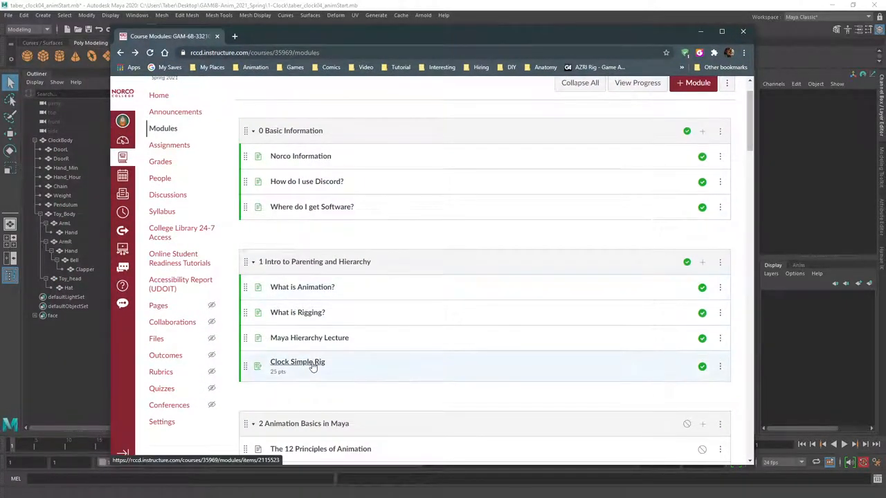
left_click(296, 362)
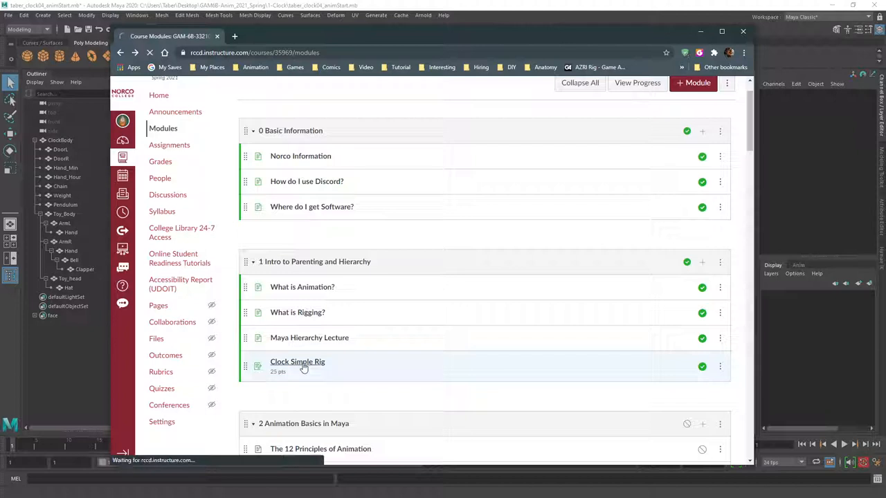
left_click(297, 361)
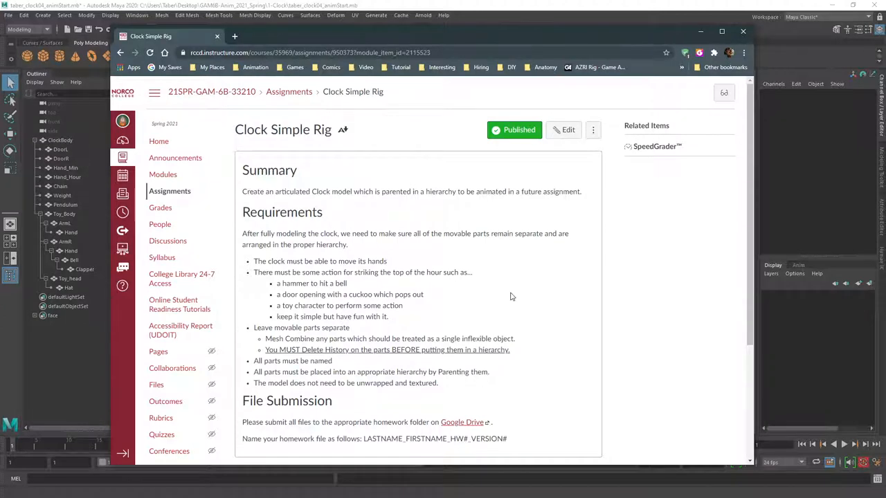
mouse_move(512, 289)
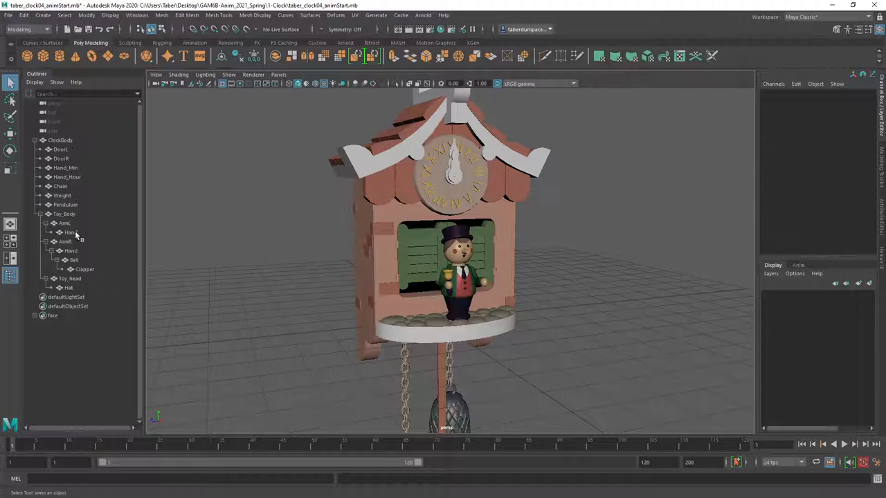
mouse_move(59, 142)
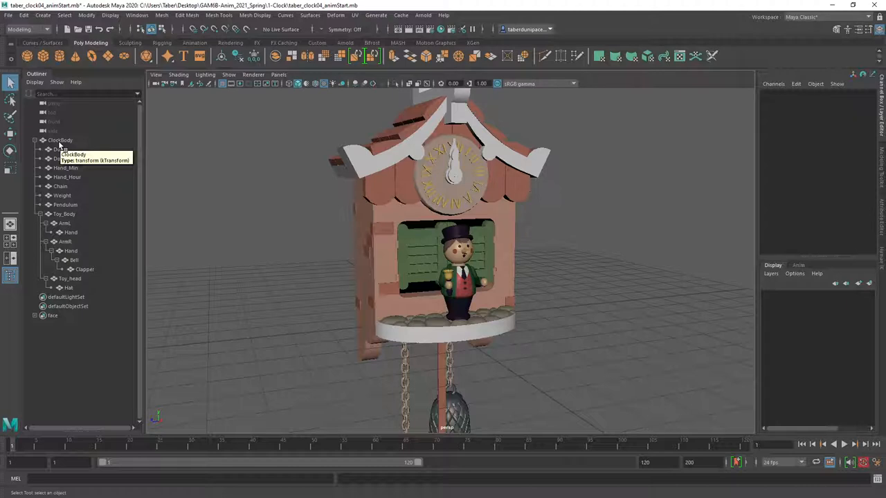
mouse_move(88, 206)
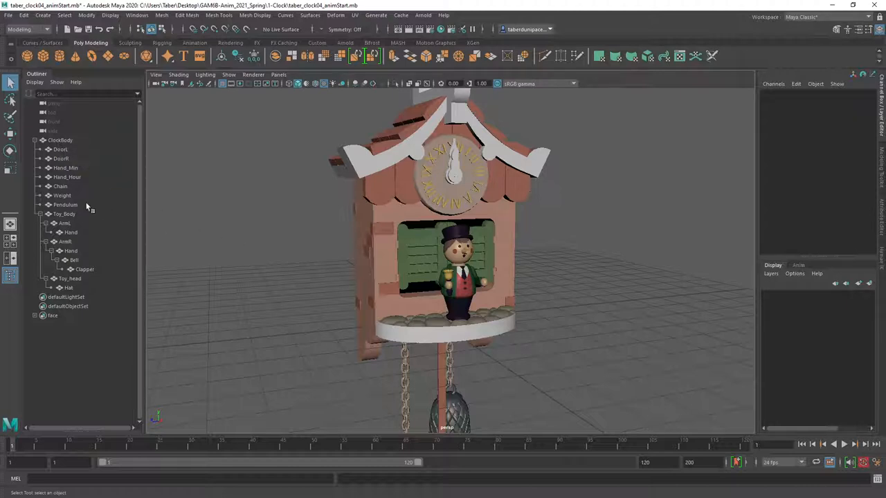
mouse_move(262, 299)
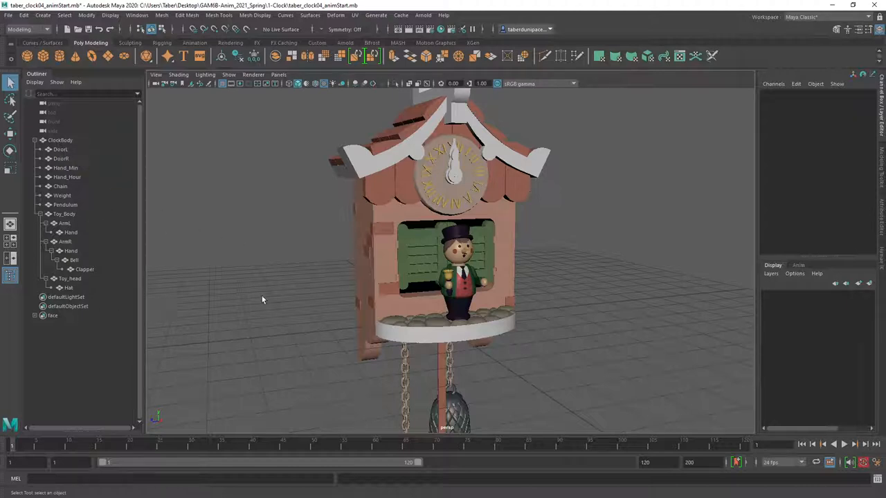
Step: Collapse the ClockBody group in the Outliner so its parts are hidden
left_click(24, 15)
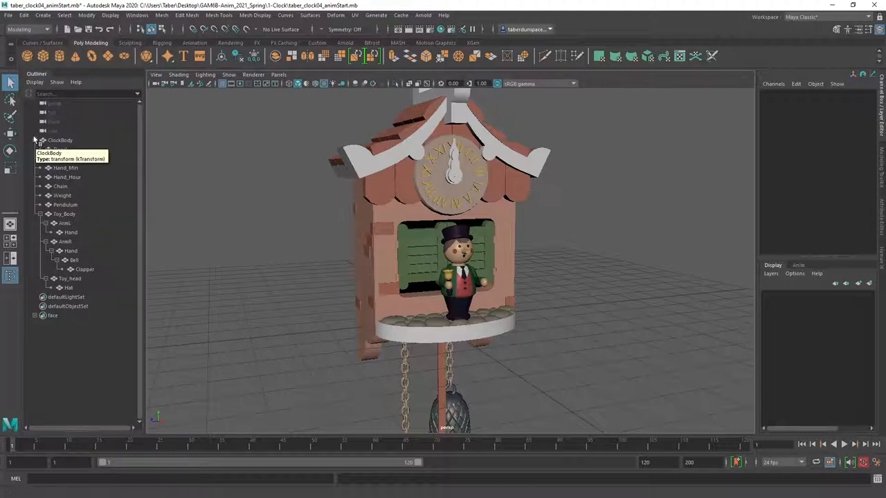
left_click(36, 140)
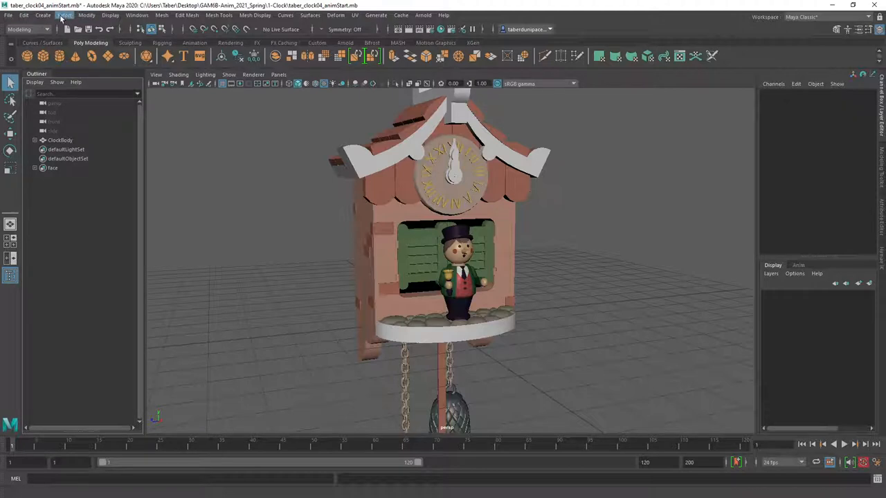
Step: Create a polygon sphere and a polygon cube beside the cuckoo clock
left_click(43, 15)
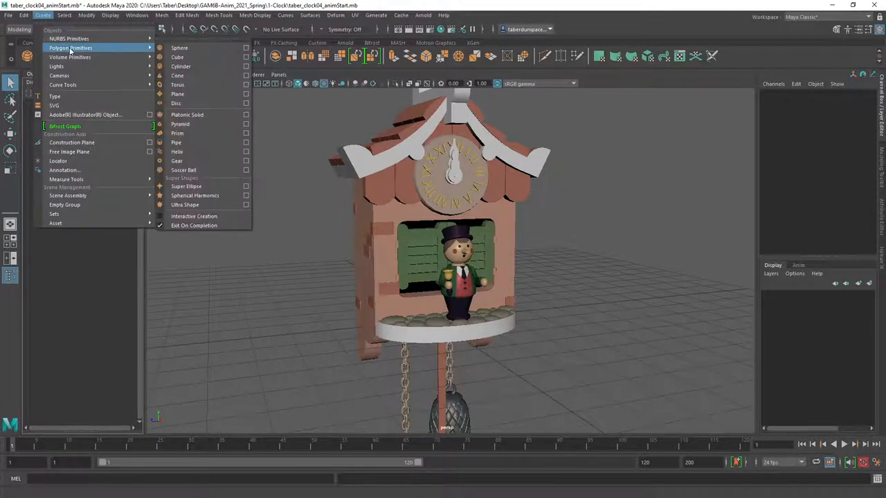
left_click(179, 48)
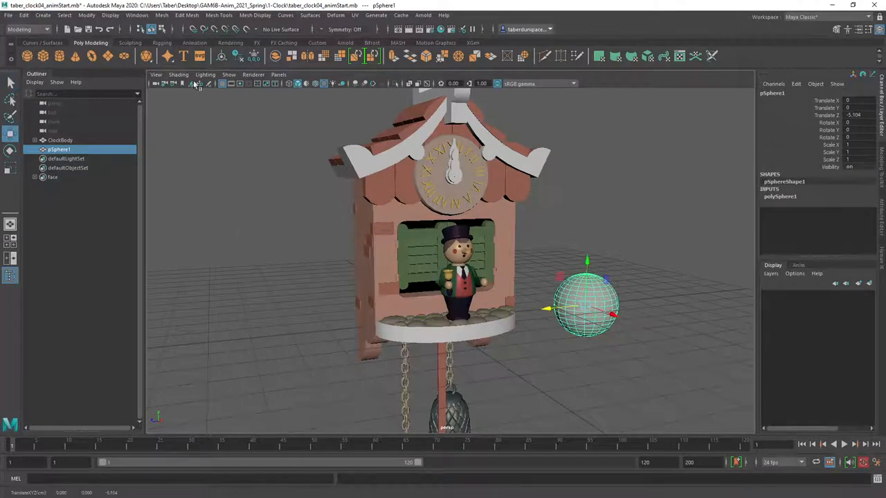
left_click(42, 15)
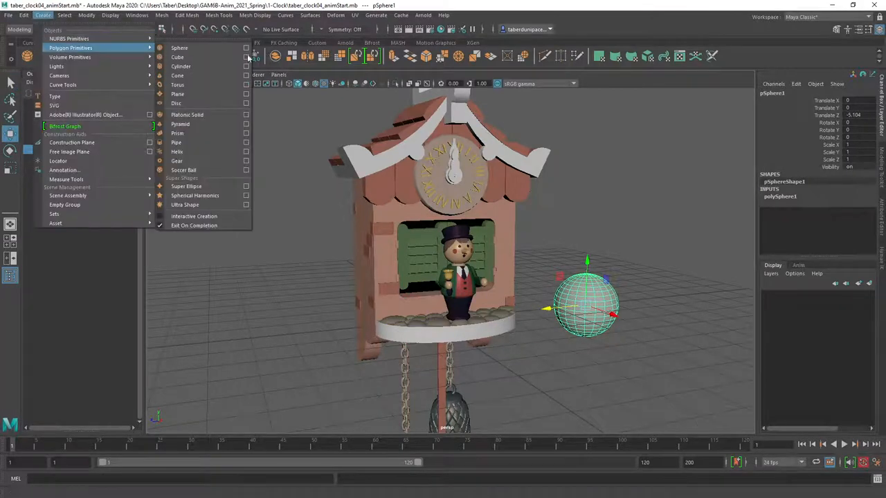
left_click(177, 56)
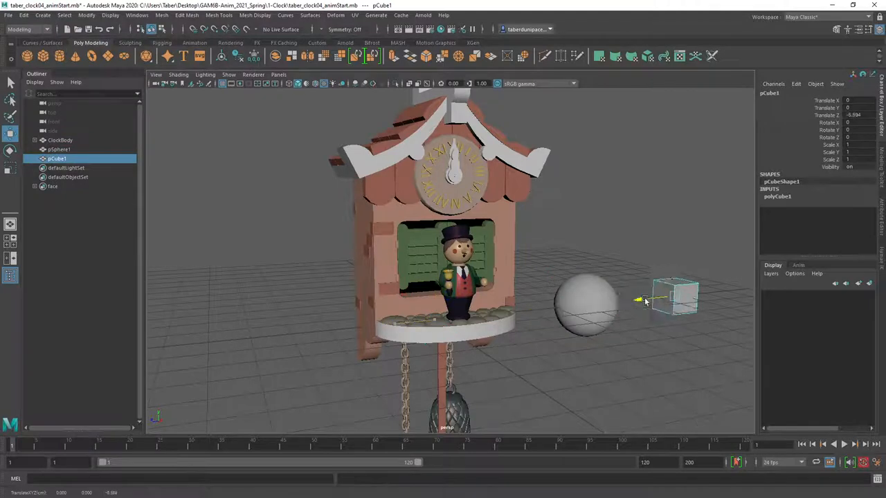
Step: Select the new sphere and cube together in the viewport
left_click(586, 303)
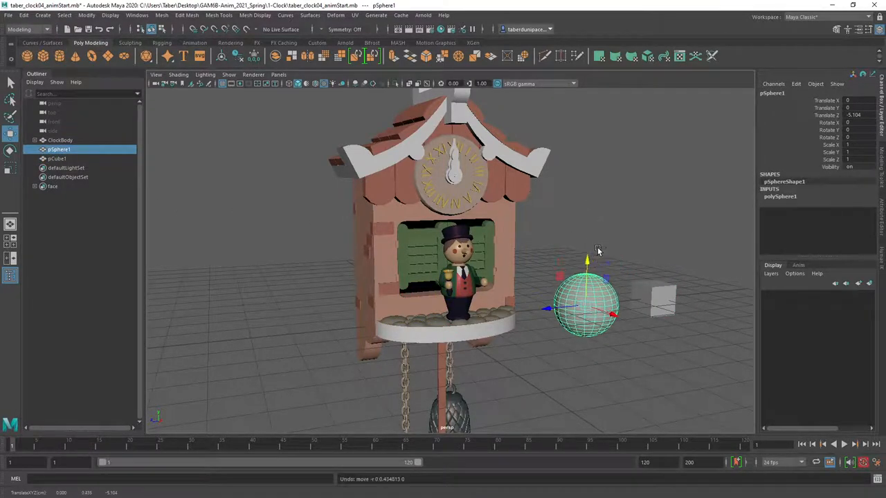
left_click(661, 297)
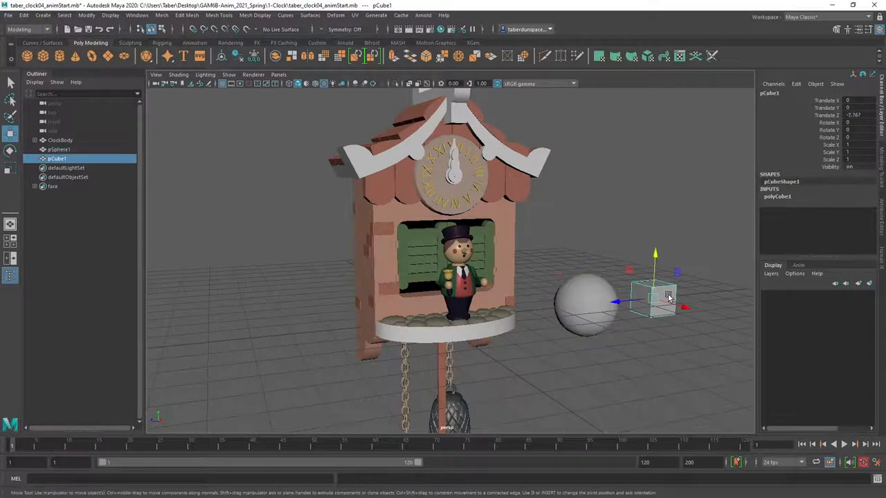
left_click(24, 15)
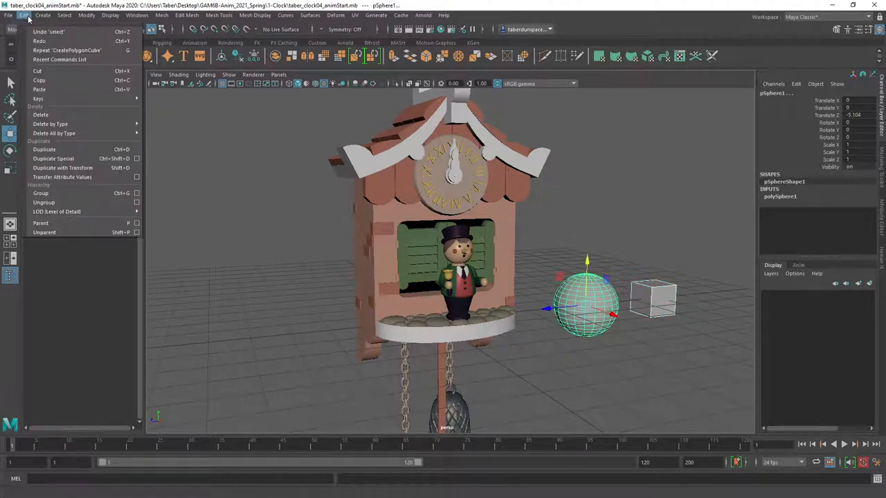
mouse_move(40, 223)
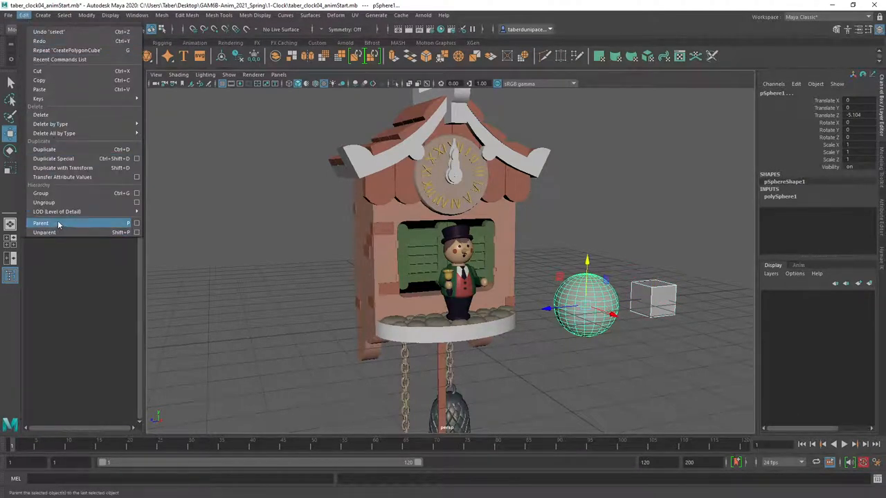
Step: Parent pCube1 under pSphere1 from the Outliner
left_click(40, 223)
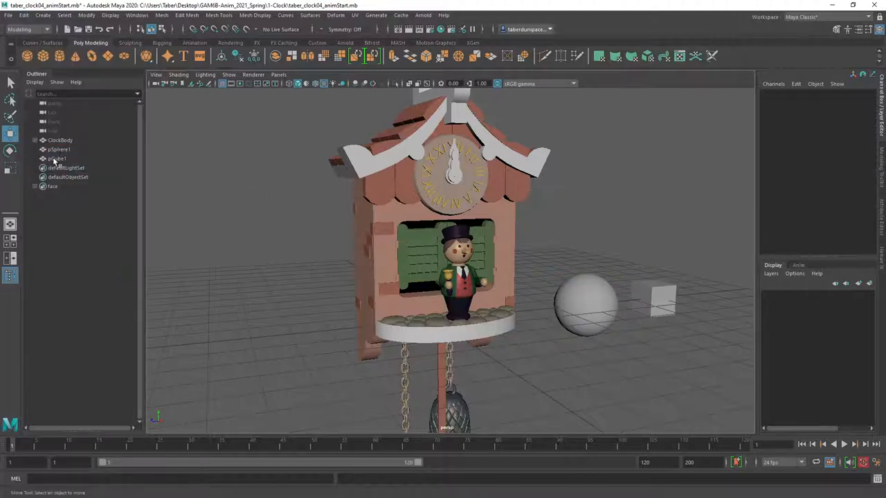
left_click(58, 158)
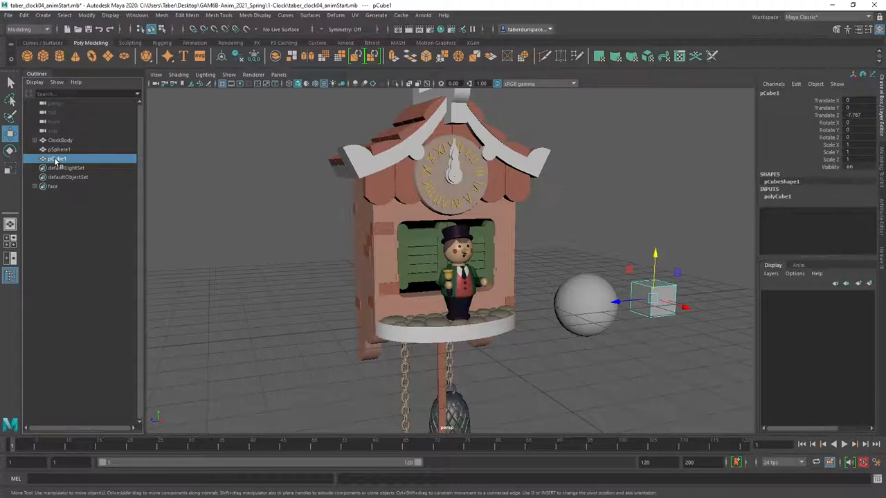
left_click(59, 150)
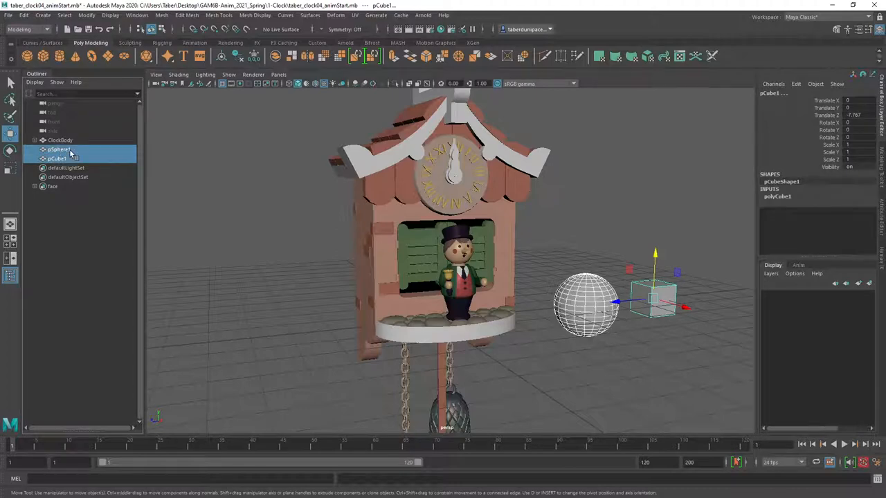
left_click(61, 140)
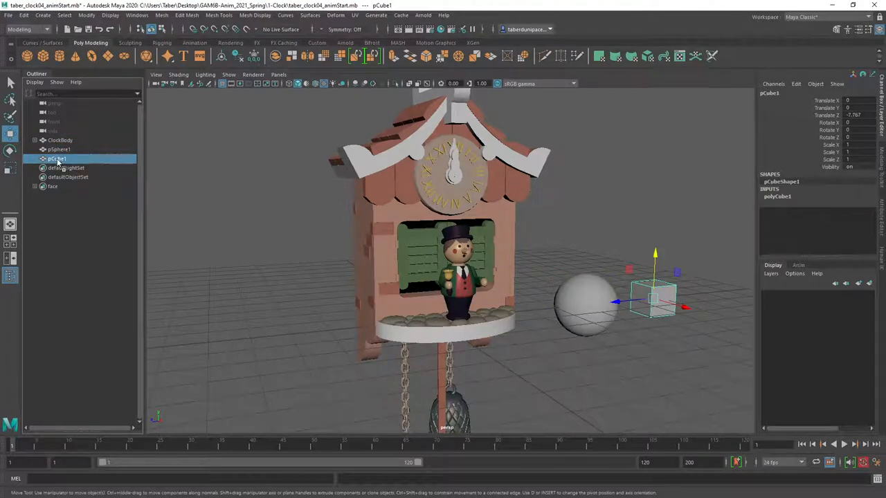
left_click(59, 149)
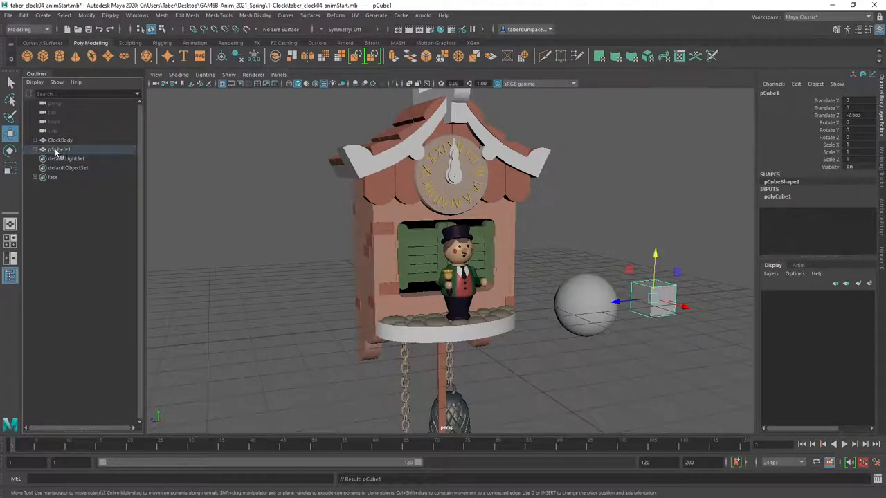
Step: Expand pSphere1 to confirm the nested cube and expand ClockBody again
left_click(37, 149)
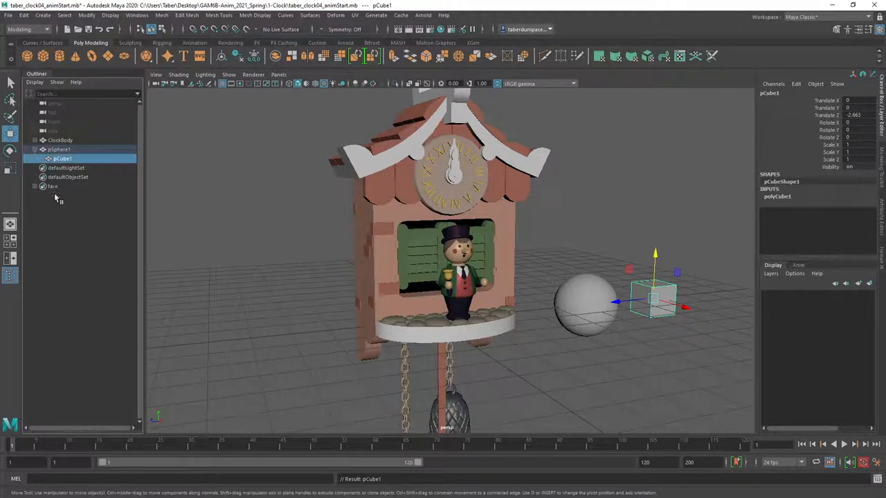
left_click(59, 149)
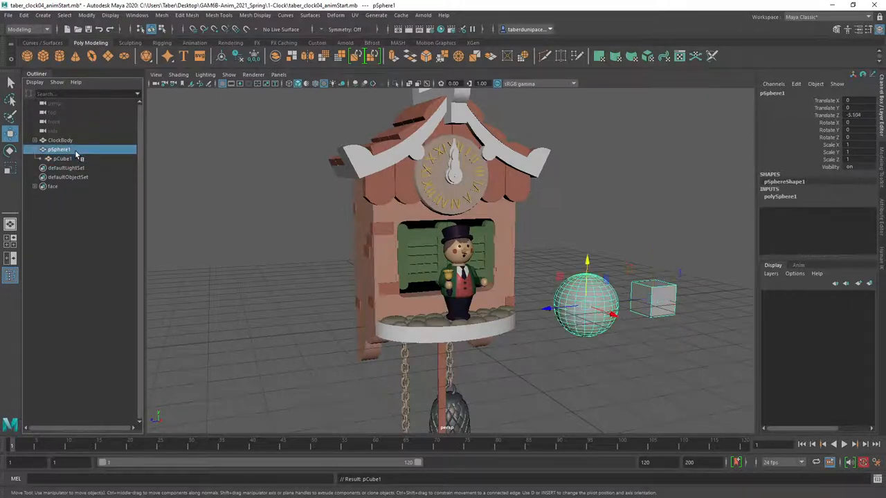
mouse_move(76, 161)
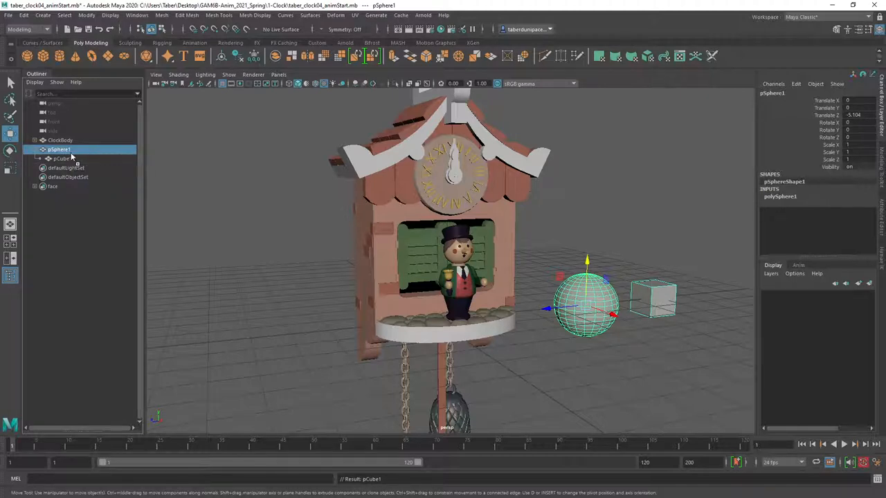
left_click(56, 149)
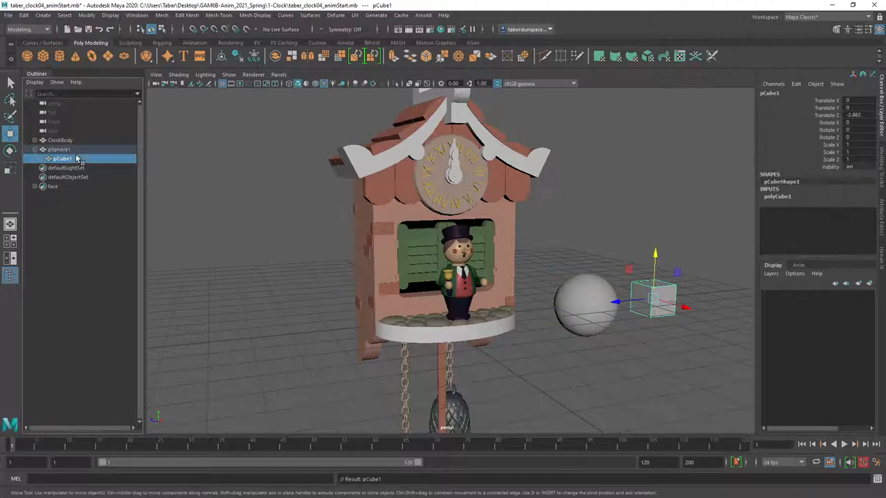
left_click(36, 140)
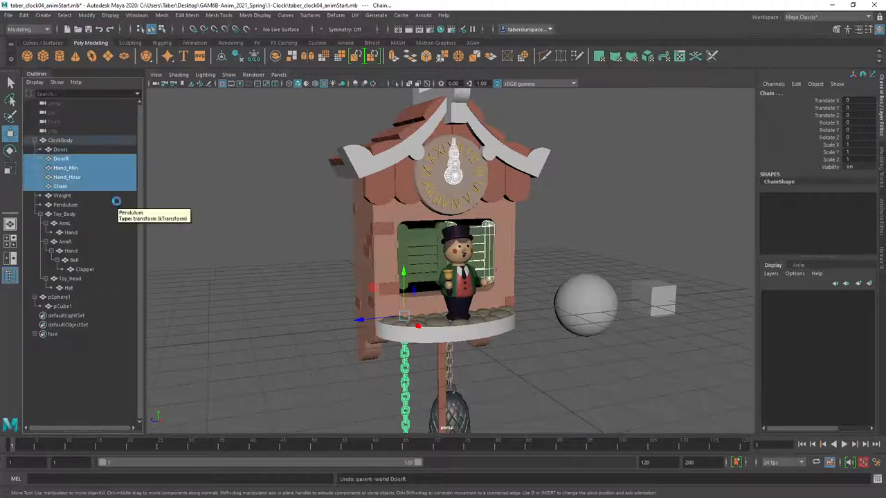
Step: Collapse ClockBody and bring the Canvas assignment page back over Maya
left_click(36, 139)
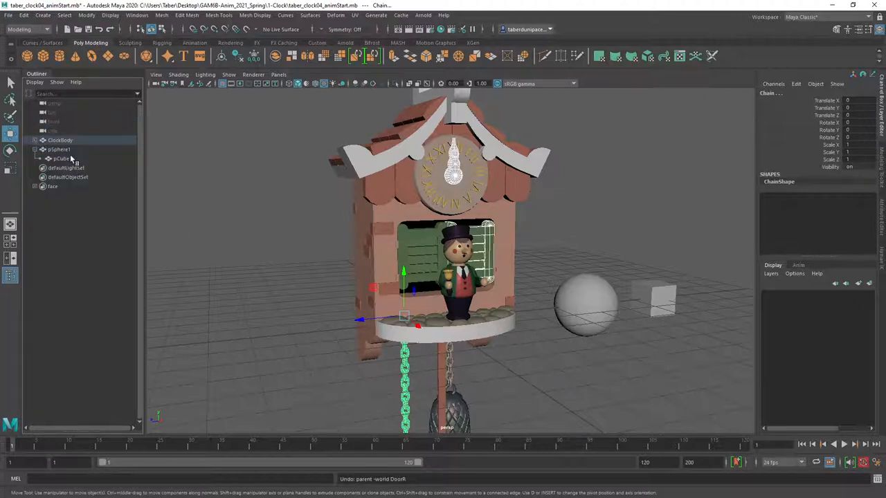
left_click(59, 150)
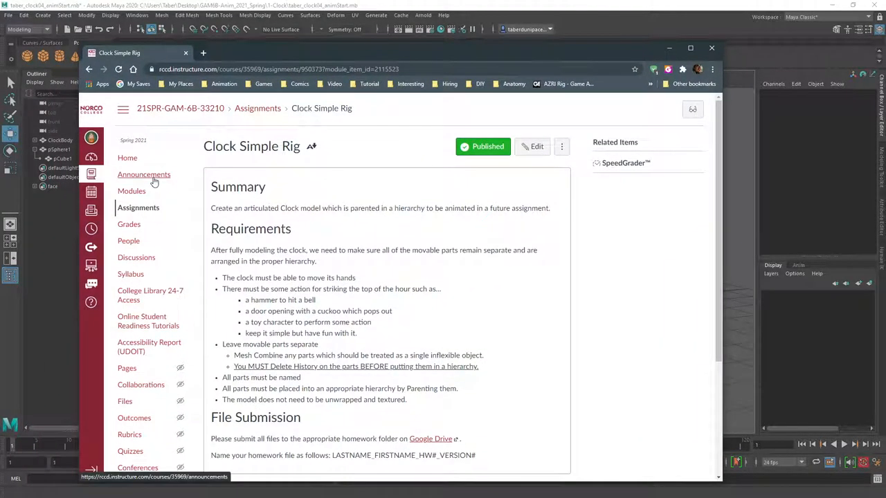
left_click(131, 190)
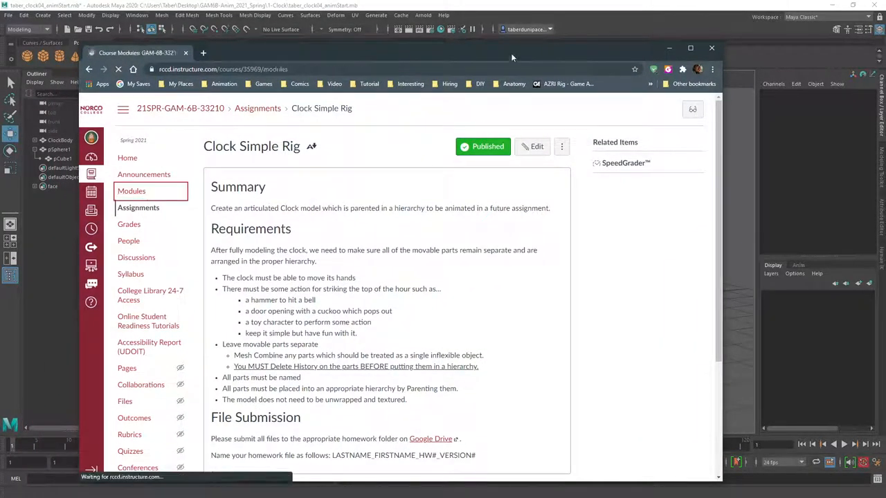
left_click(132, 191)
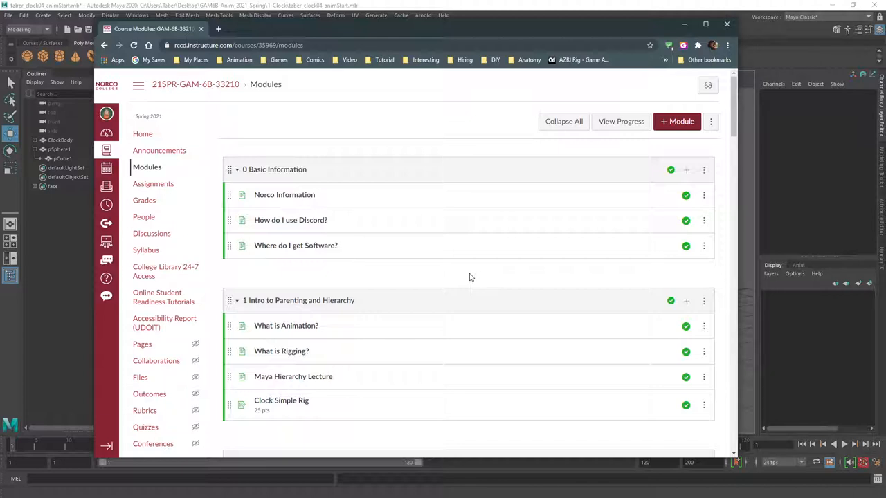
mouse_move(280, 400)
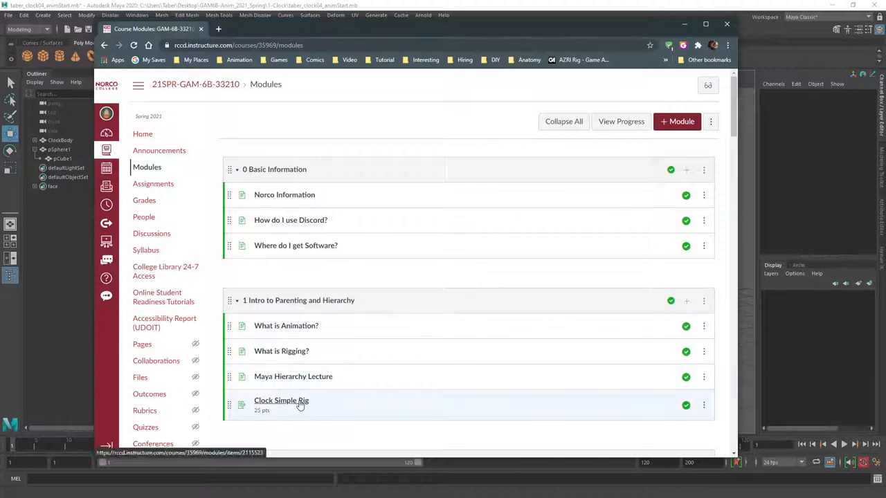
left_click(281, 400)
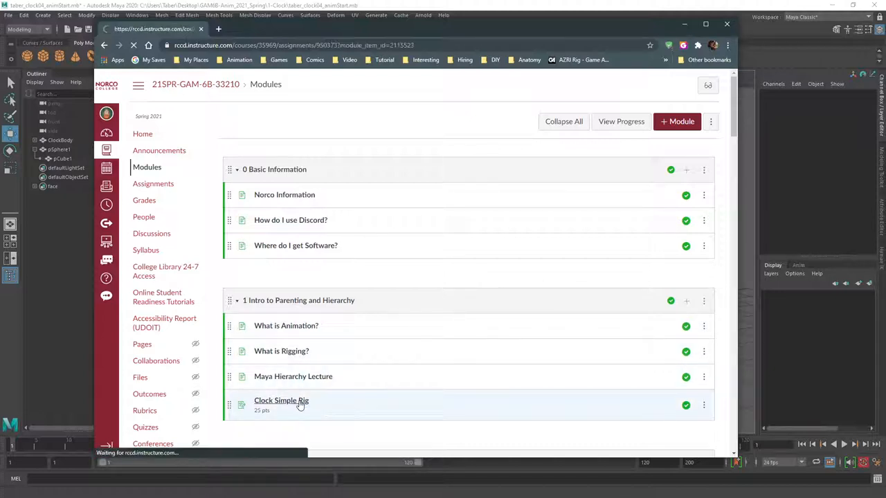
left_click(282, 400)
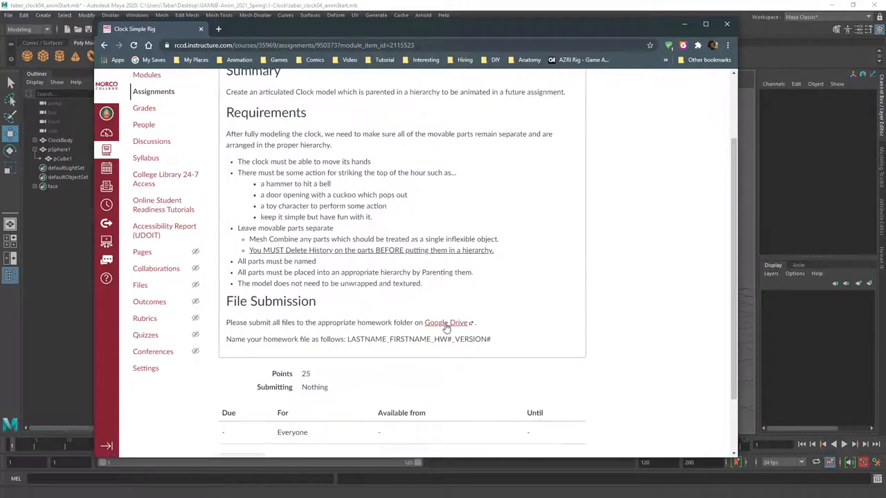
Step: Follow the Google Drive link and open the class Homework Folders directory
left_click(446, 323)
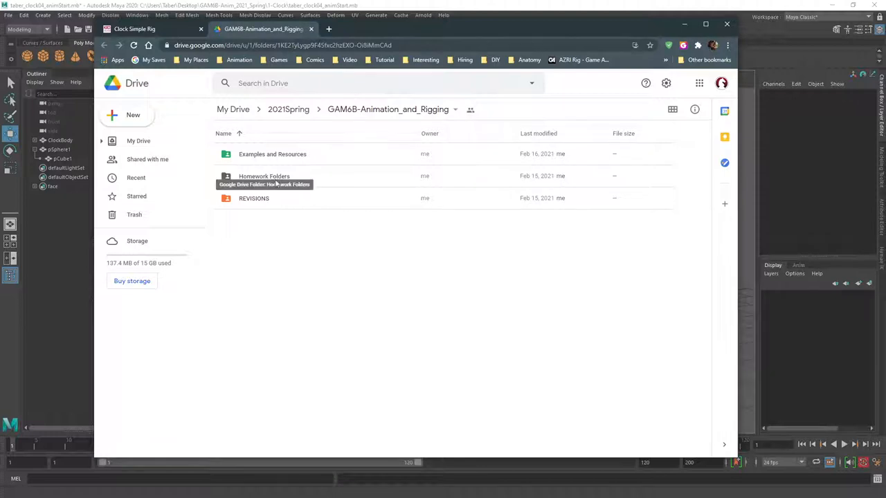
left_click(254, 198)
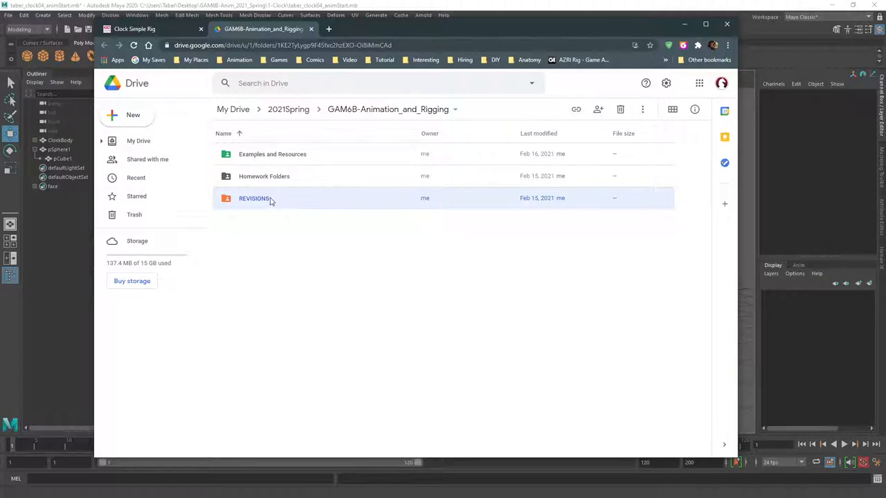
mouse_move(317, 188)
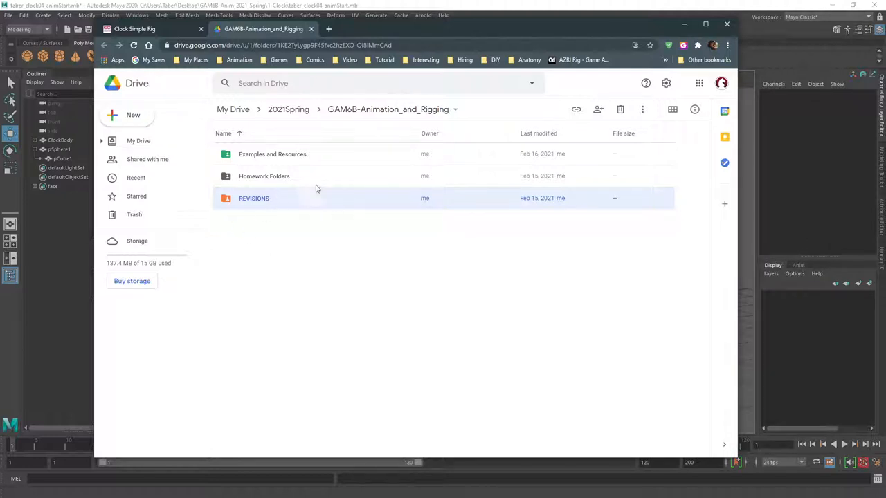
mouse_move(290, 203)
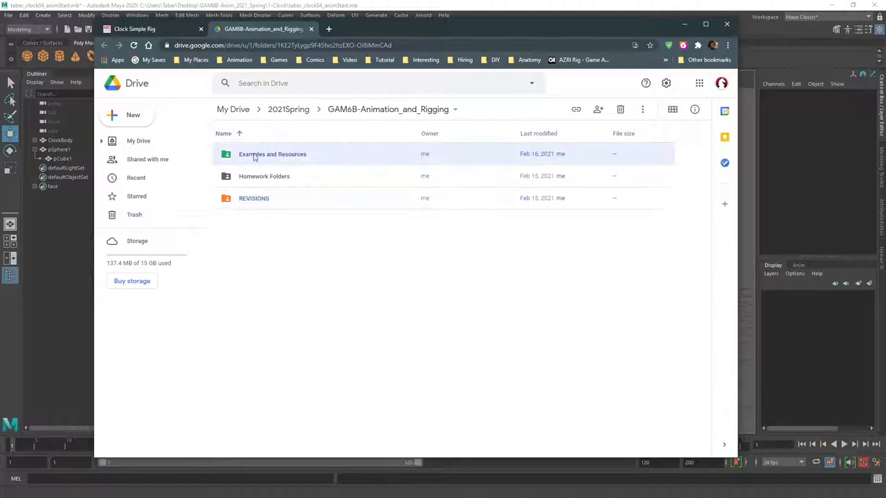
mouse_move(283, 186)
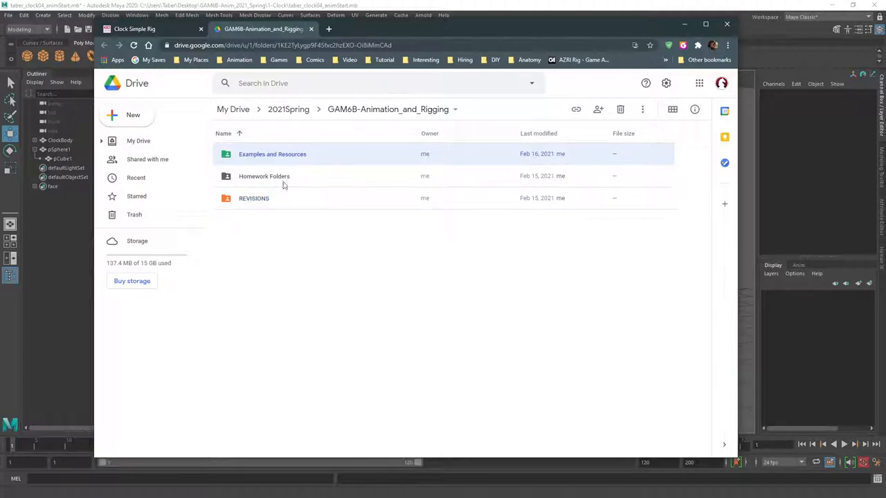
double_click(264, 175)
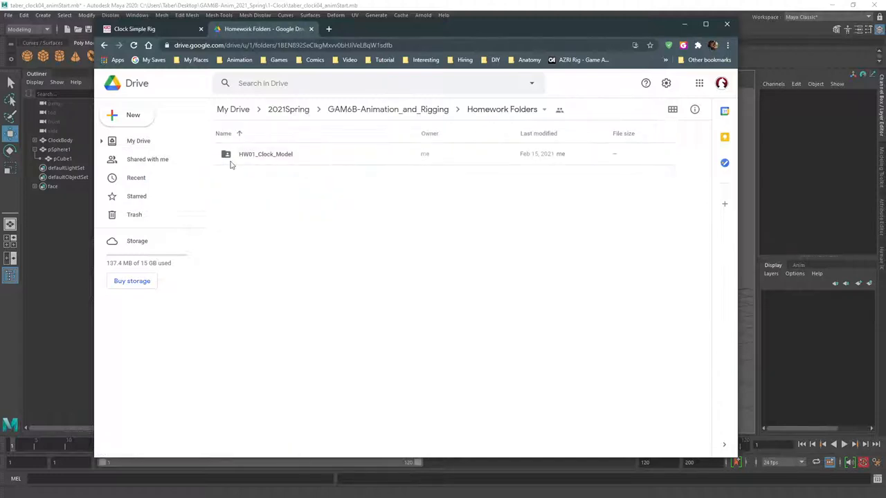
Step: Look inside the empty HW01_Clock_Model folder and return to Homework Folders
left_click(266, 153)
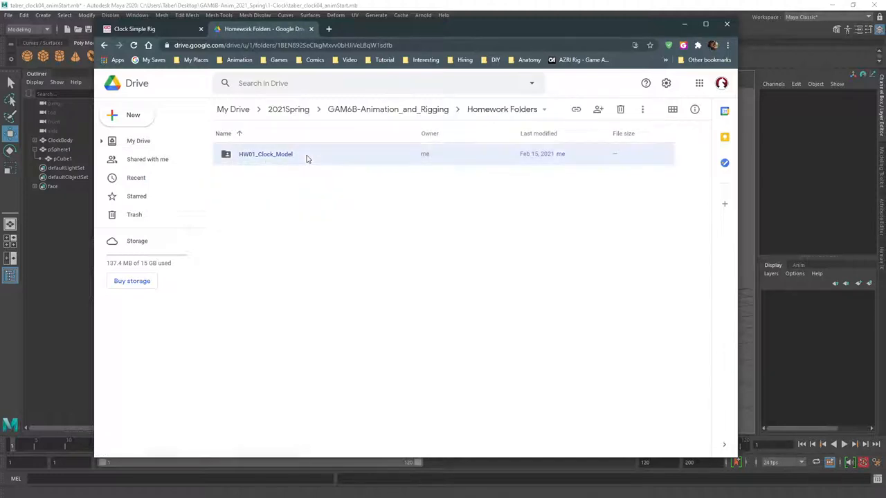
double_click(266, 154)
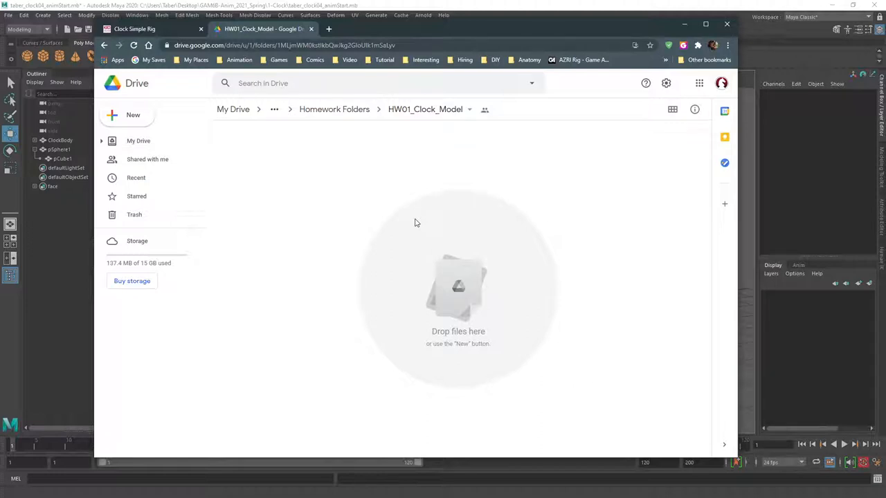
mouse_move(382, 196)
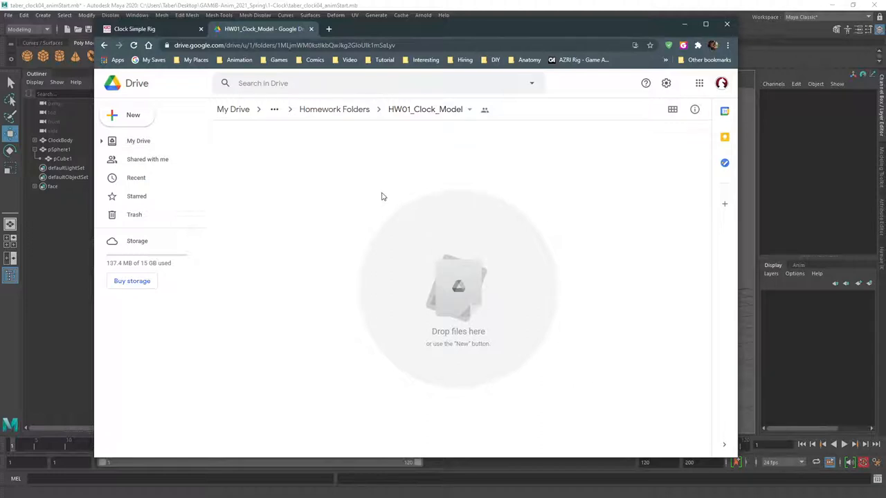
mouse_move(282, 183)
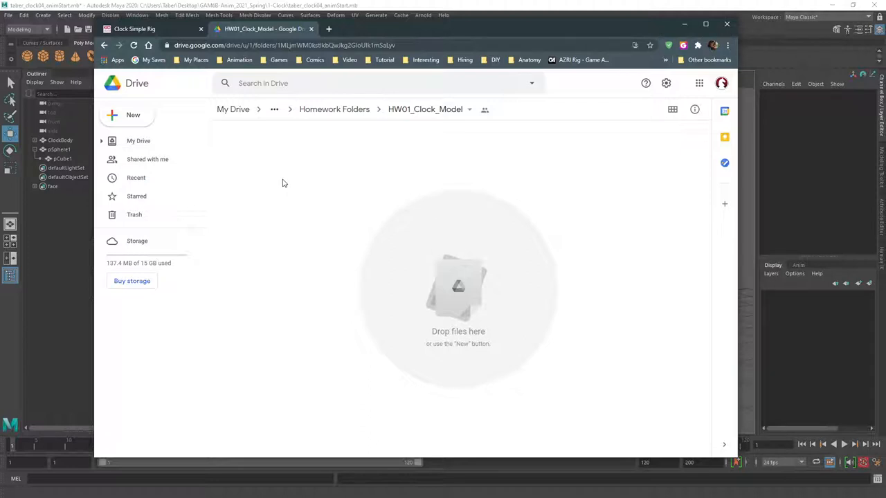
mouse_move(425, 185)
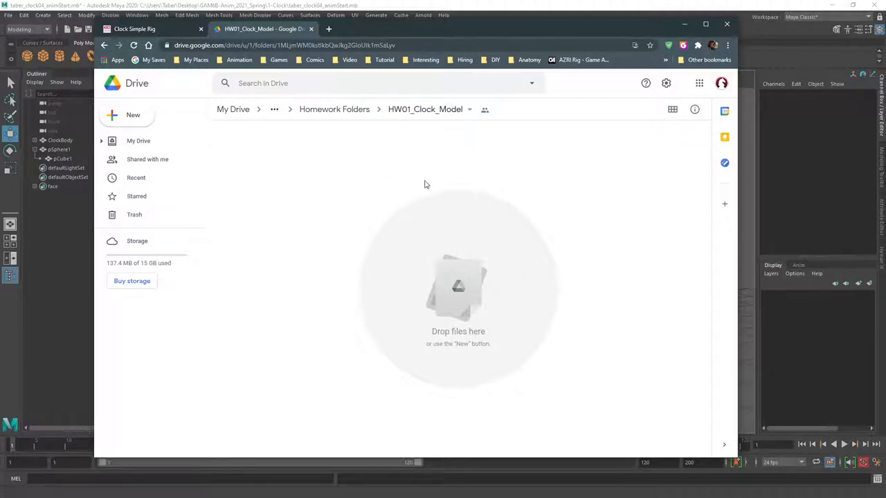
mouse_move(334, 110)
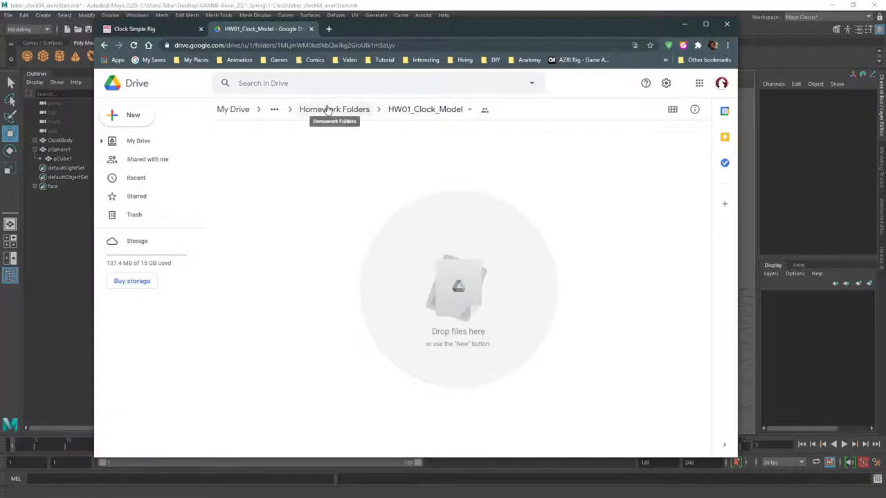
left_click(335, 110)
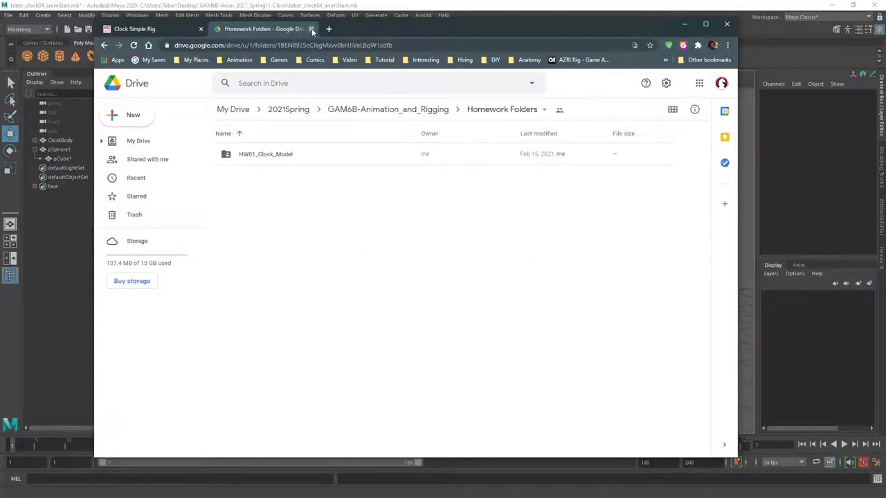
Step: Close the Google Drive tab and scroll through the Clock Simple Rig assignment
left_click(311, 29)
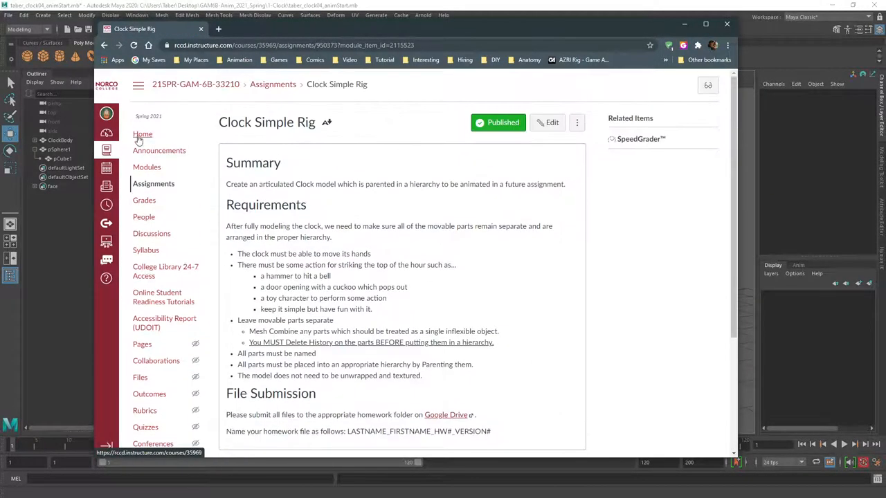
scroll("down", 3)
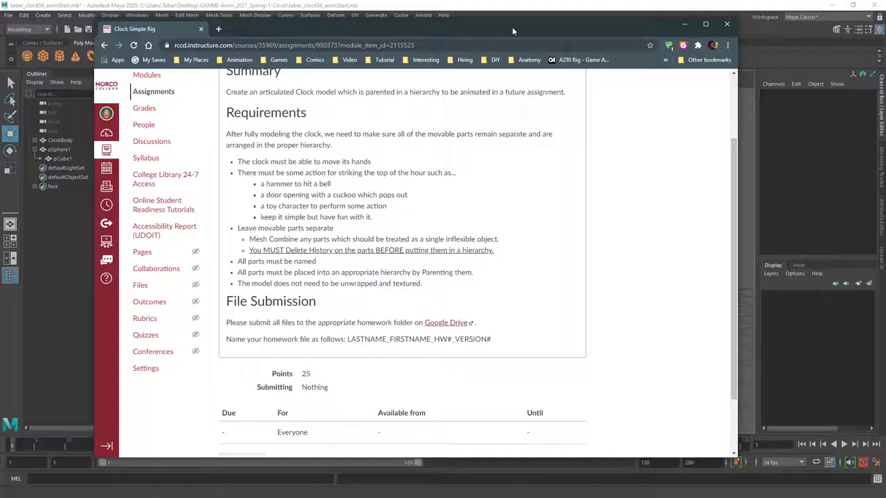
mouse_move(516, 32)
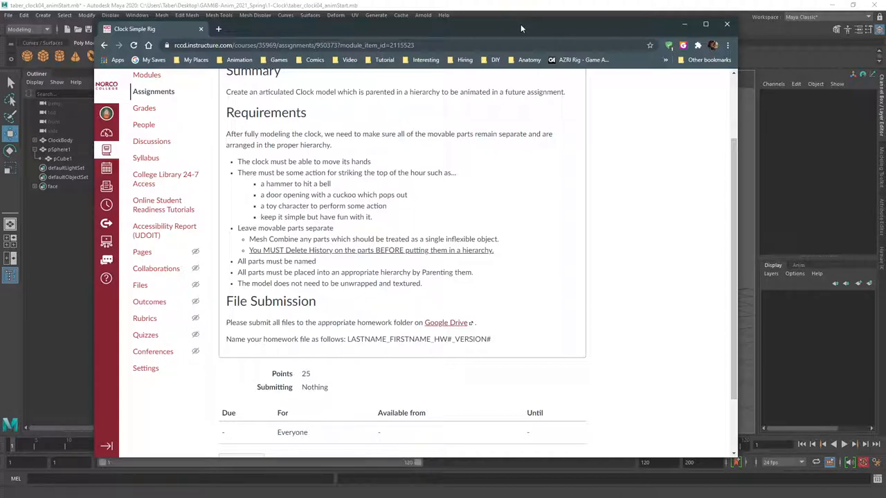
scroll("up", 3)
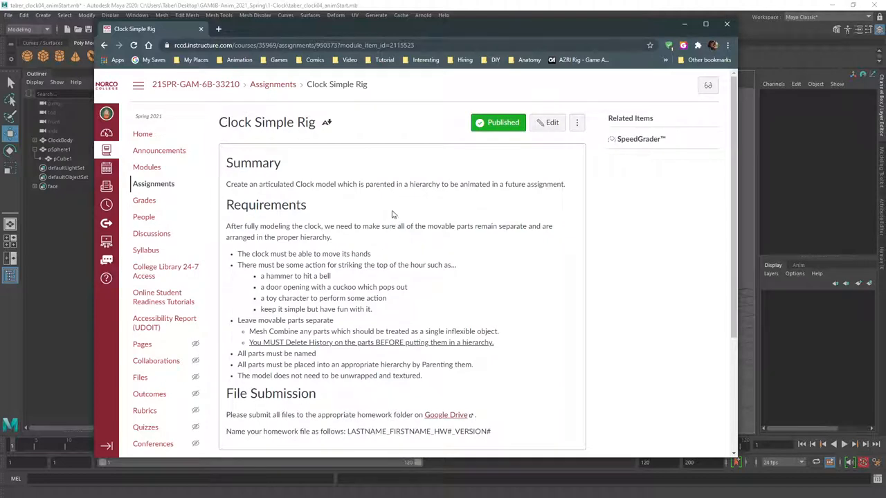
mouse_move(156, 162)
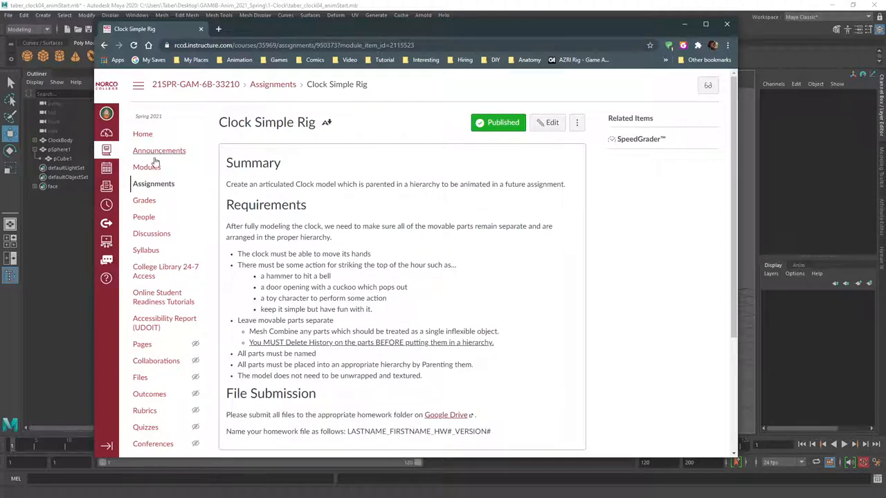
Step: Go to the course Modules list in Canvas
left_click(147, 167)
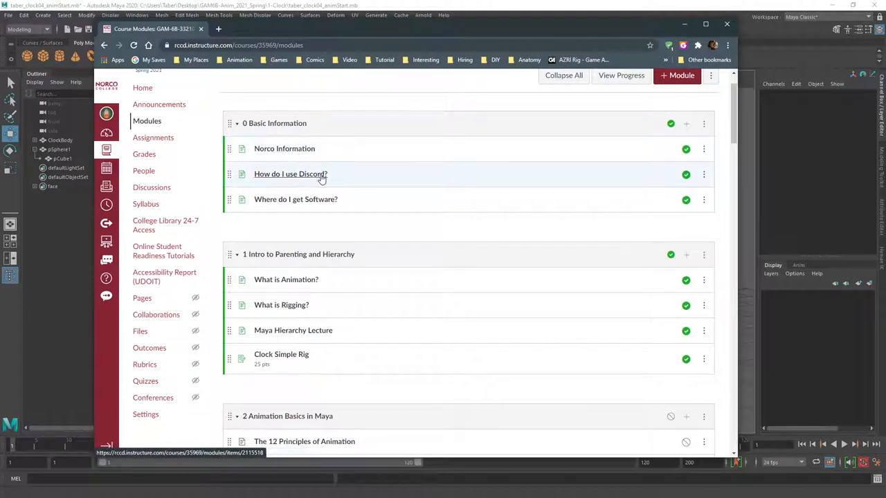
mouse_move(302, 205)
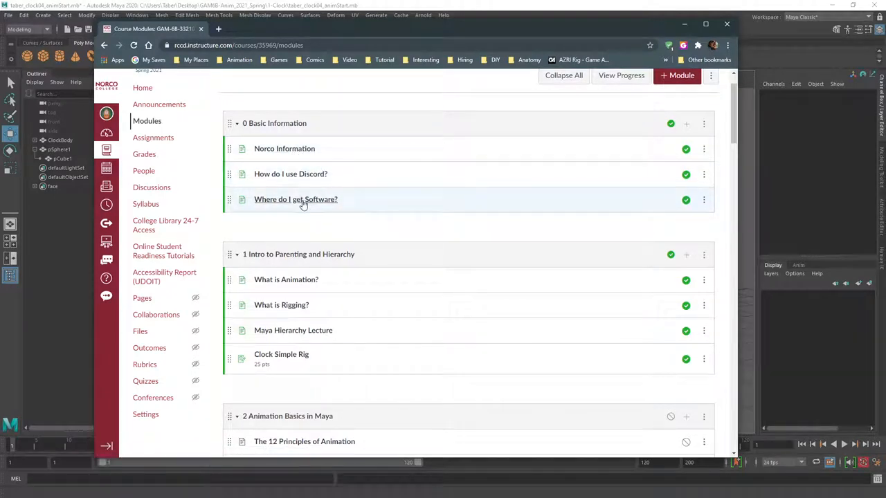
mouse_move(310, 205)
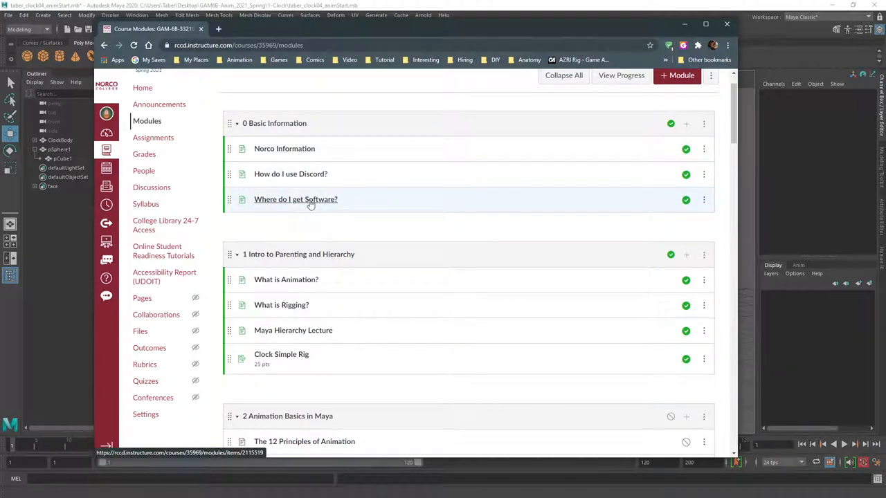
mouse_move(342, 204)
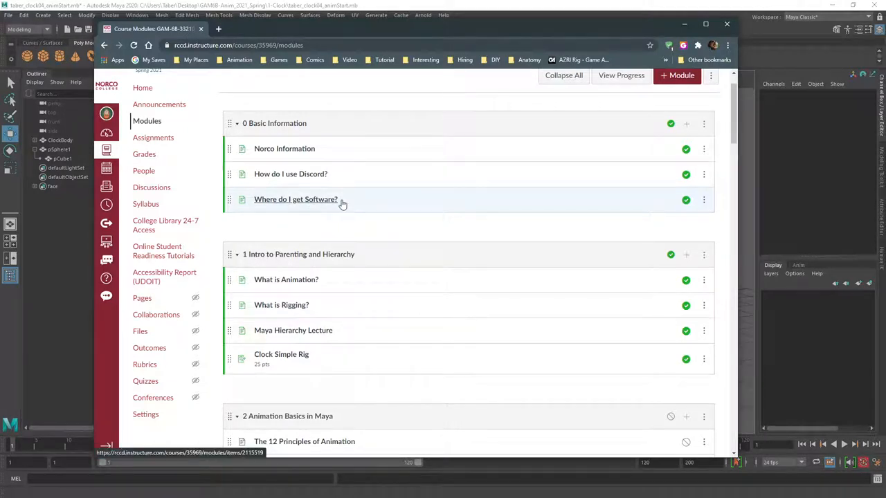
mouse_move(383, 212)
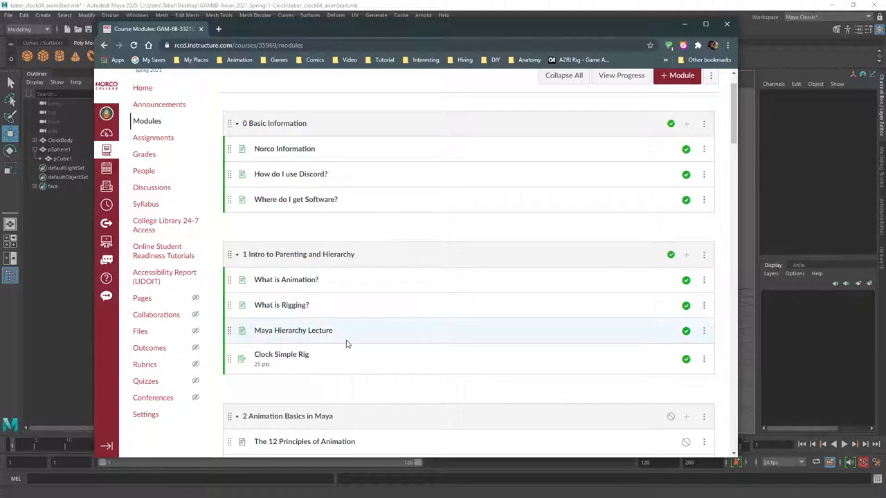
Step: Reopen the Clock Simple Rig assignment from the modules list
left_click(281, 354)
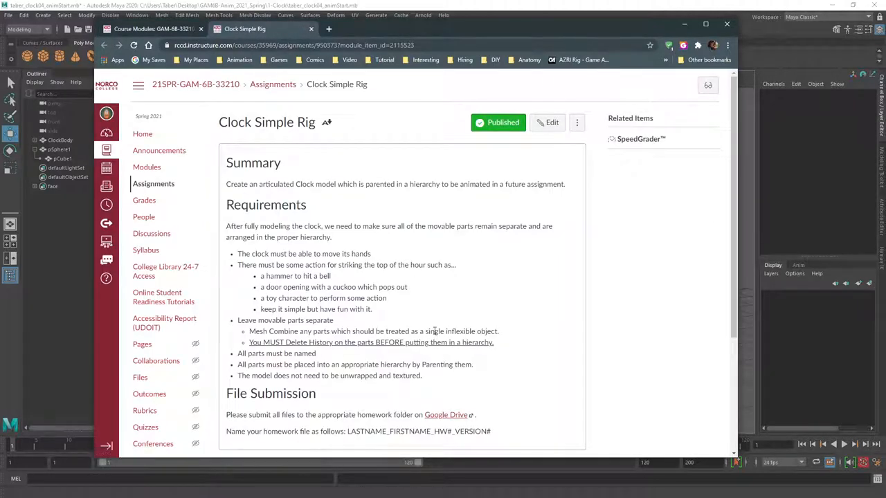
mouse_move(412, 313)
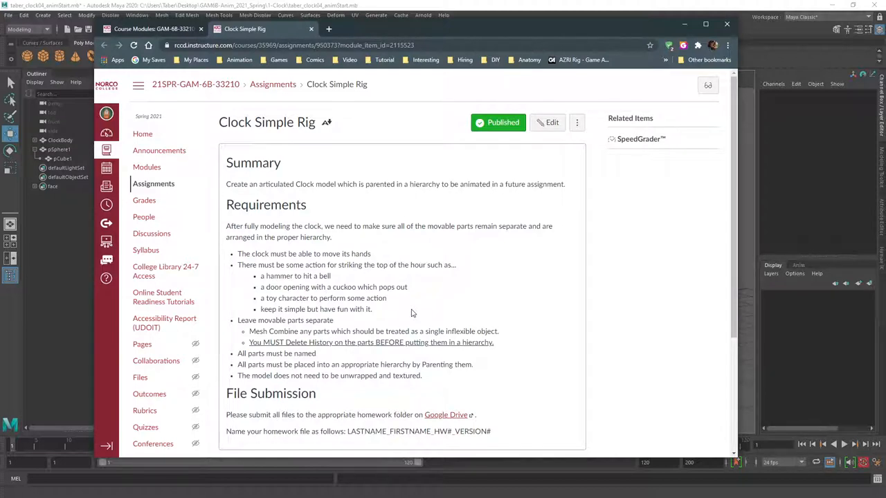
mouse_move(436, 297)
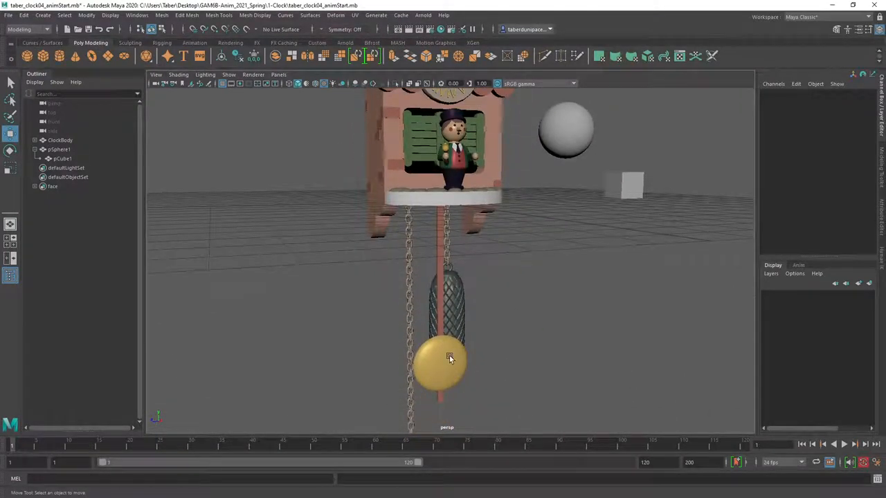
left_click(448, 357)
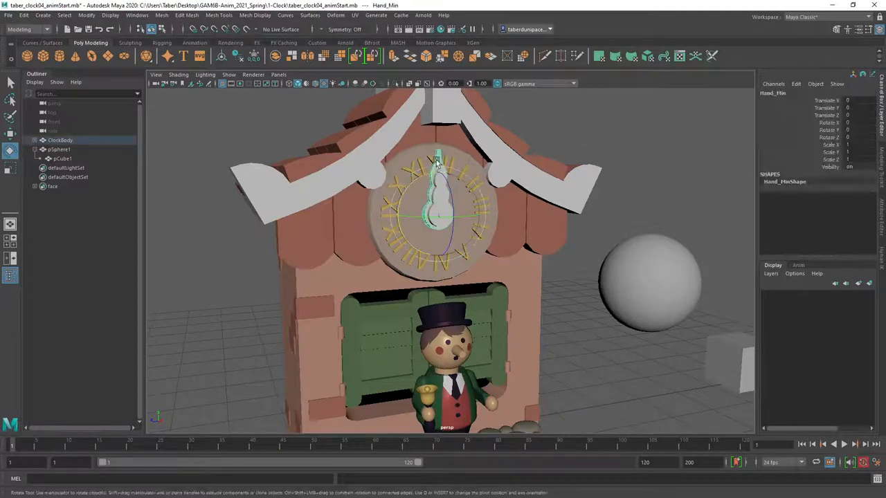
left_click_drag(436, 156, 377, 111)
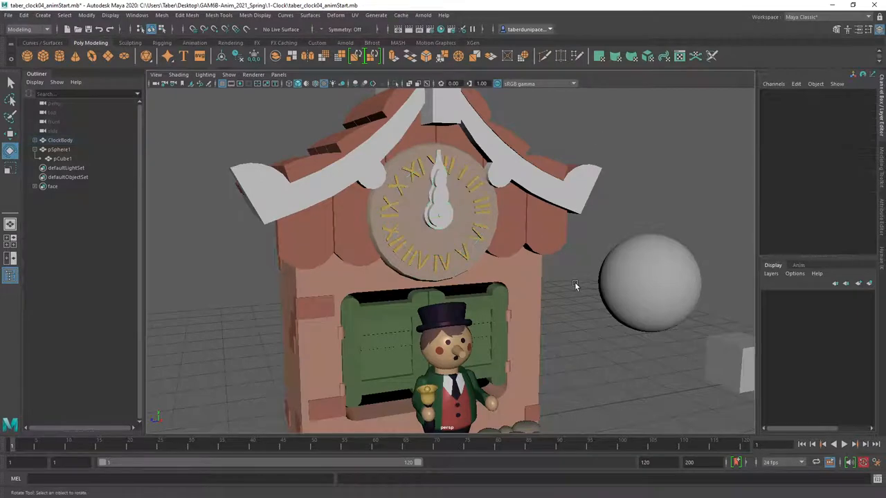
left_click_drag(575, 286, 560, 227)
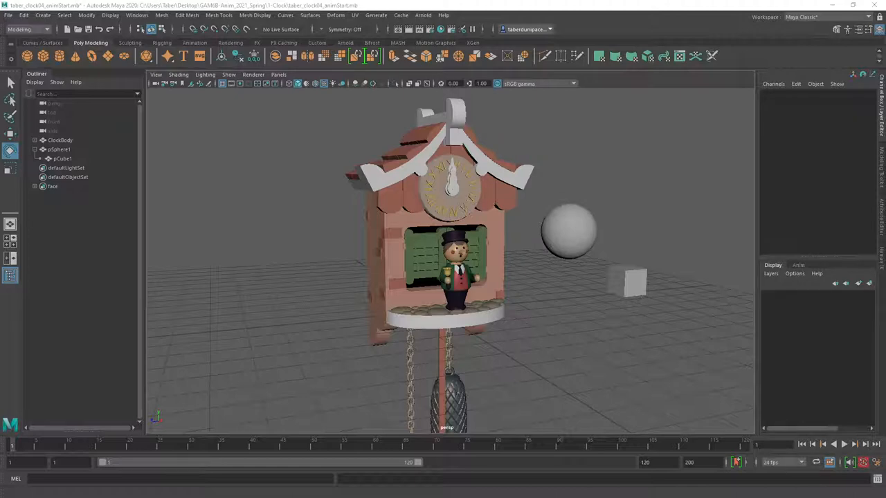
mouse_move(470, 420)
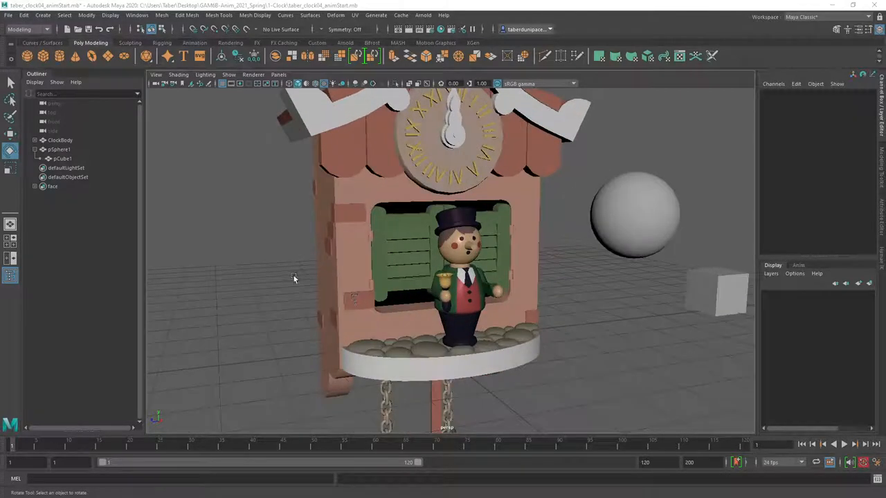
left_click_drag(294, 279, 261, 272)
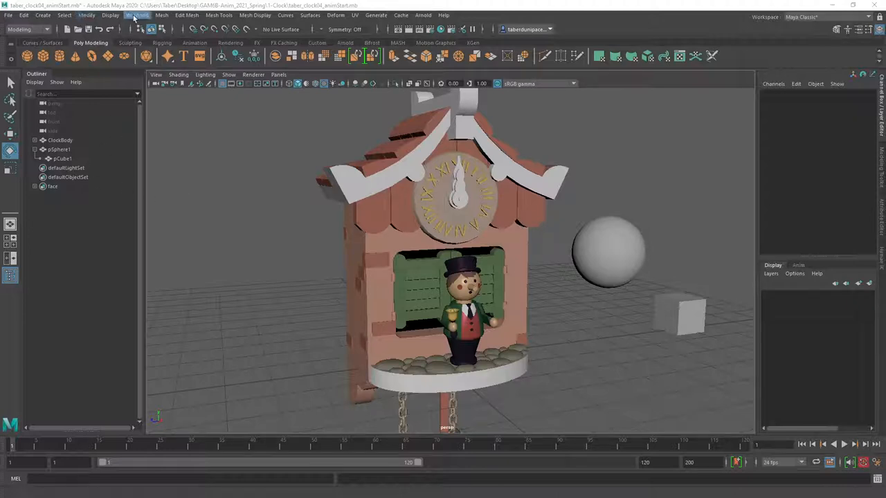
Step: Browse the Display and Windows menus over the cuckoo clock scene
left_click(110, 15)
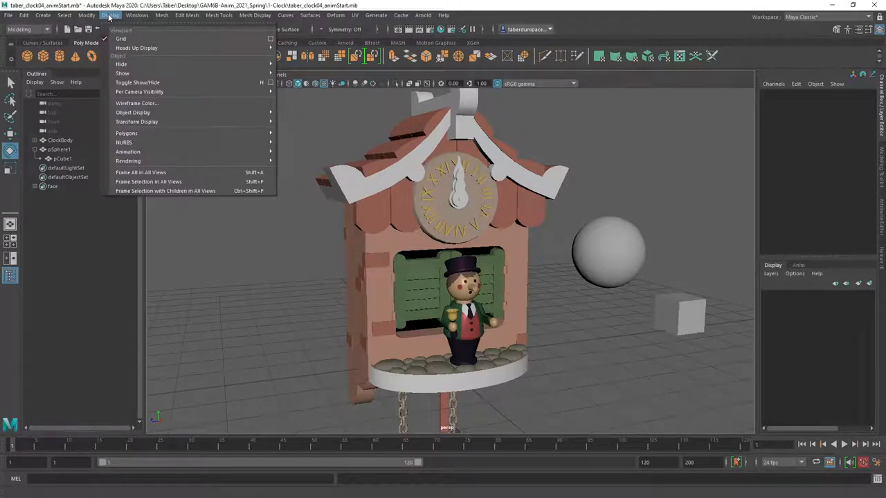
left_click(137, 15)
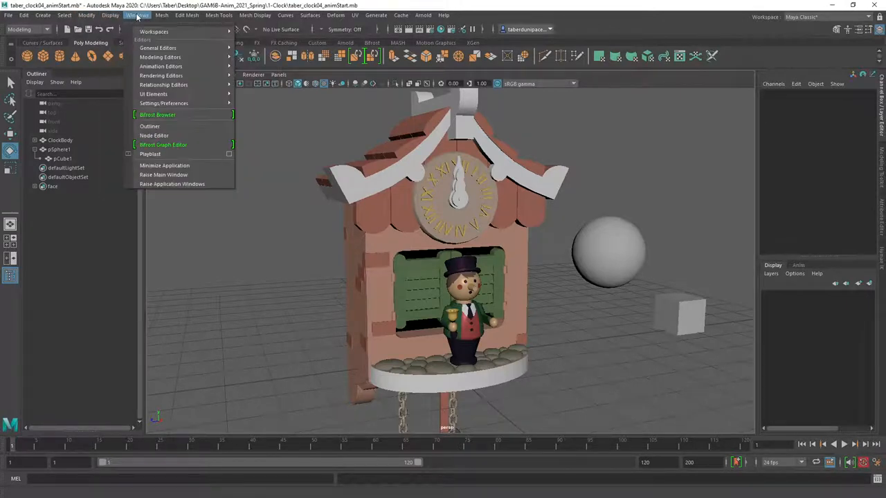
mouse_move(150, 126)
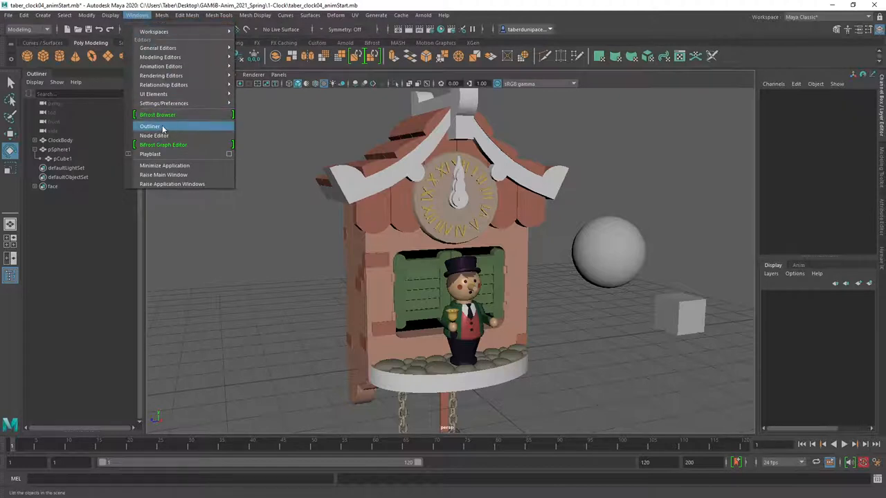
mouse_move(169, 128)
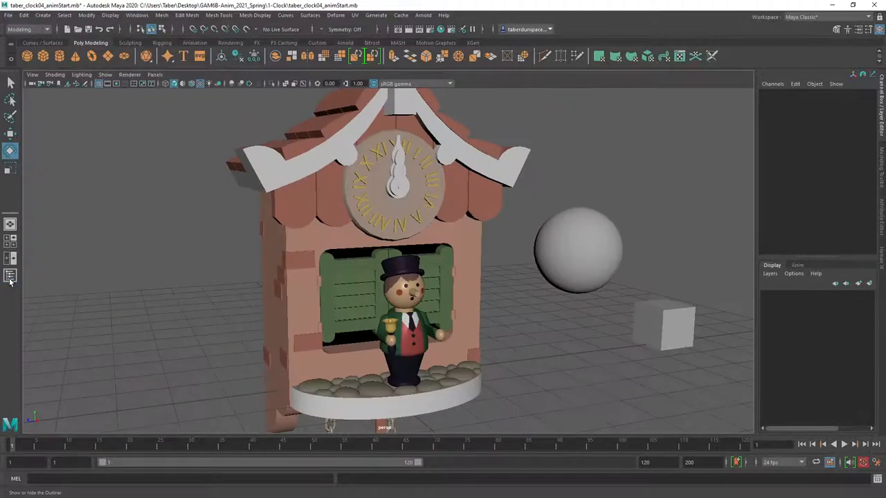
Step: Reopen the Outliner as a floating window and dock it back on the left of the layout
left_click(11, 275)
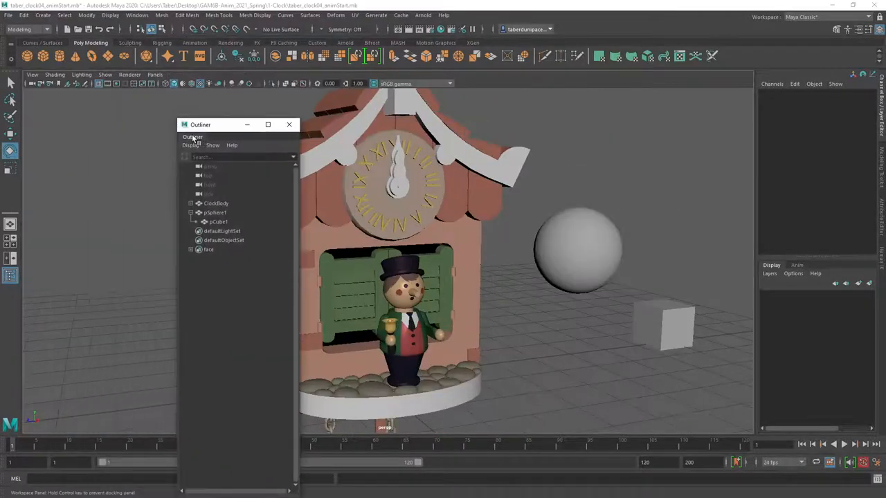
left_click(288, 124)
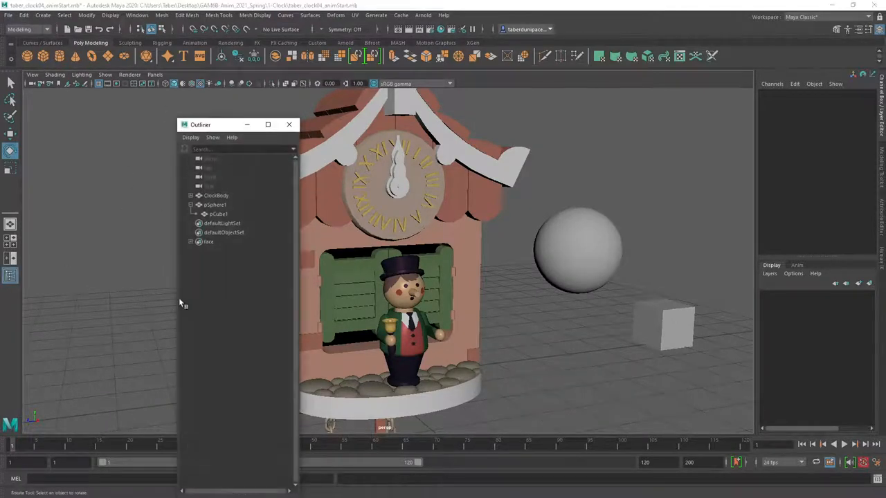
left_click_drag(221, 124, 222, 93)
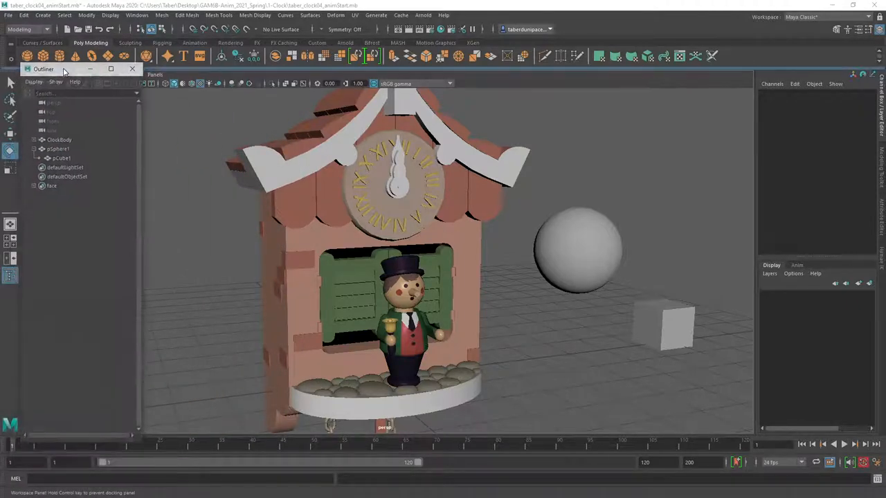
left_click_drag(66, 69, 20, 163)
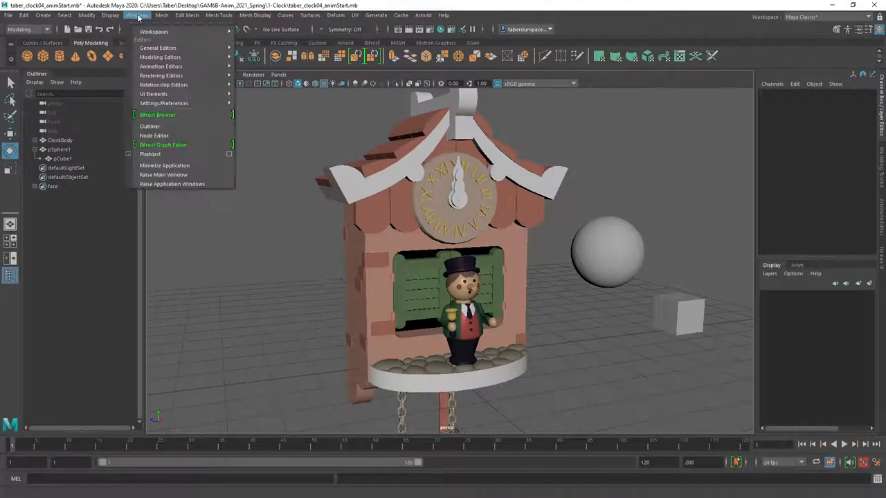
mouse_move(150, 125)
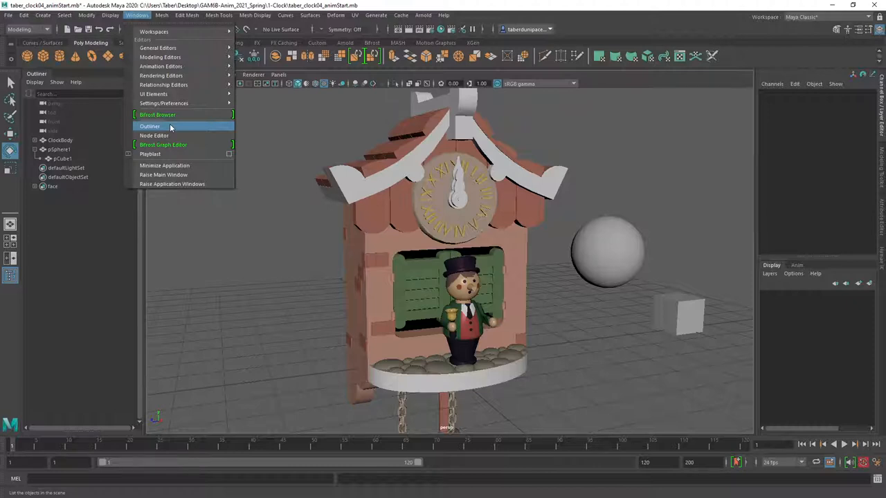
mouse_move(161, 75)
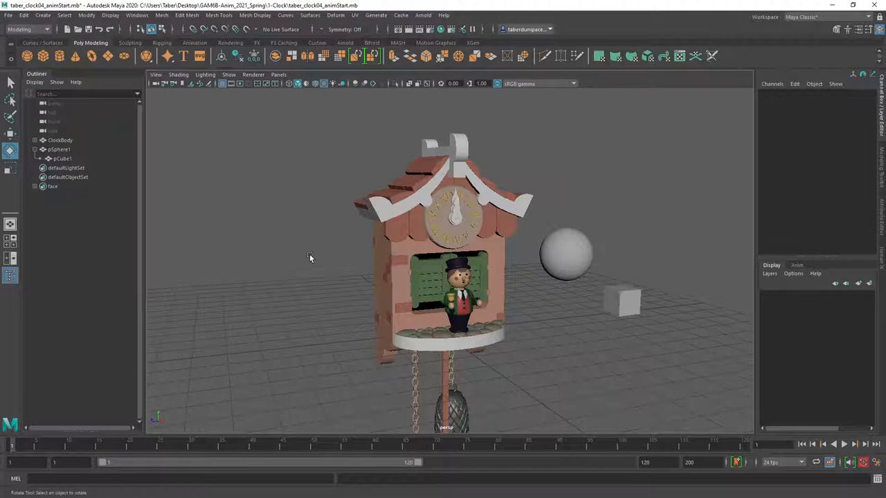
mouse_move(283, 247)
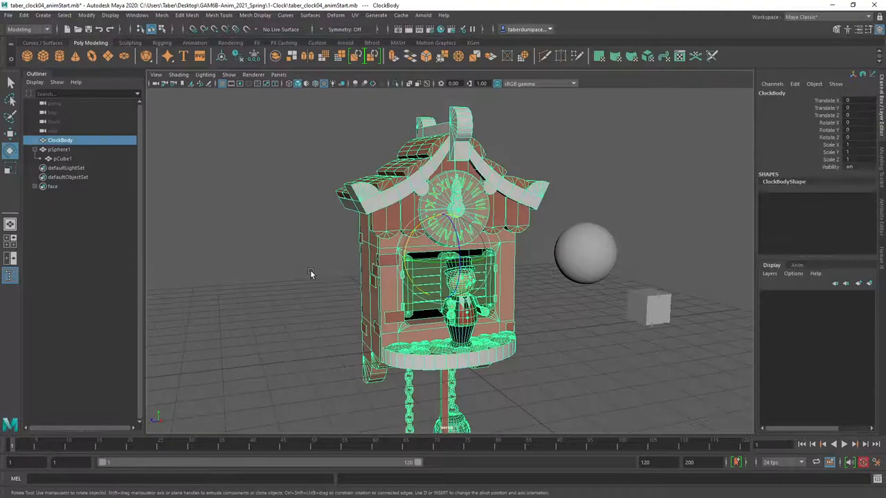
left_click_drag(311, 273, 542, 301)
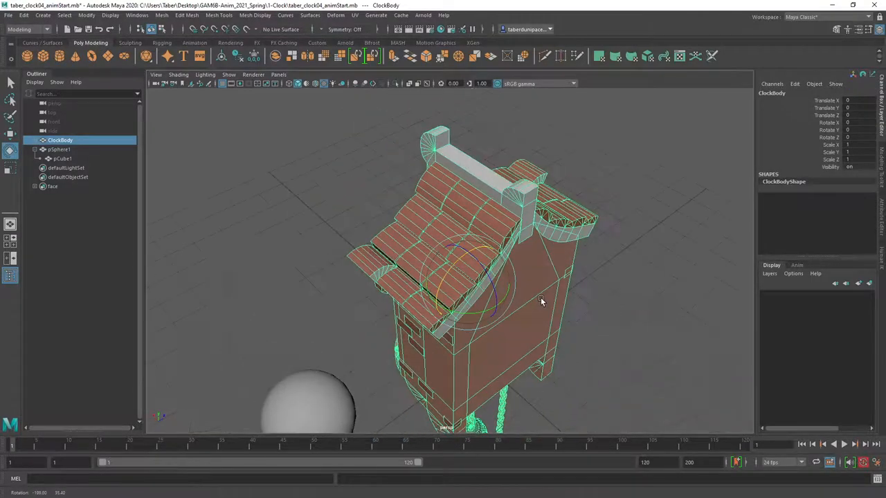
left_click_drag(542, 300, 398, 267)
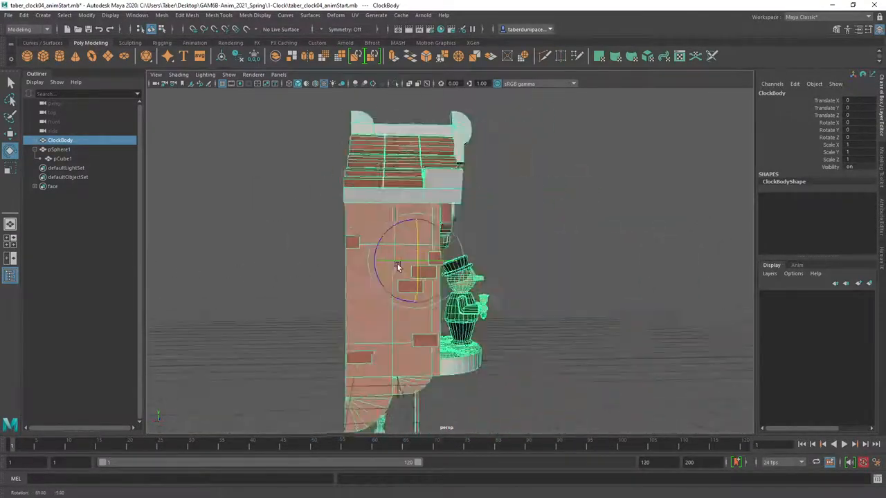
left_click_drag(398, 266, 357, 272)
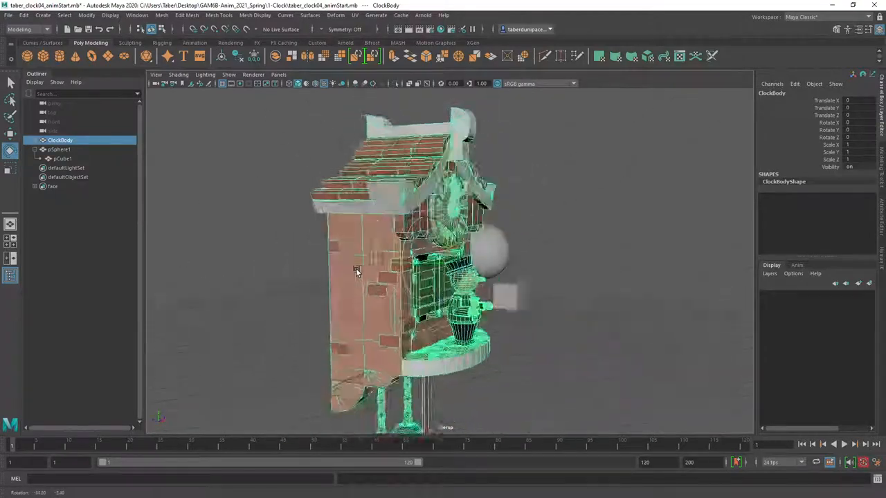
left_click_drag(381, 270, 332, 273)
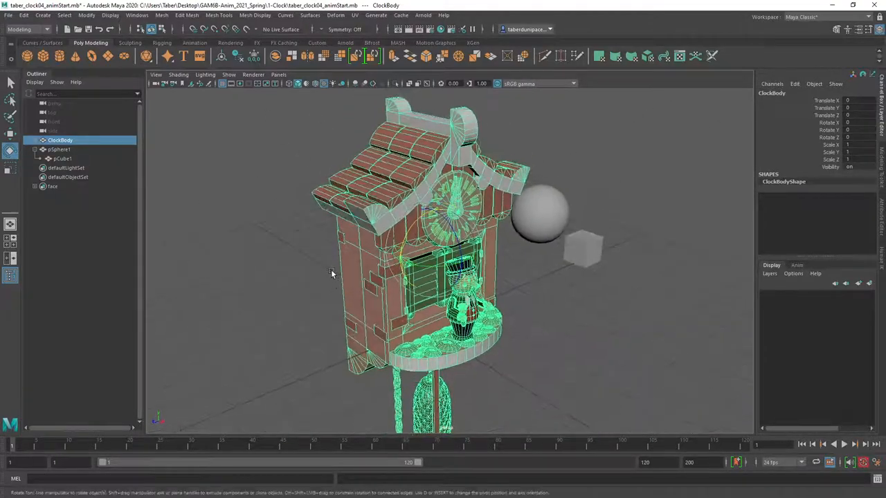
left_click(311, 270)
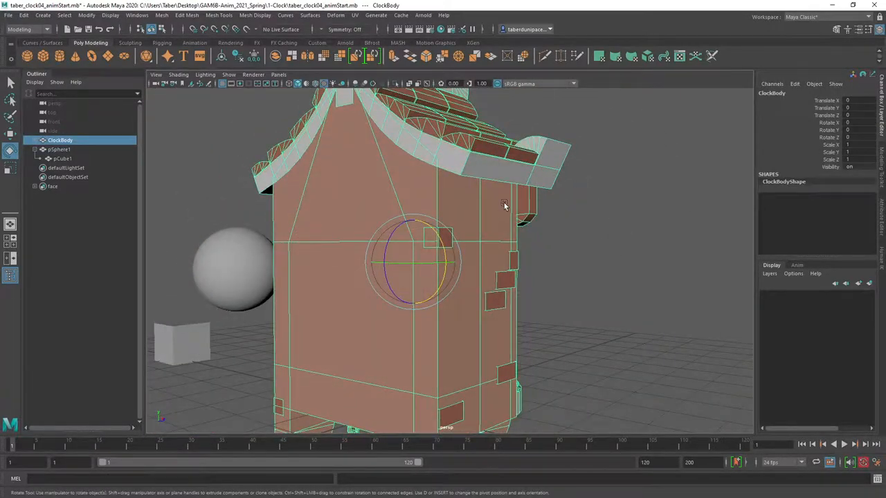
left_click_drag(505, 204, 321, 201)
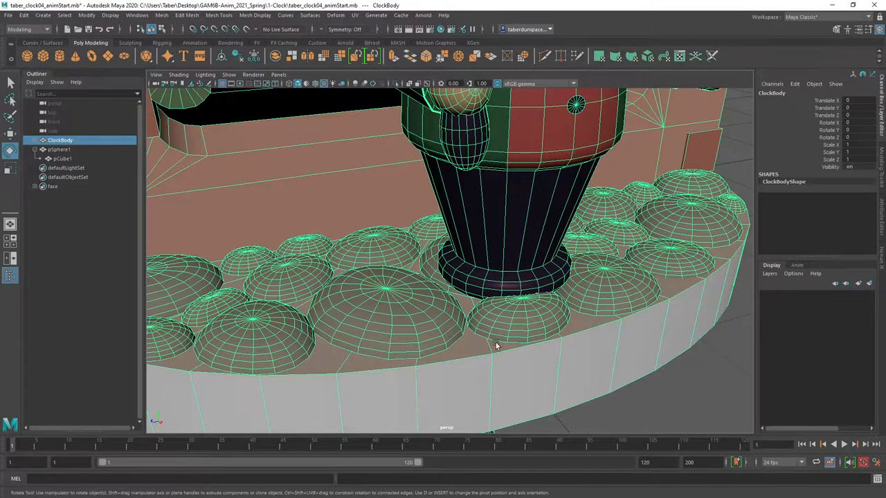
key("4")
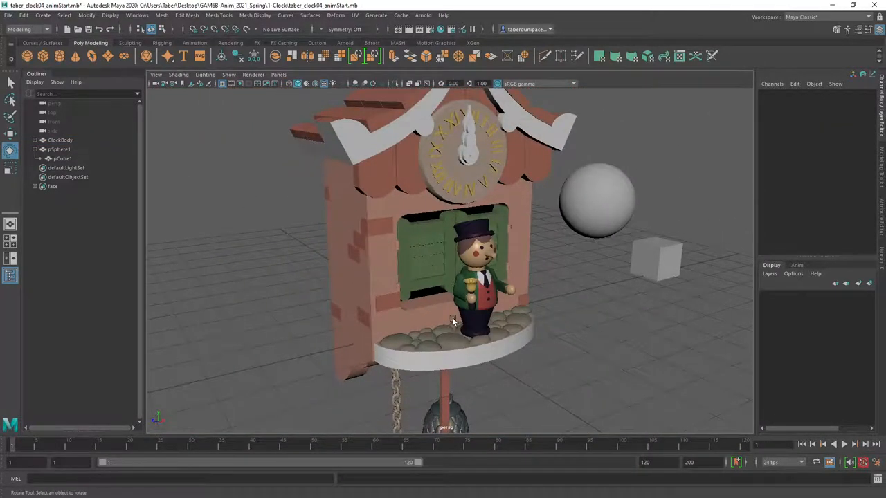
left_click_drag(453, 322, 445, 307)
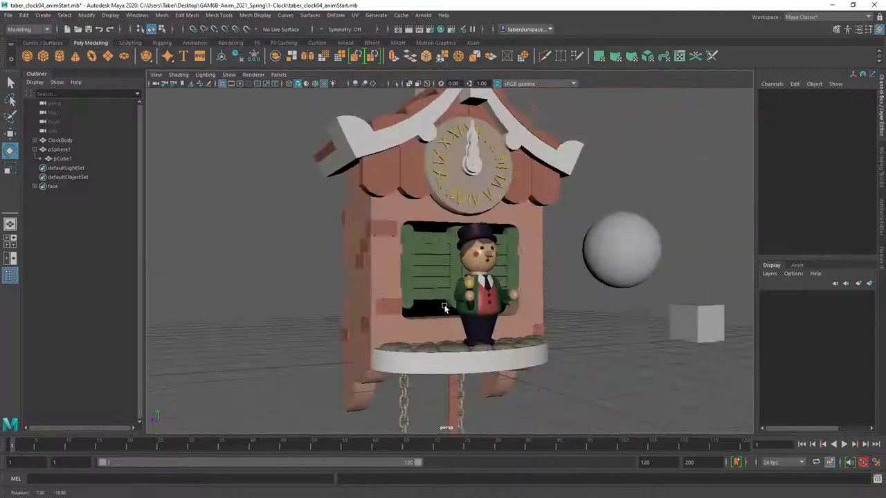
left_click_drag(443, 308, 439, 318)
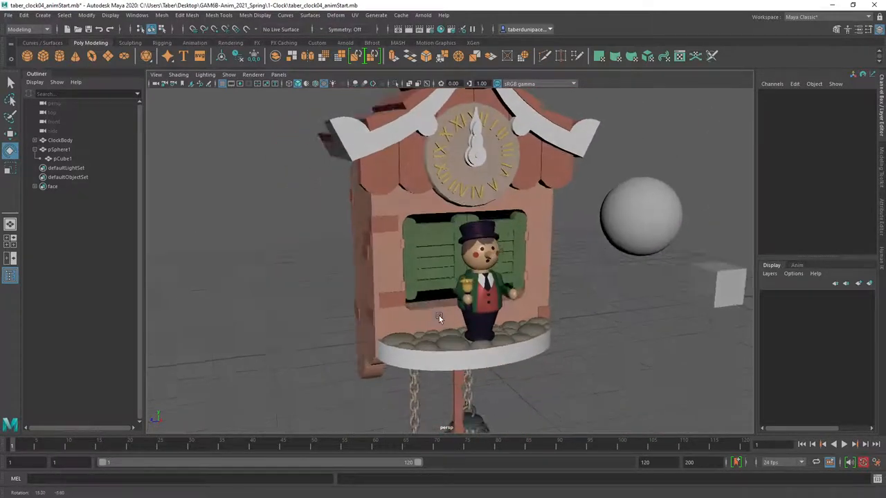
left_click_drag(438, 316, 340, 321)
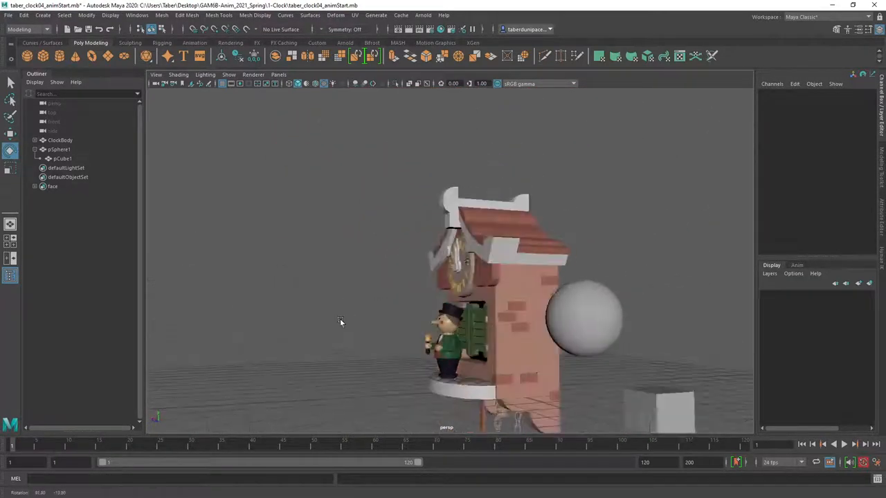
left_click_drag(340, 322, 476, 350)
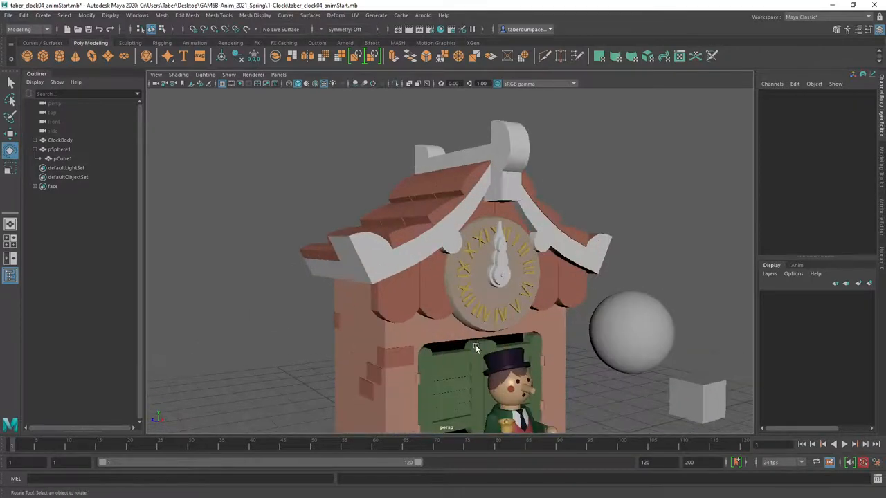
left_click_drag(475, 350, 498, 284)
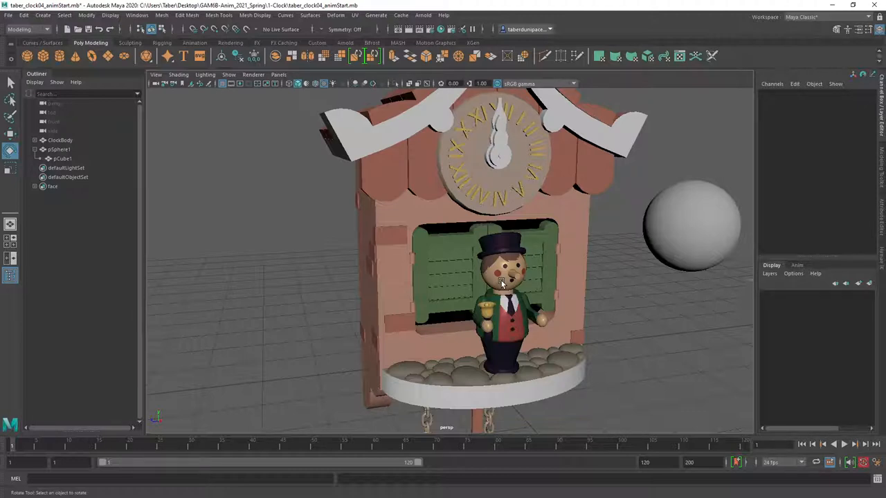
left_click_drag(502, 284, 297, 253)
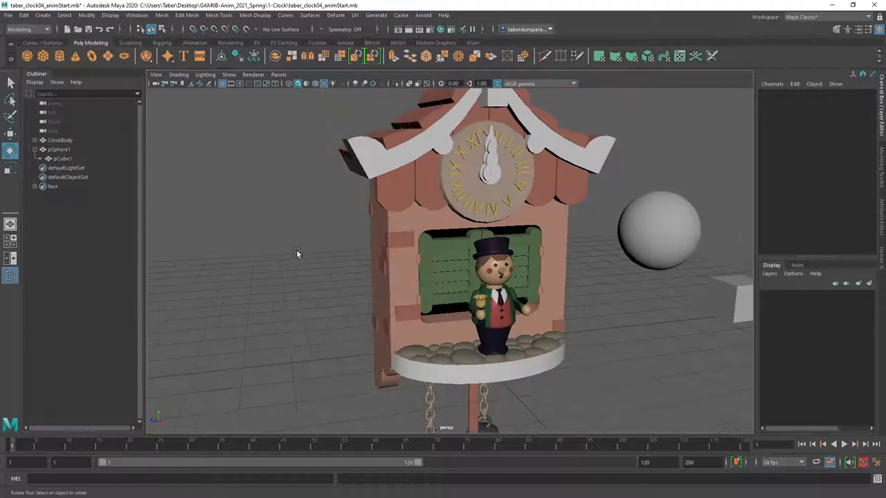
left_click_drag(298, 253, 335, 263)
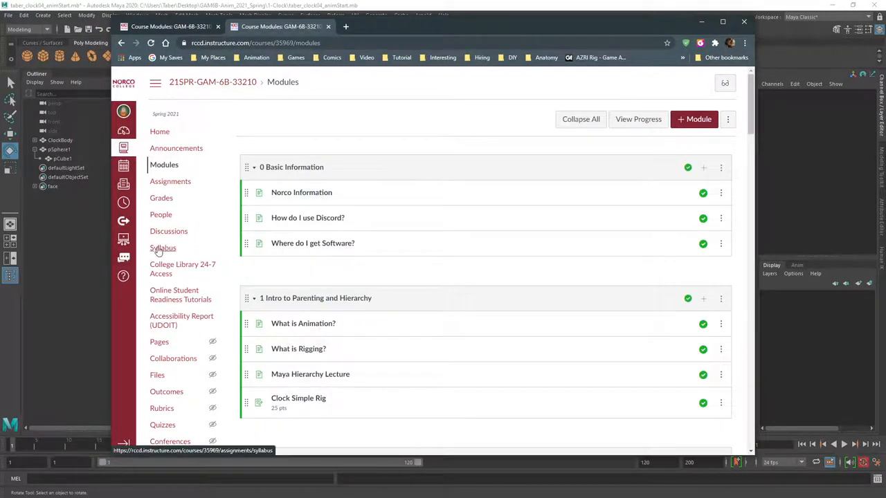
Step: Show the course Syllabus and scroll through the Course Summary assignment list
left_click(162, 248)
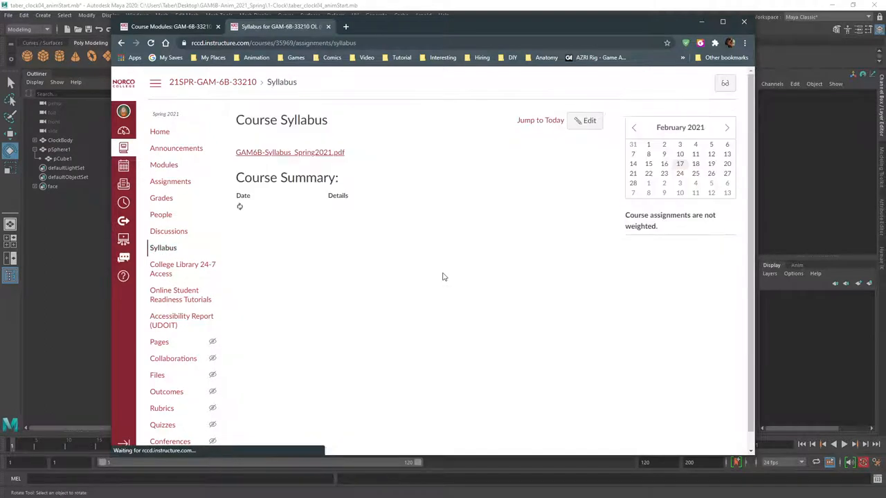
scroll("down", 3)
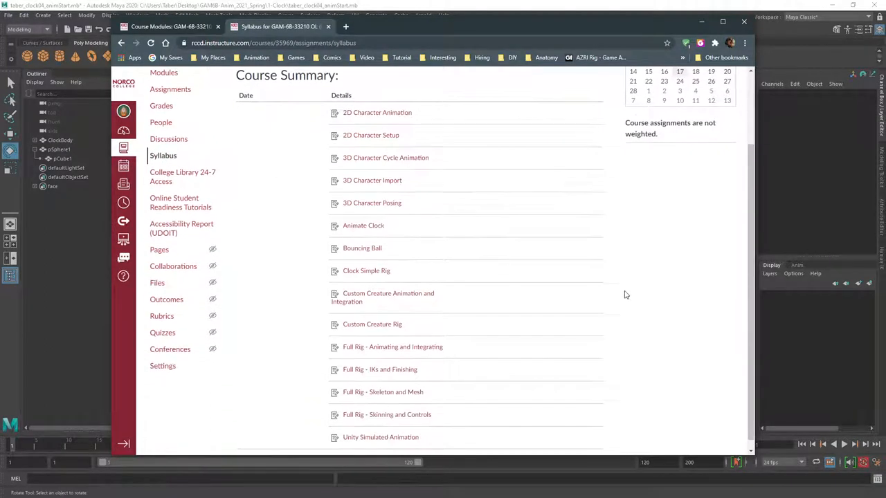
mouse_move(427, 113)
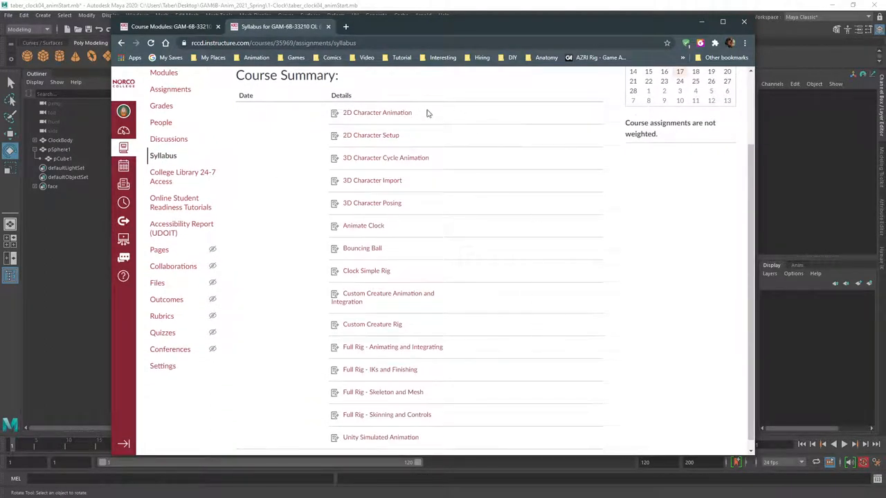
mouse_move(443, 196)
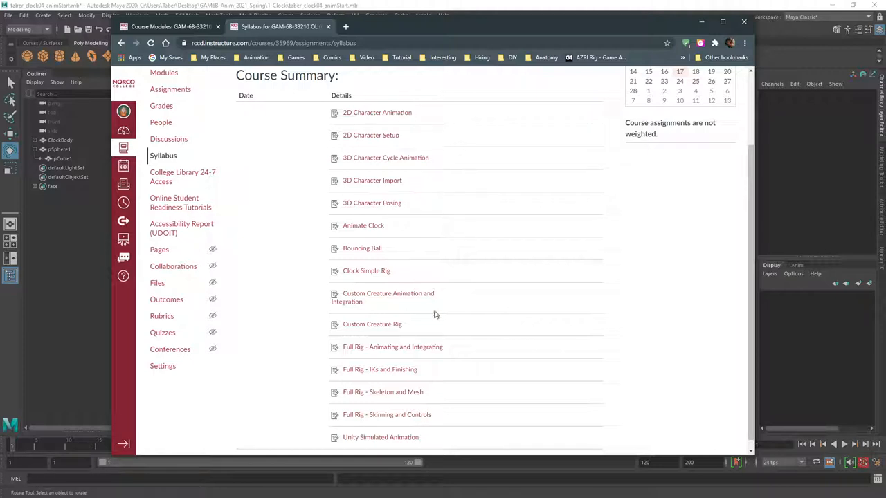
scroll("down", 3)
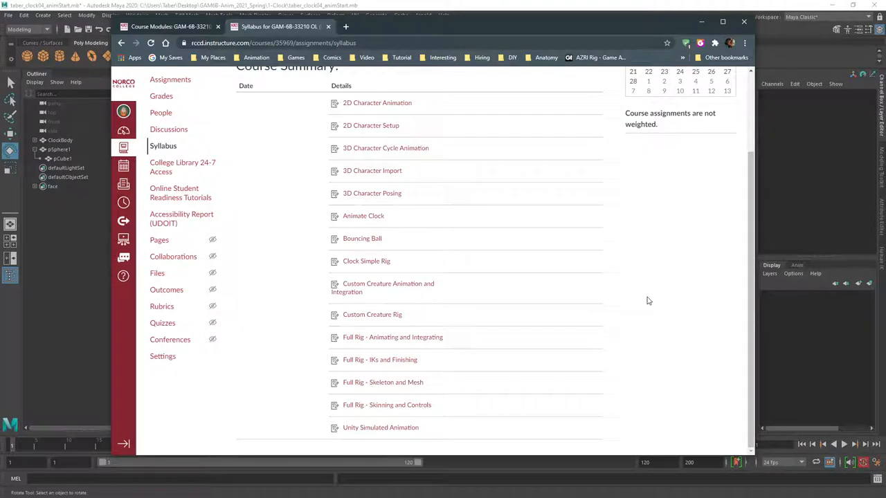
mouse_move(427, 336)
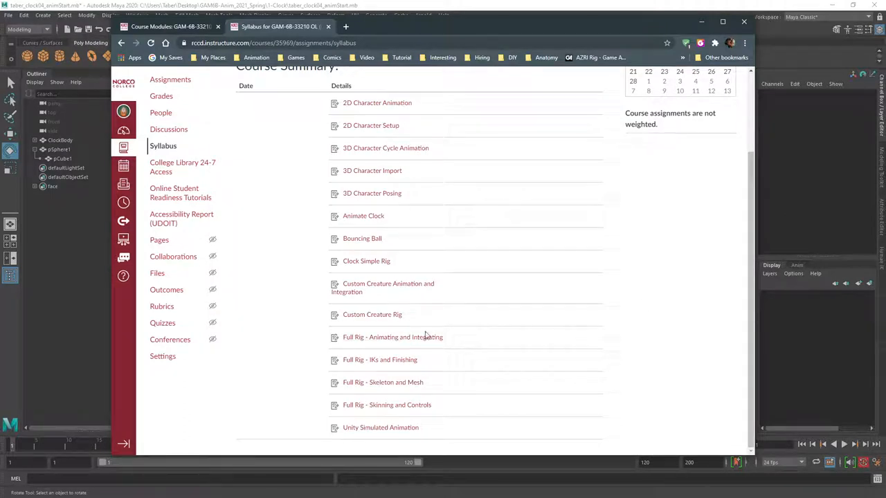
mouse_move(621, 372)
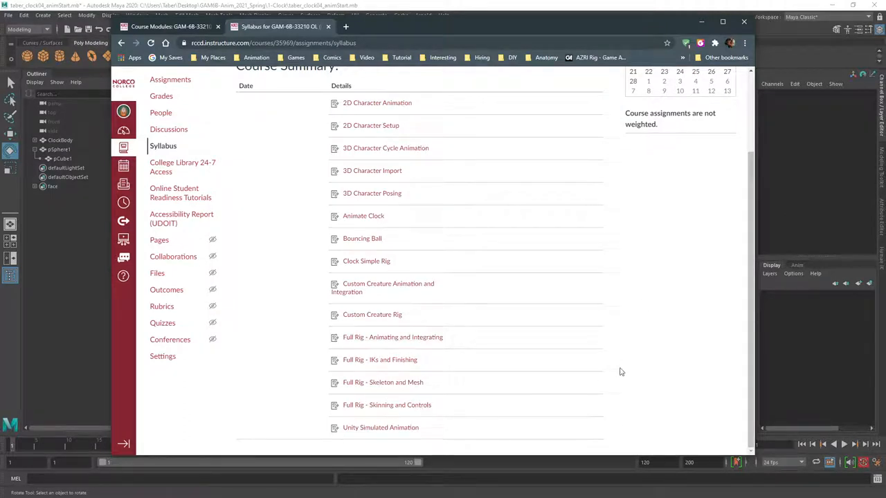
scroll("up", 3)
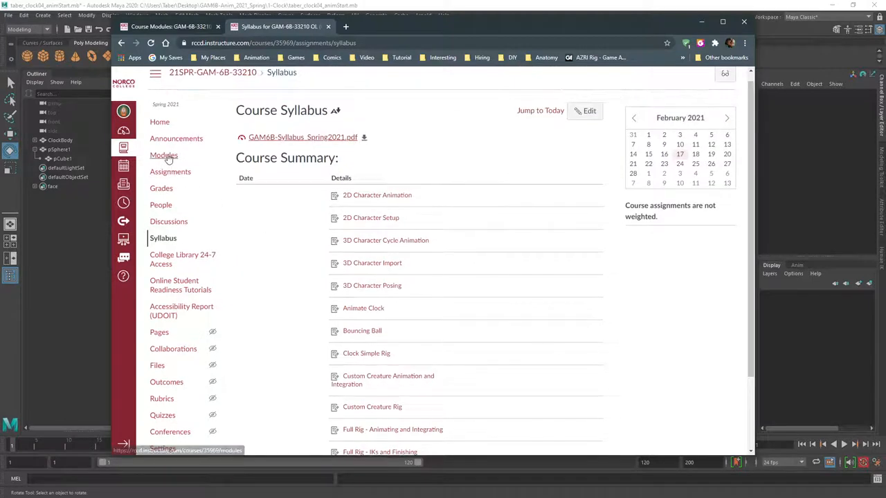
Step: Go to the course Modules page listing Basic Information and Intro to Parenting and Hierarchy
left_click(164, 155)
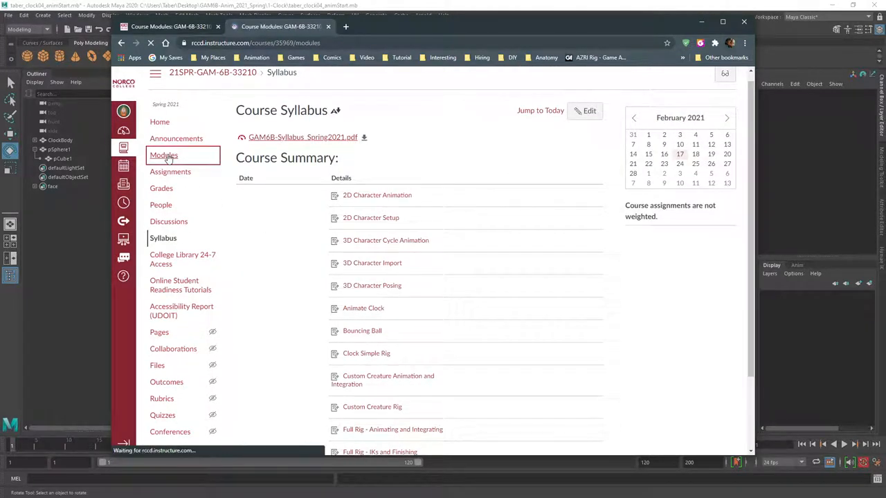
left_click(164, 155)
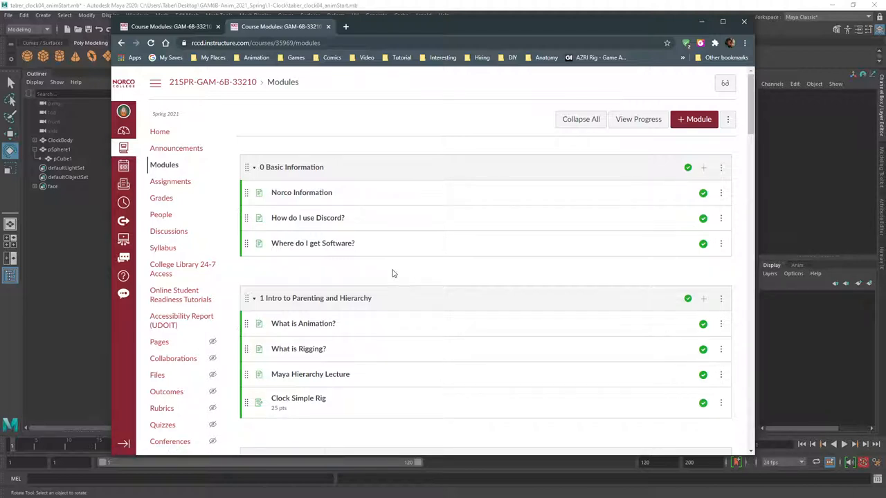
mouse_move(417, 270)
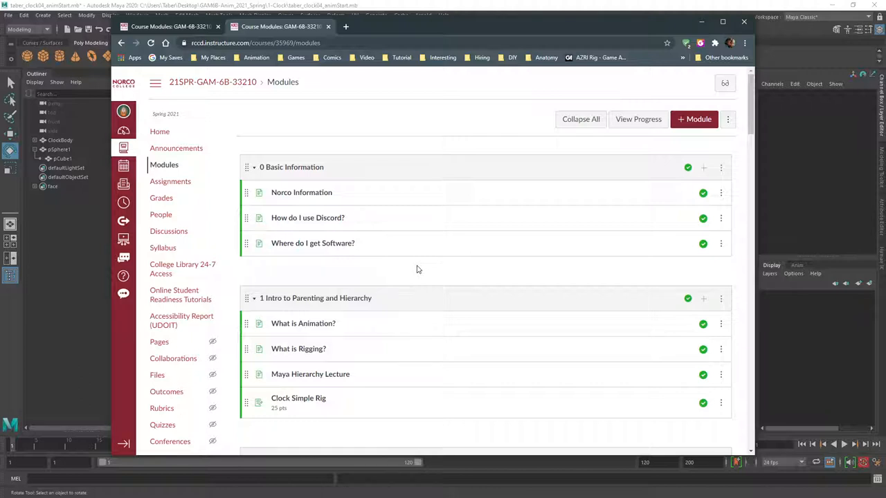
scroll("down", 3)
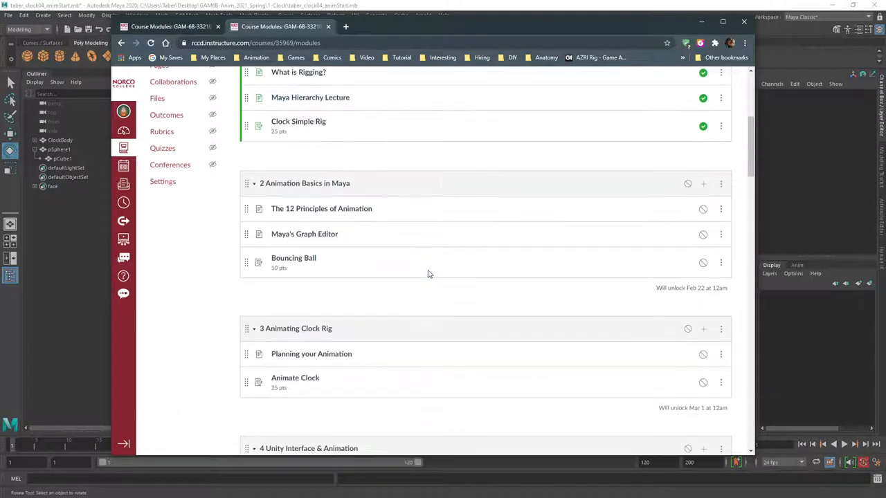
mouse_move(480, 317)
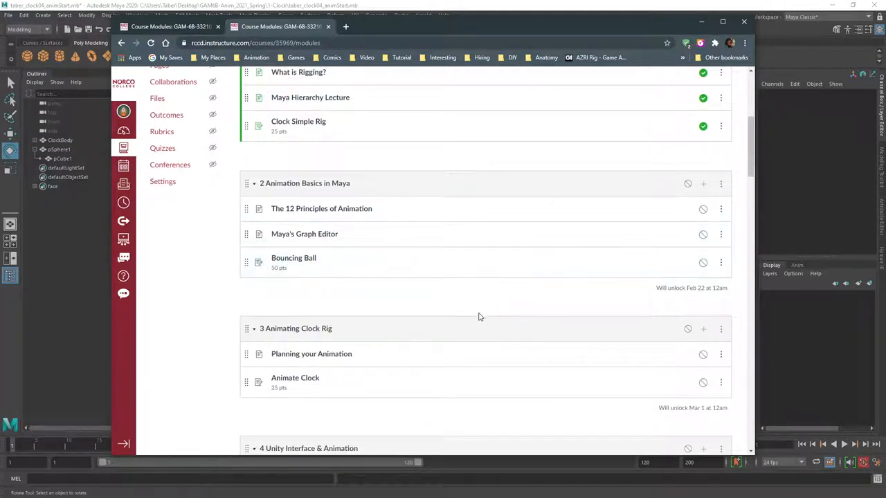
mouse_move(486, 186)
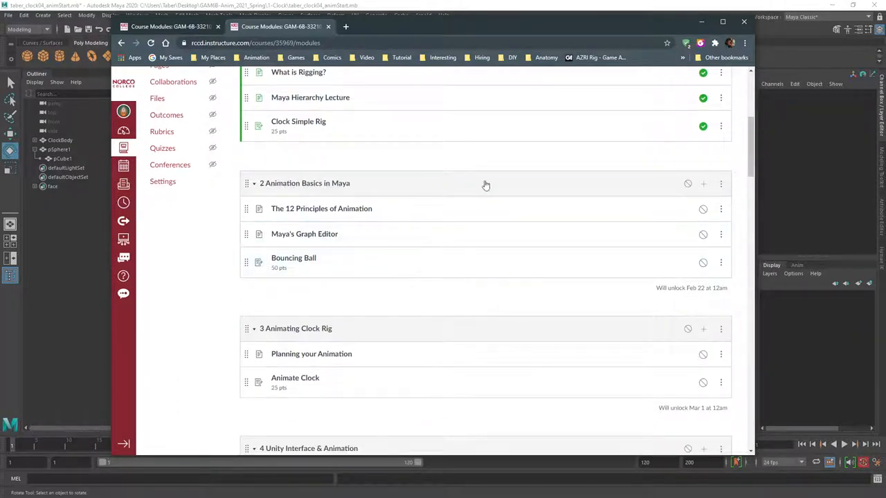
scroll("down", 3)
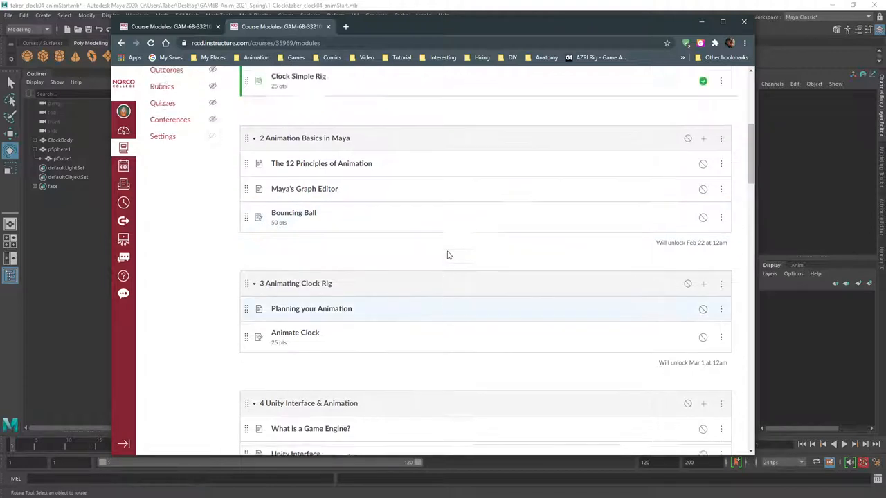
scroll("up", 3)
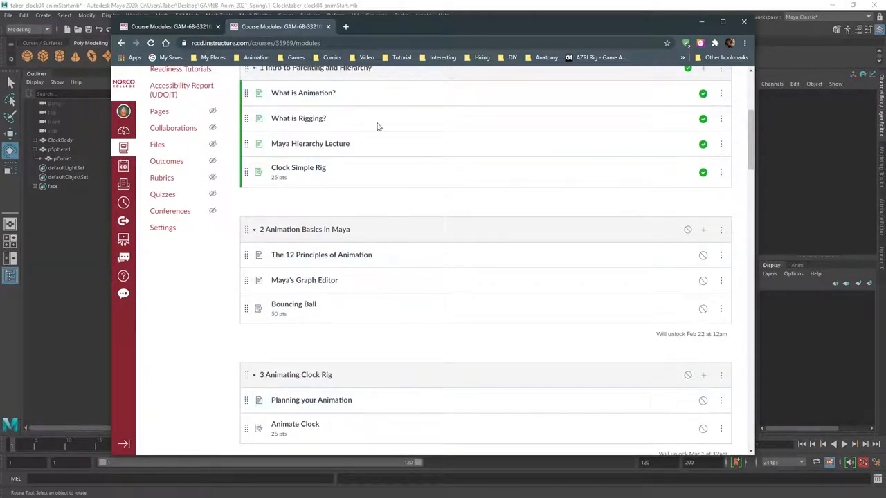
scroll("down", 3)
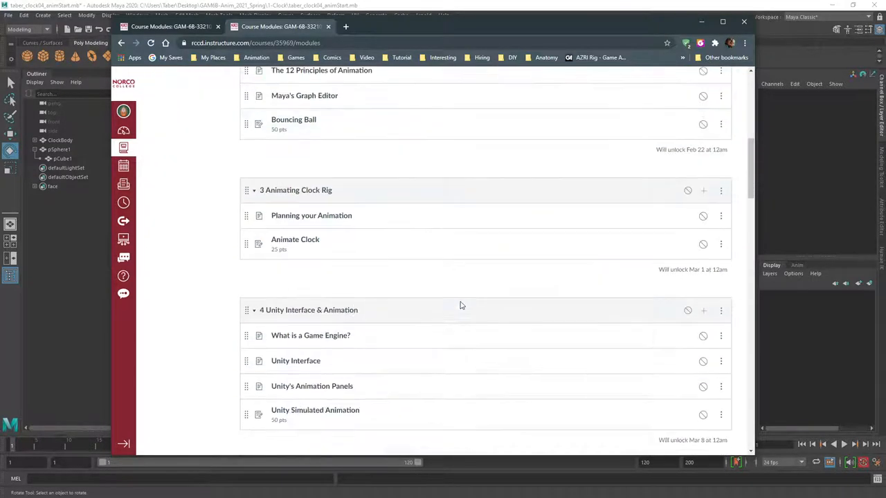
scroll("down", 3)
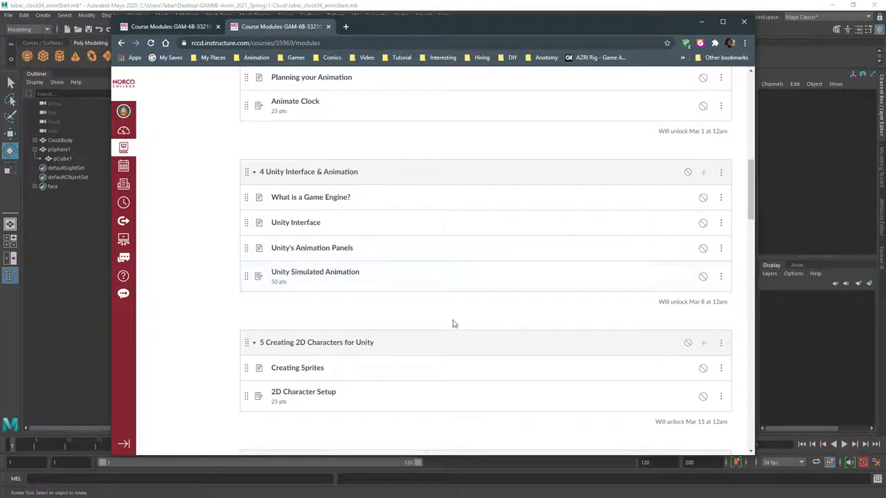
scroll("down", 3)
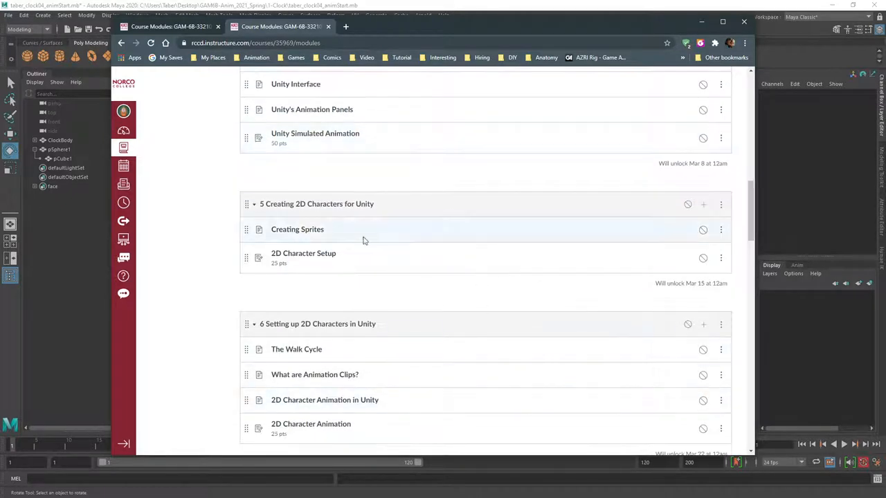
scroll("down", 3)
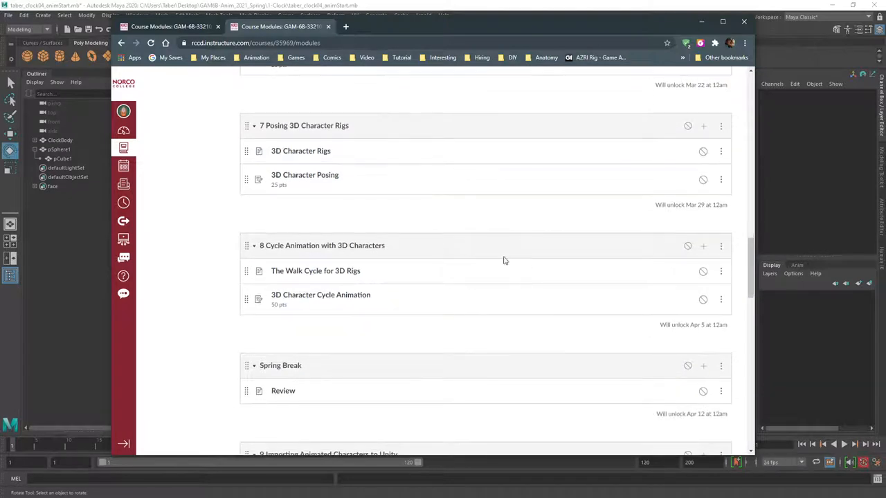
mouse_move(387, 135)
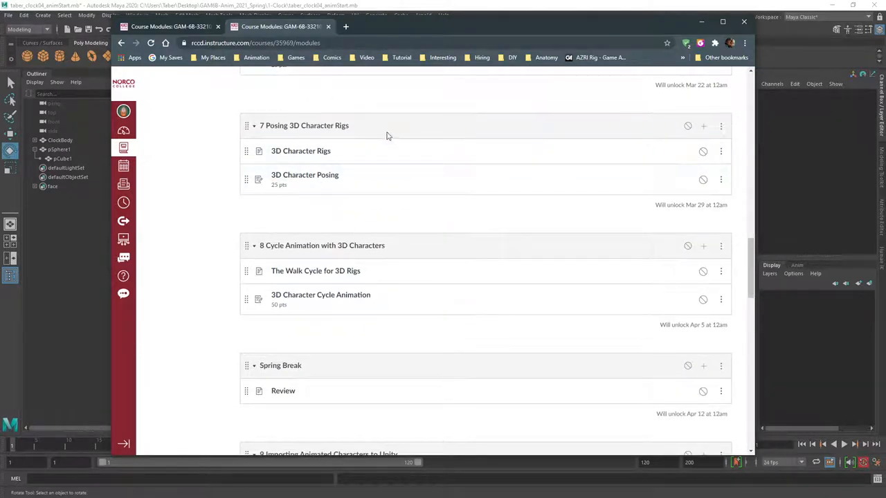
scroll("down", 3)
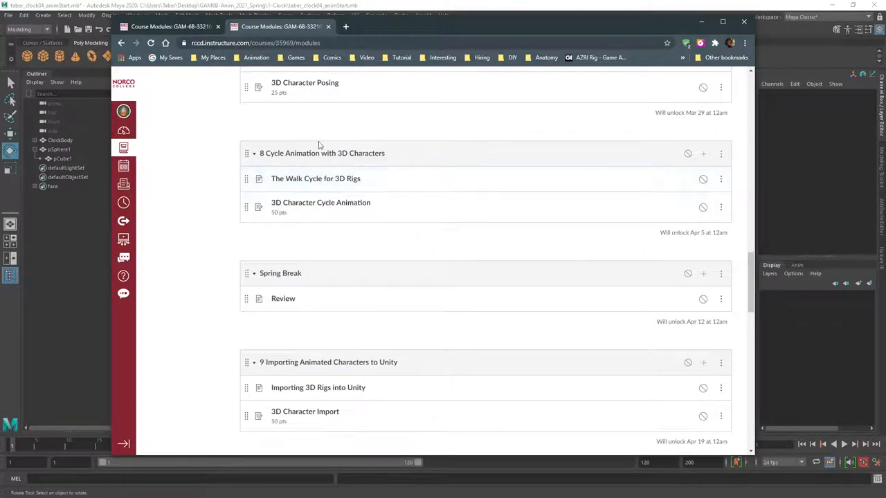
scroll("down", 3)
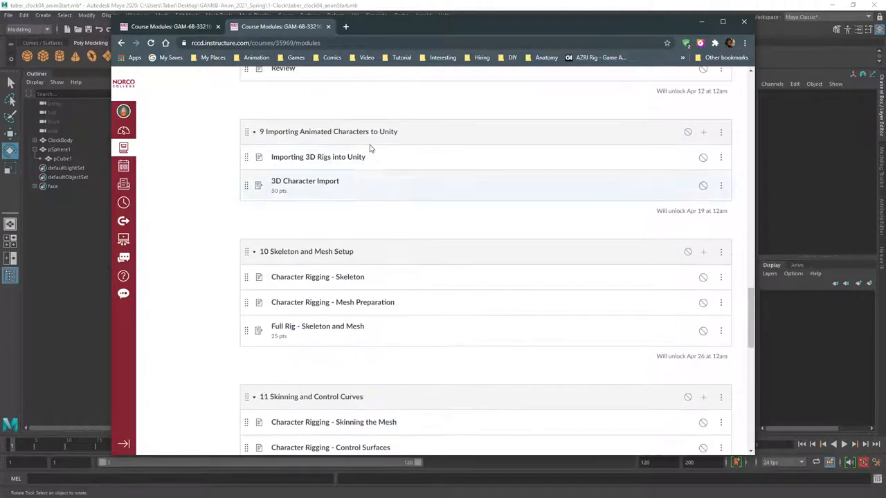
scroll("down", 3)
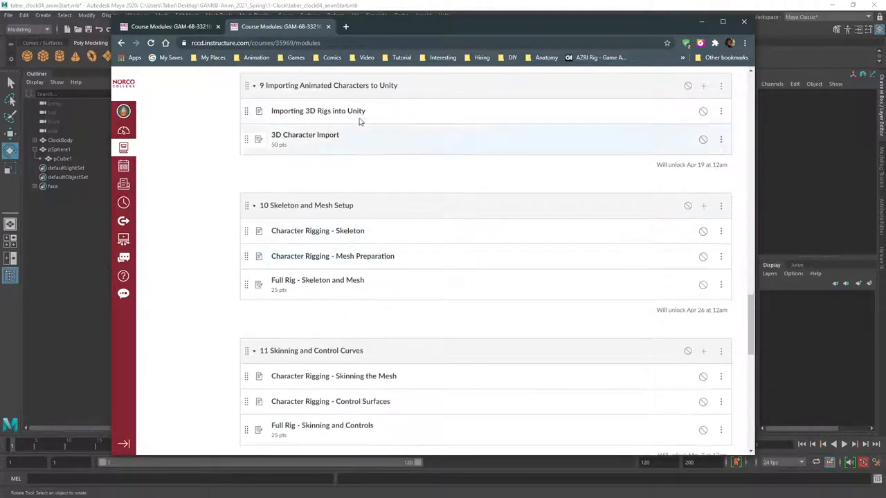
scroll("down", 3)
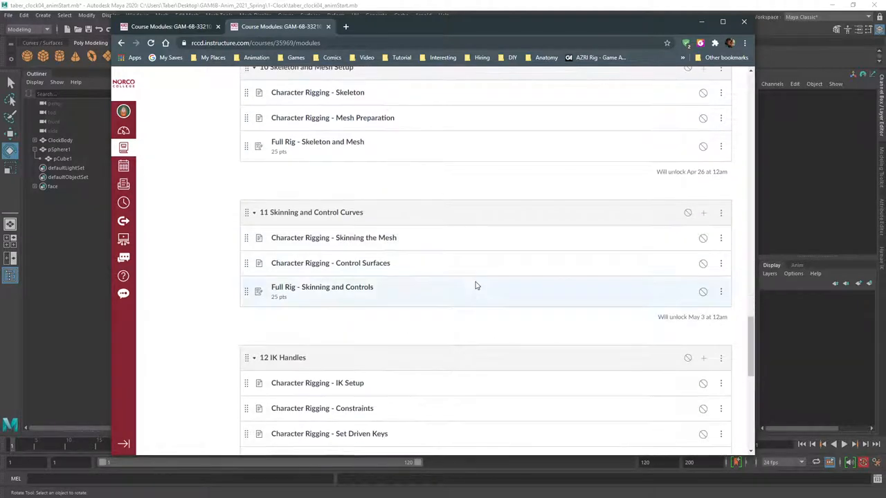
scroll("down", 3)
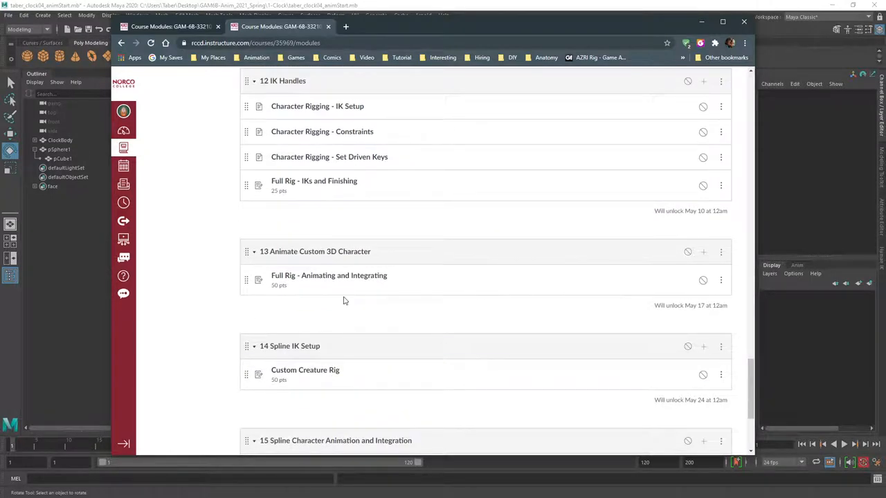
scroll("down", 3)
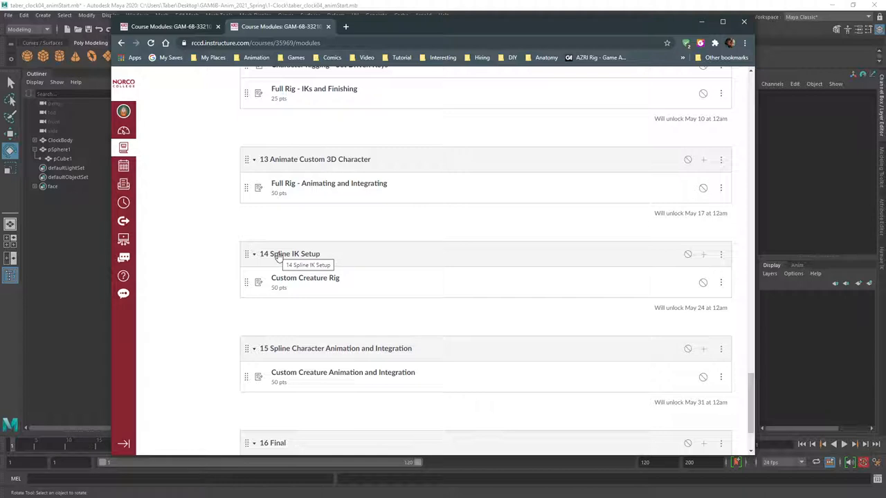
mouse_move(425, 283)
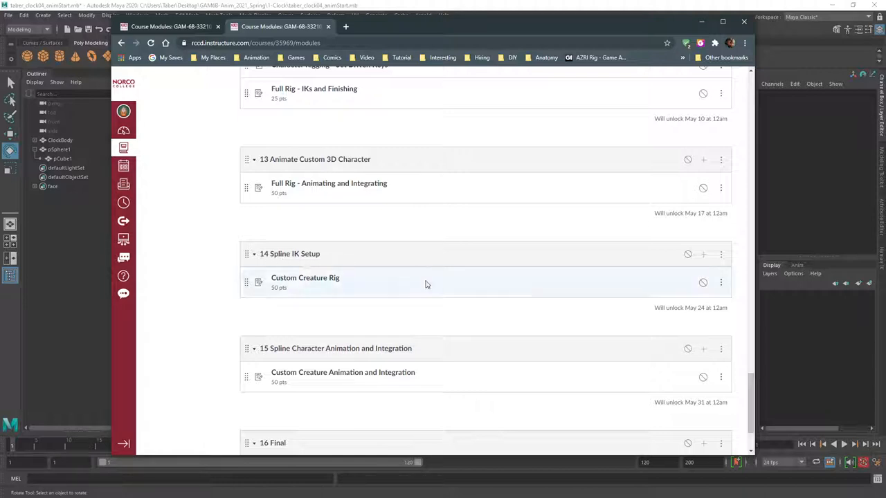
scroll("down", 3)
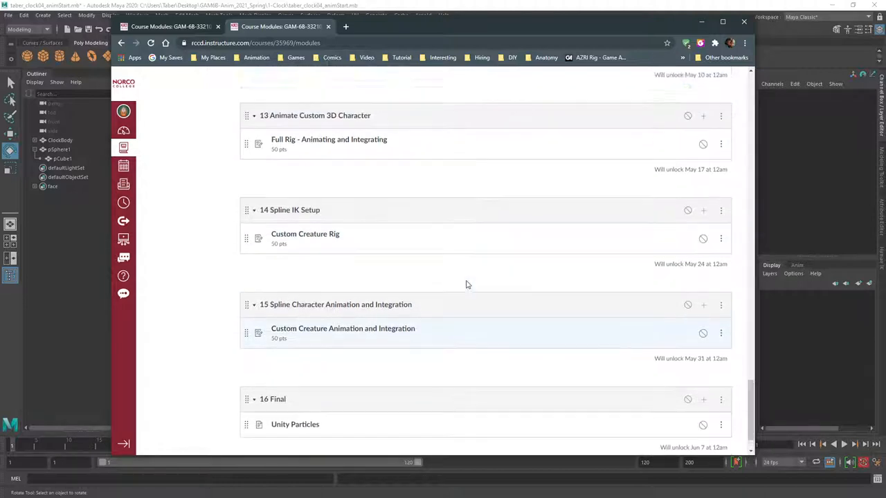
scroll("down", 3)
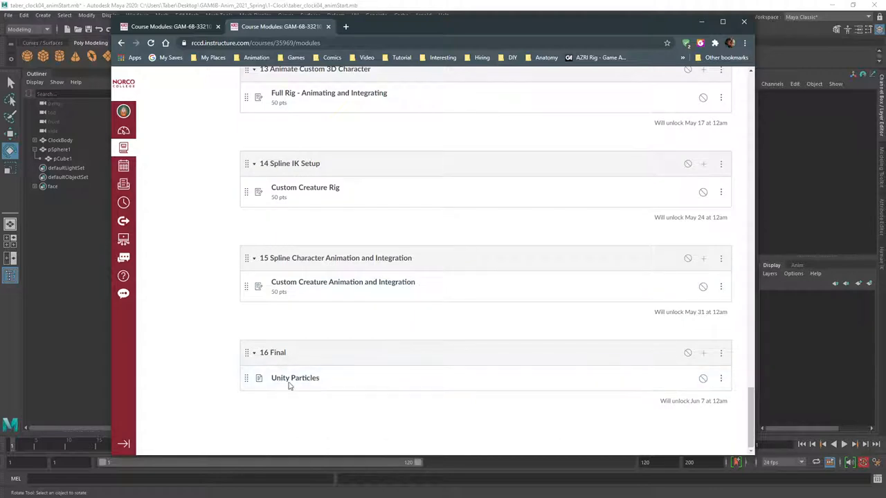
scroll("up", 3)
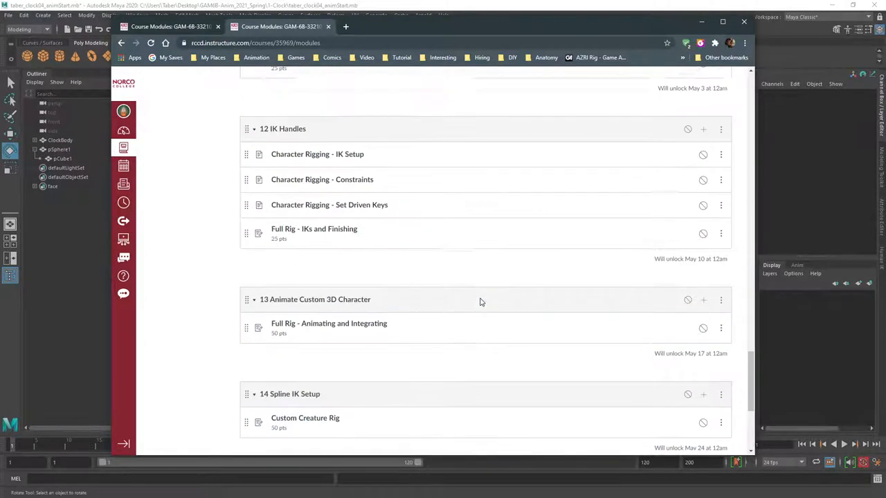
scroll("up", 3)
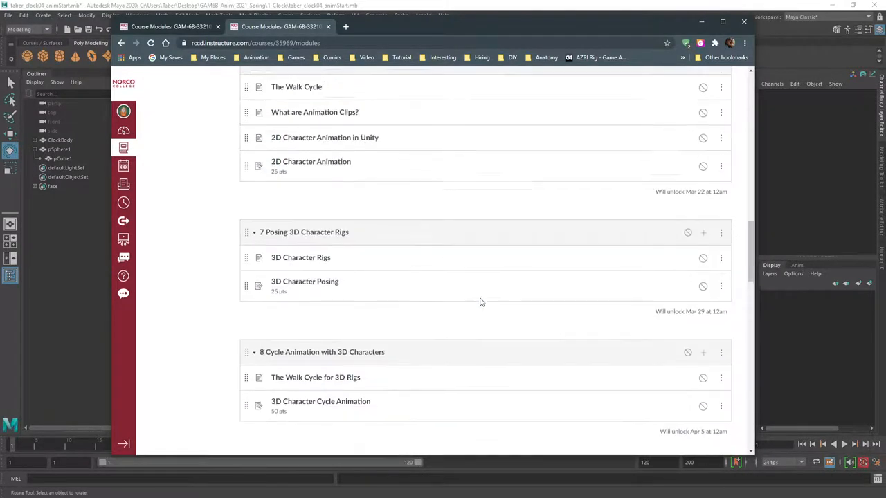
scroll("up", 3)
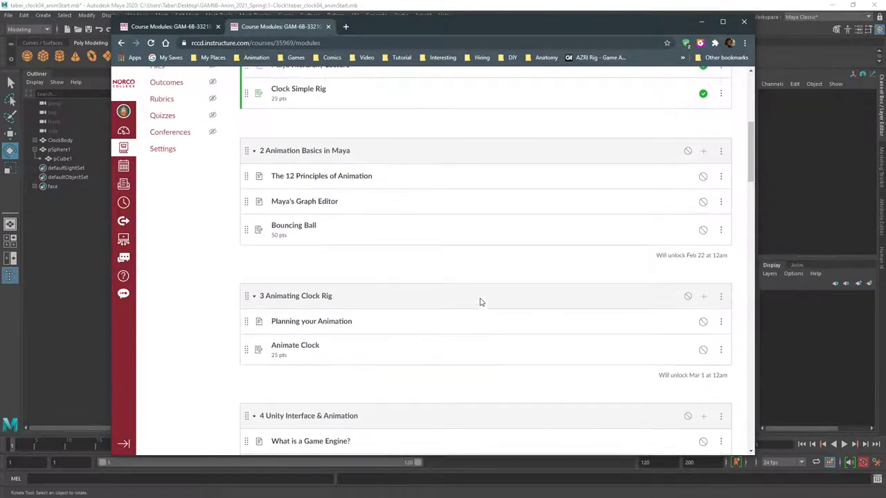
scroll("up", 3)
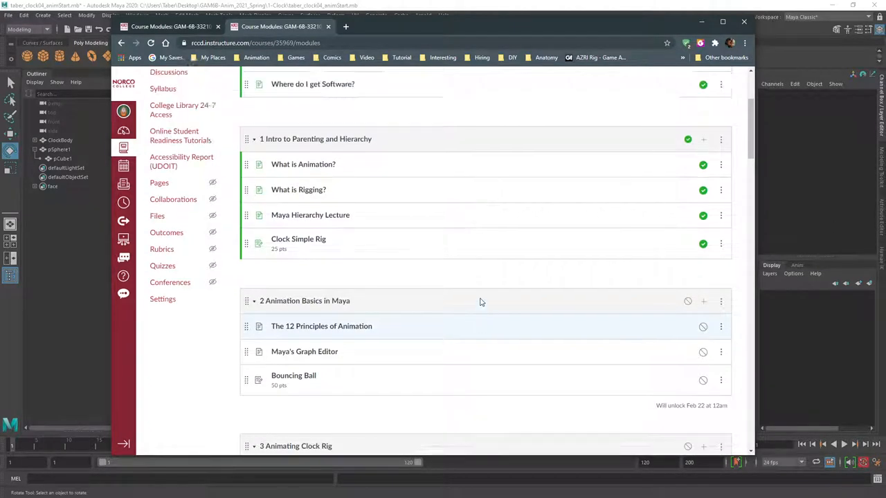
scroll("up", 3)
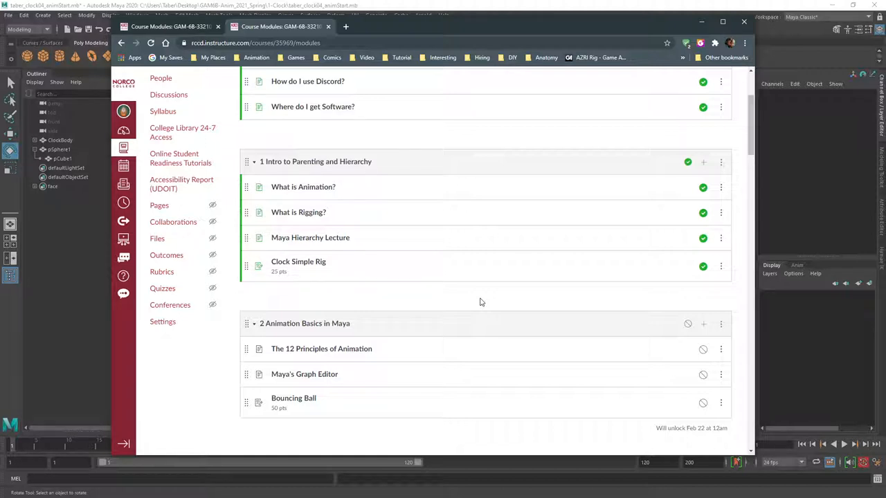
scroll("down", 3)
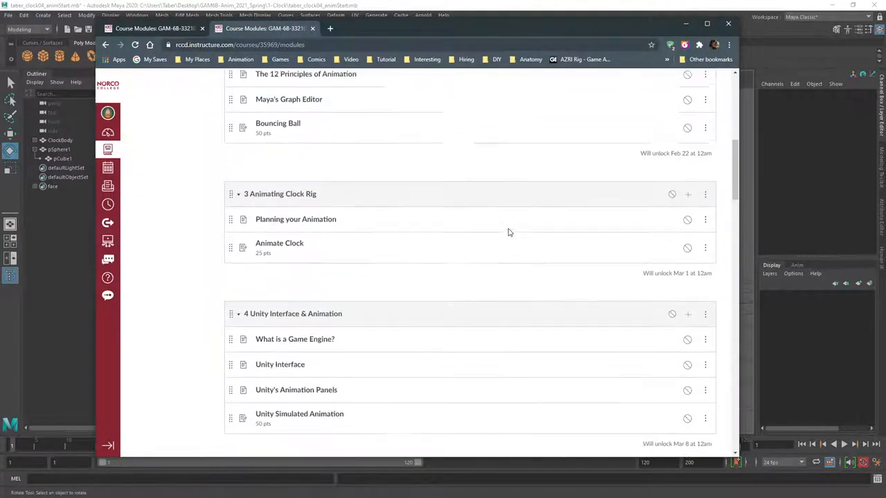
scroll("down", 3)
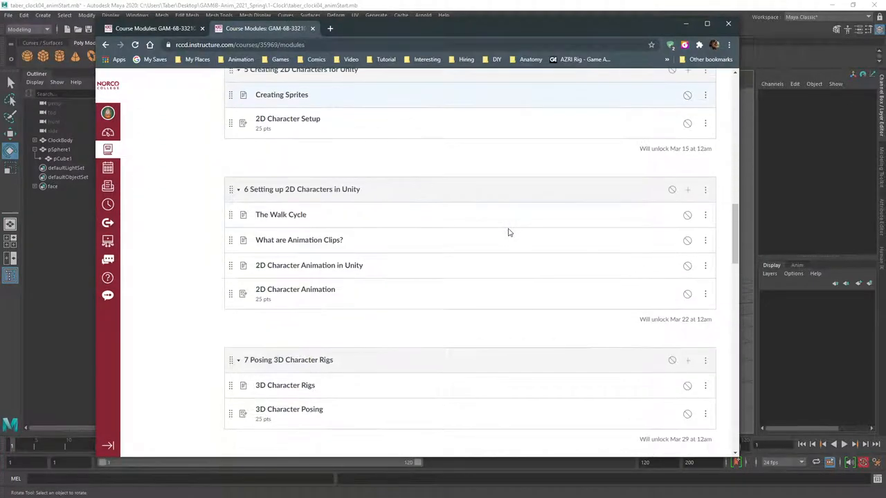
scroll("down", 3)
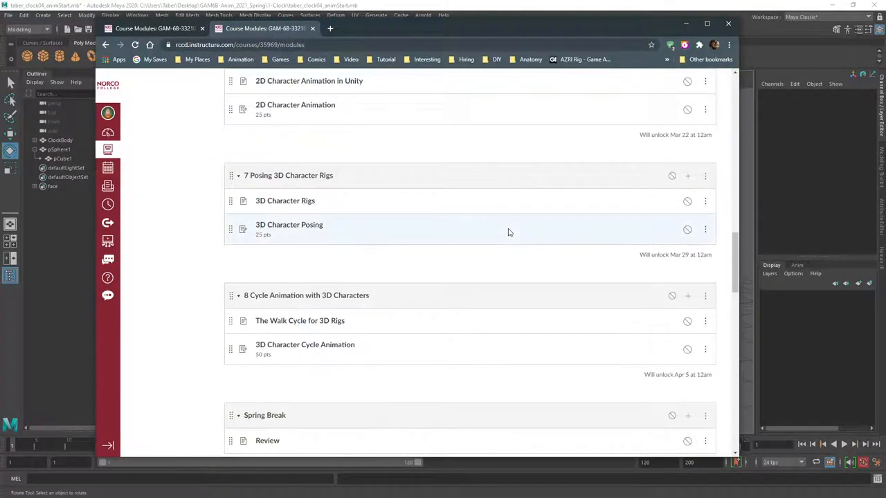
scroll("down", 3)
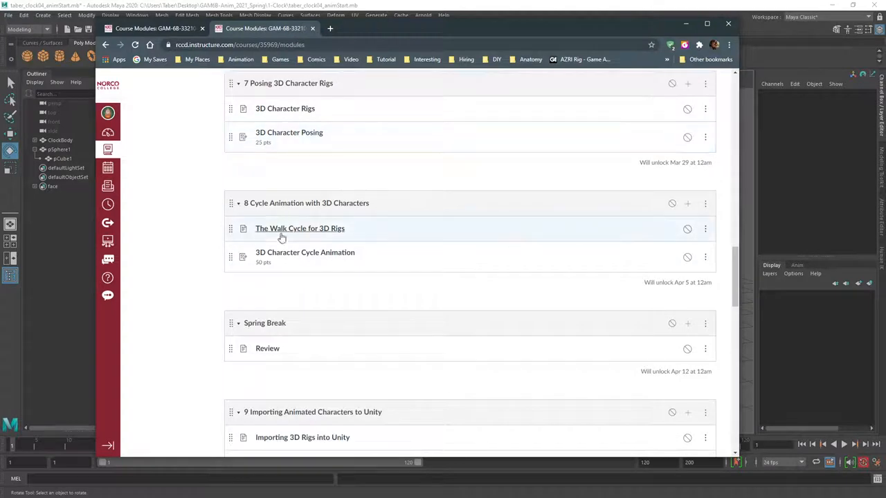
mouse_move(391, 229)
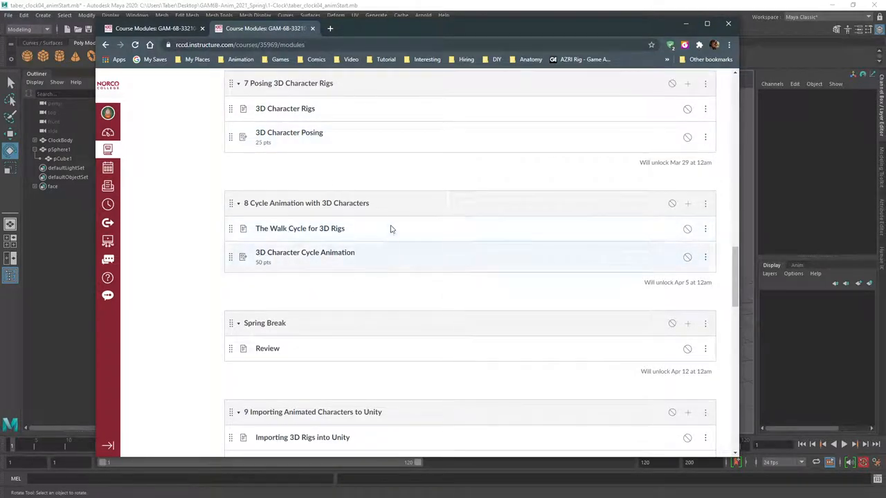
mouse_move(391, 179)
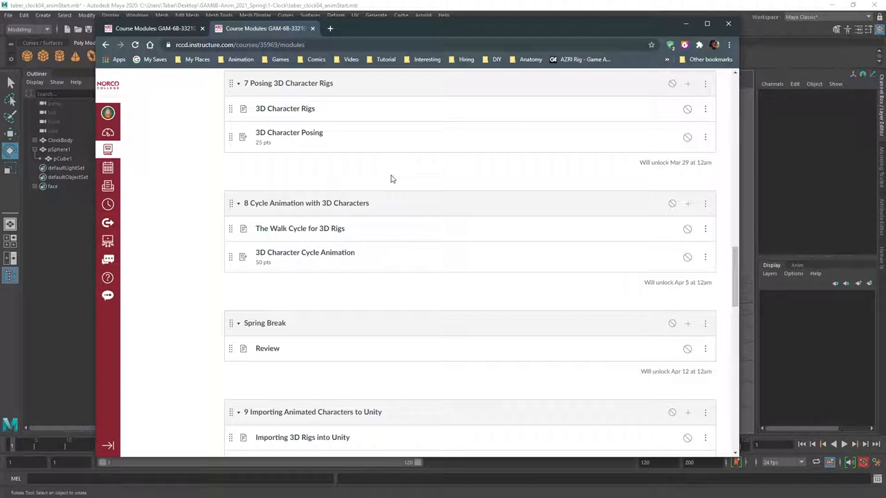
mouse_move(397, 222)
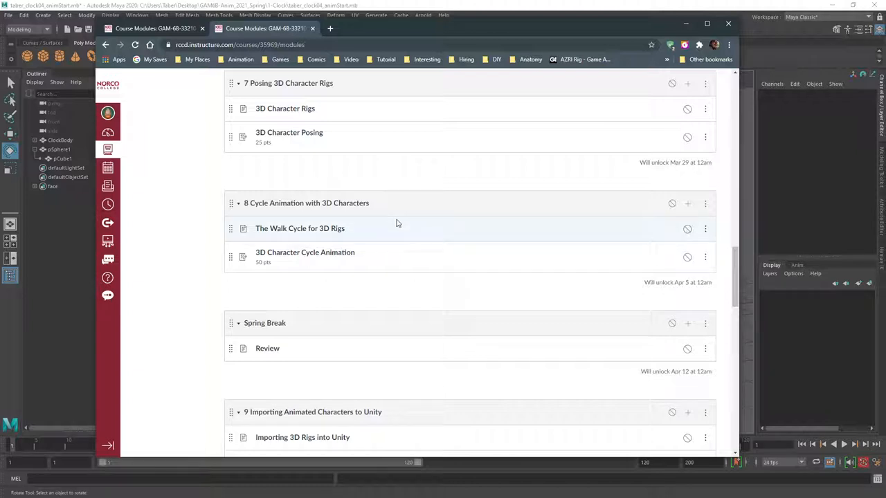
mouse_move(365, 215)
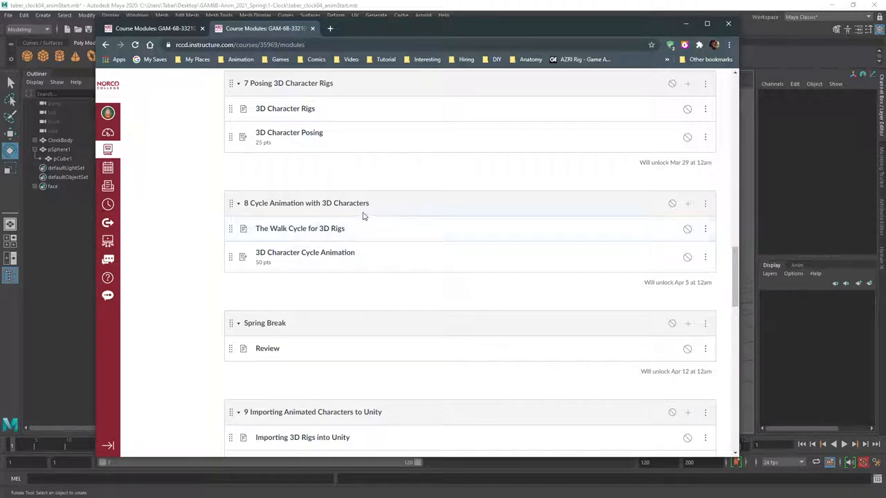
scroll("down", 3)
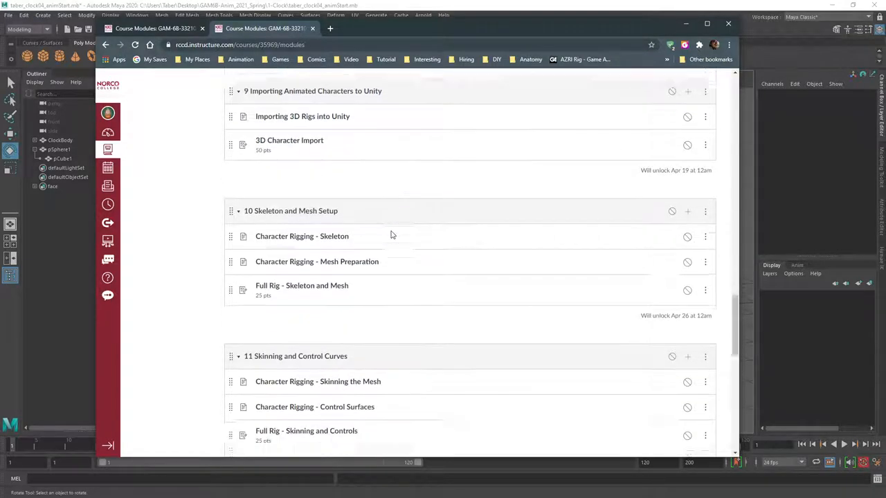
scroll("down", 3)
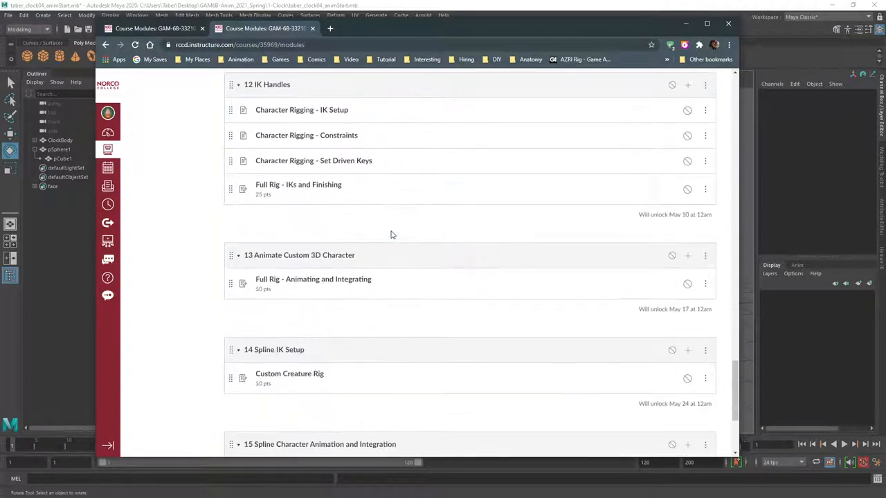
scroll("down", 3)
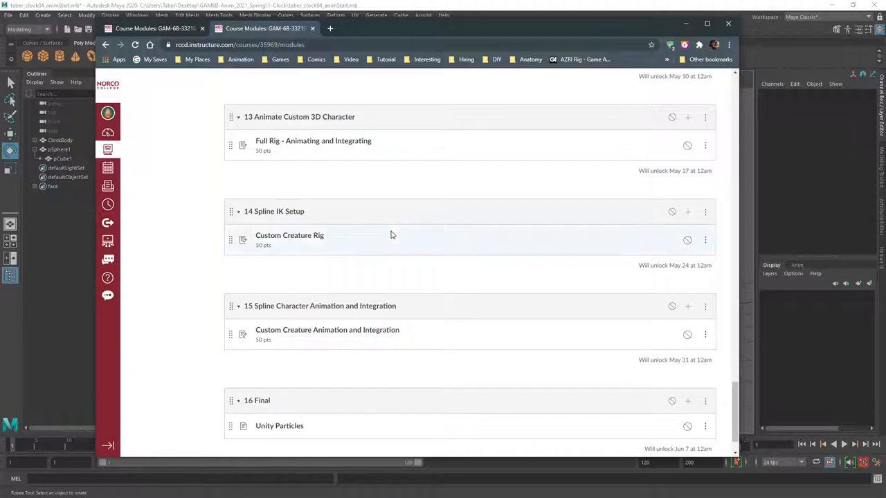
scroll("down", 3)
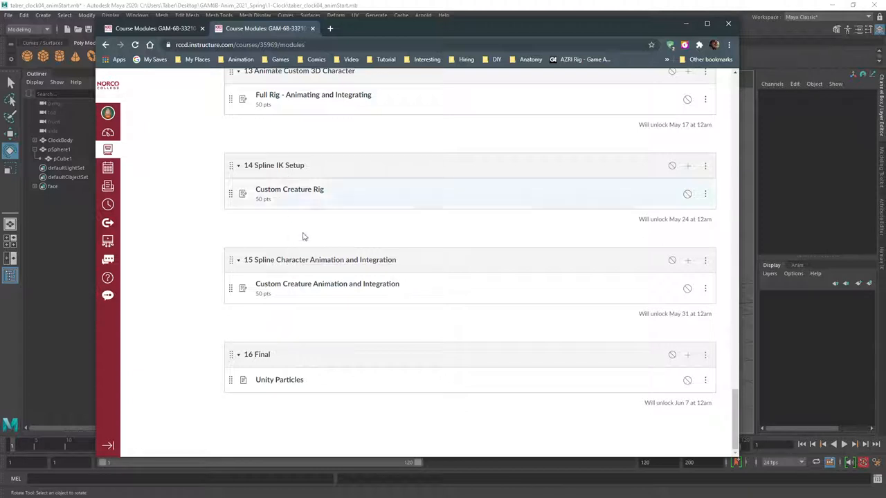
mouse_move(386, 225)
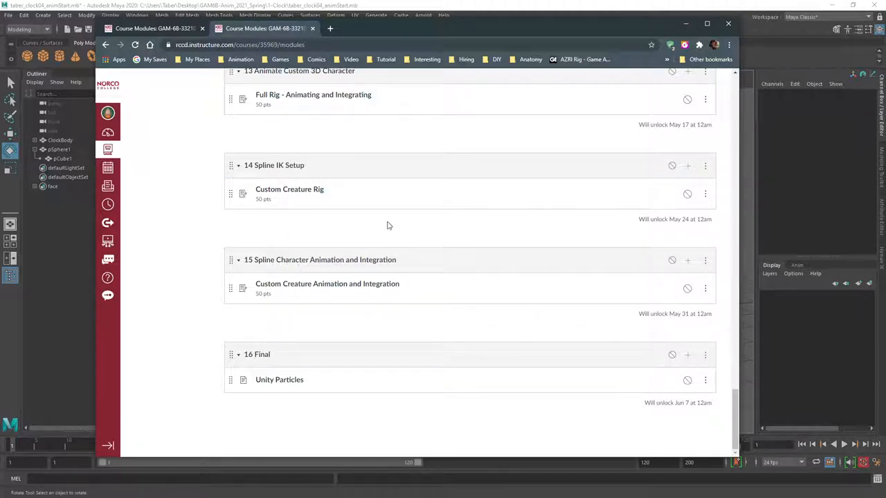
mouse_move(301, 172)
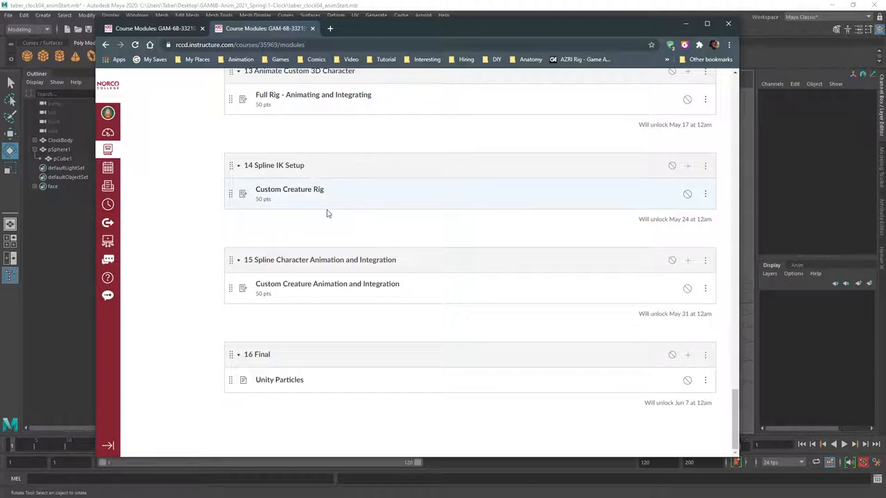
mouse_move(447, 235)
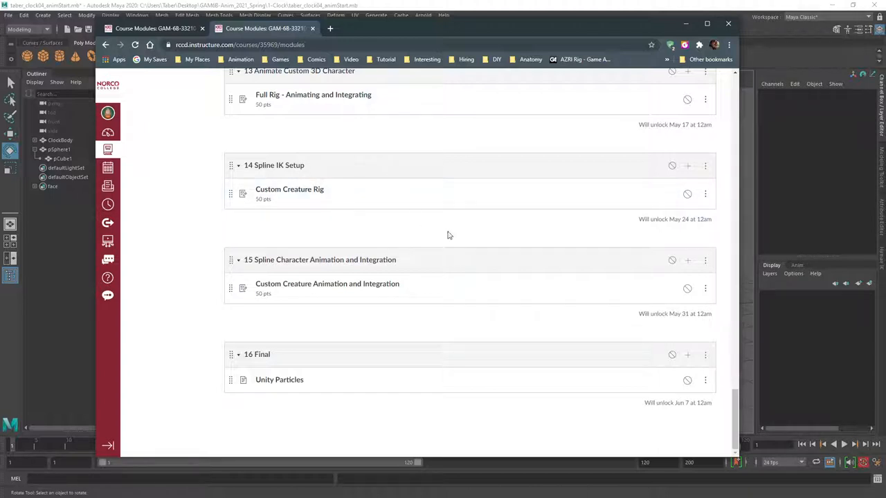
mouse_move(438, 244)
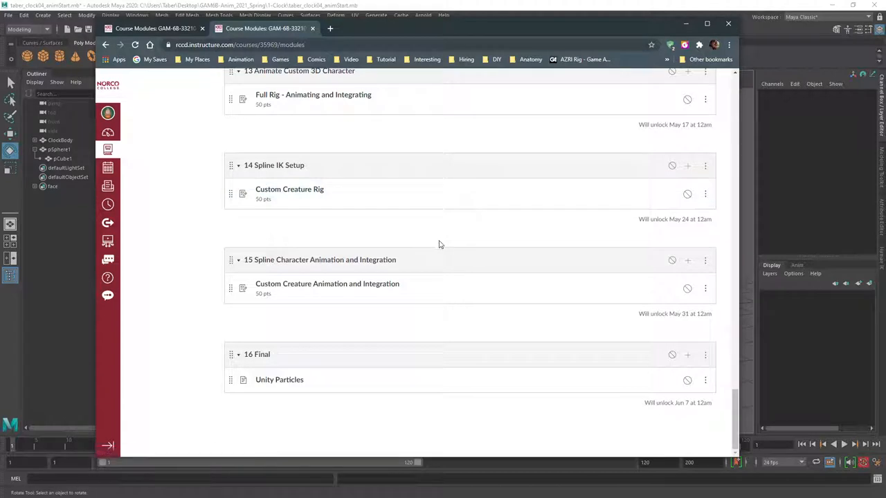
mouse_move(279, 189)
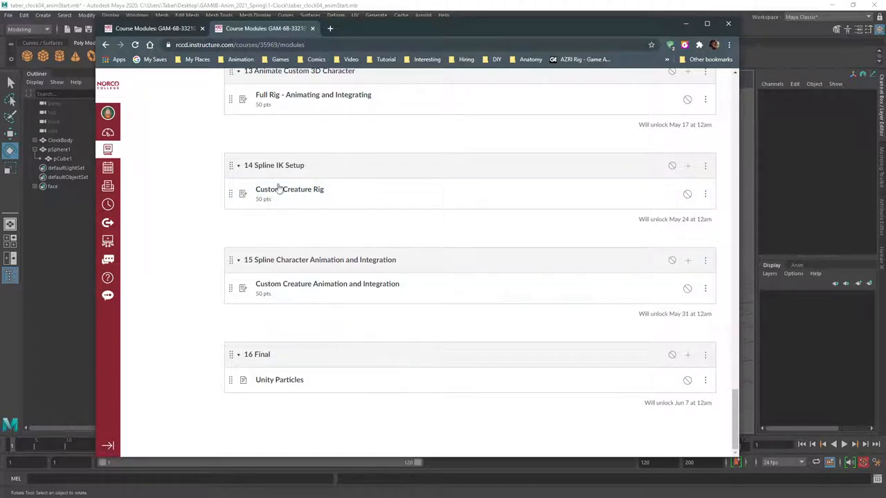
mouse_move(340, 233)
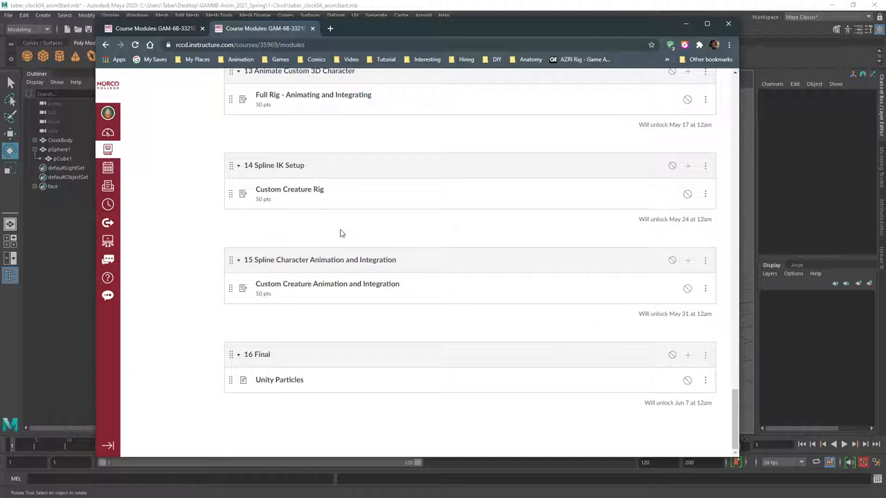
scroll("up", 3)
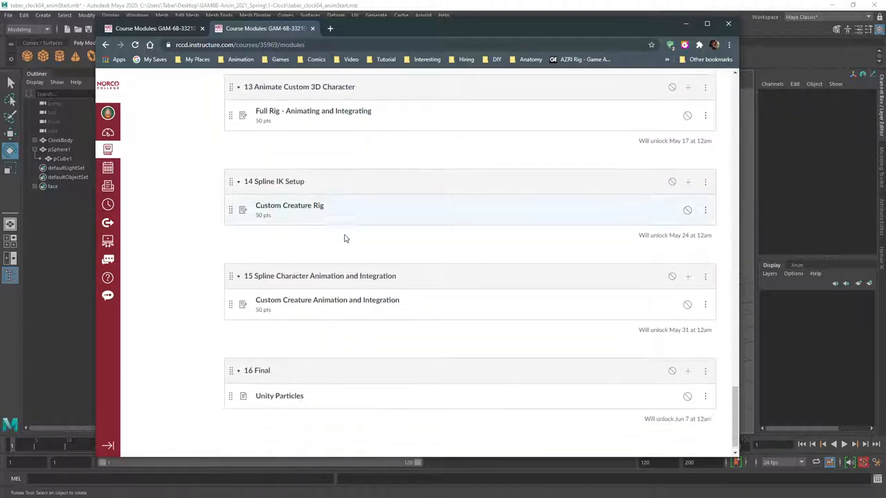
scroll("up", 3)
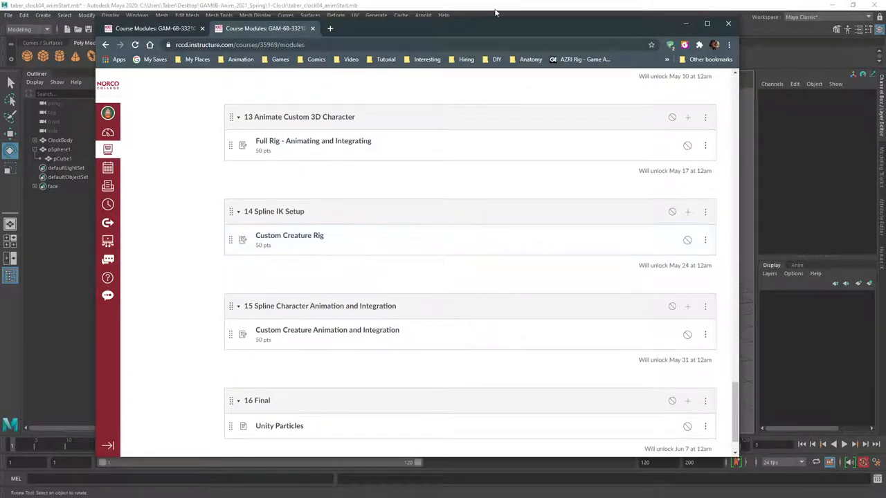
mouse_move(506, 28)
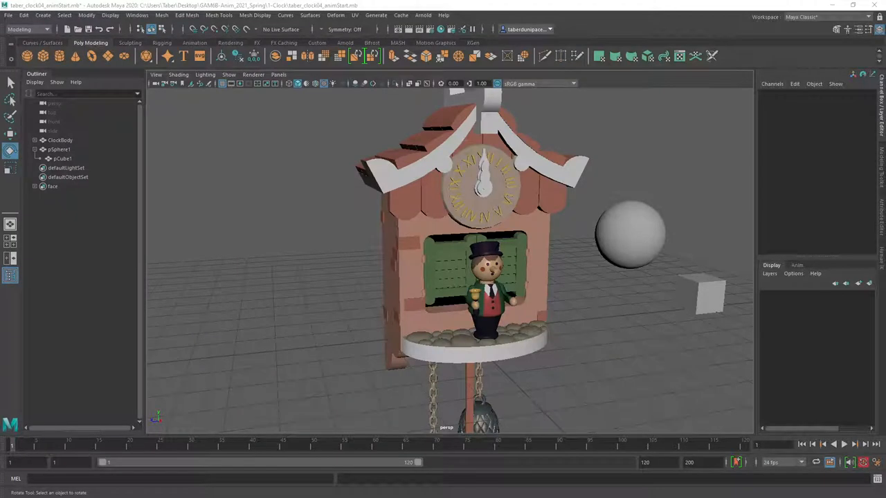
mouse_move(302, 195)
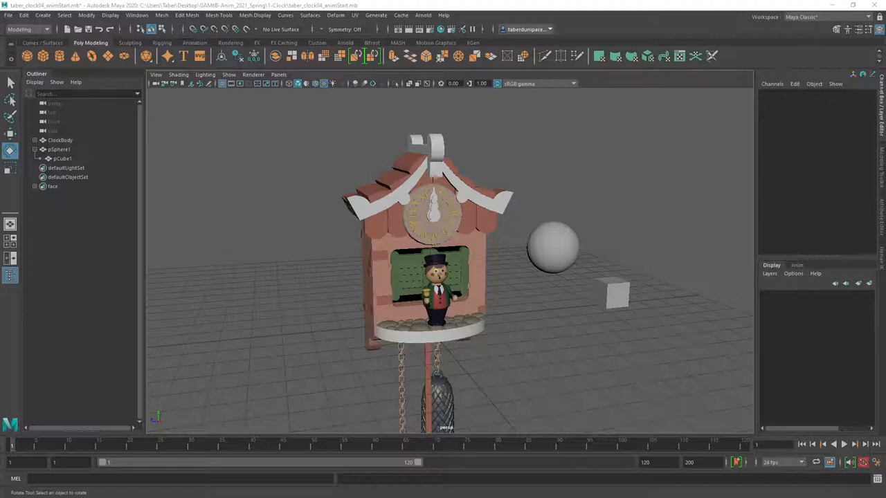
mouse_move(221, 199)
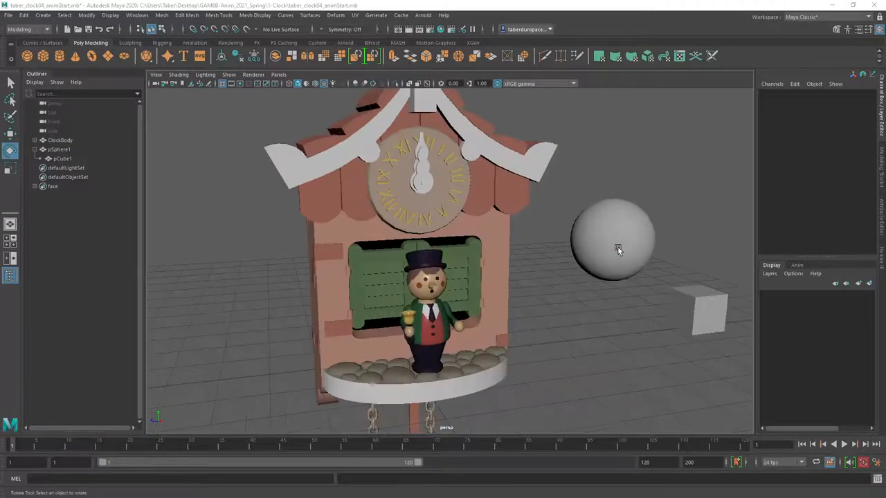
Step: Select pCube1 and reshape it into a 5.4-high column with 15 height subdivisions
left_click_drag(618, 249, 646, 177)
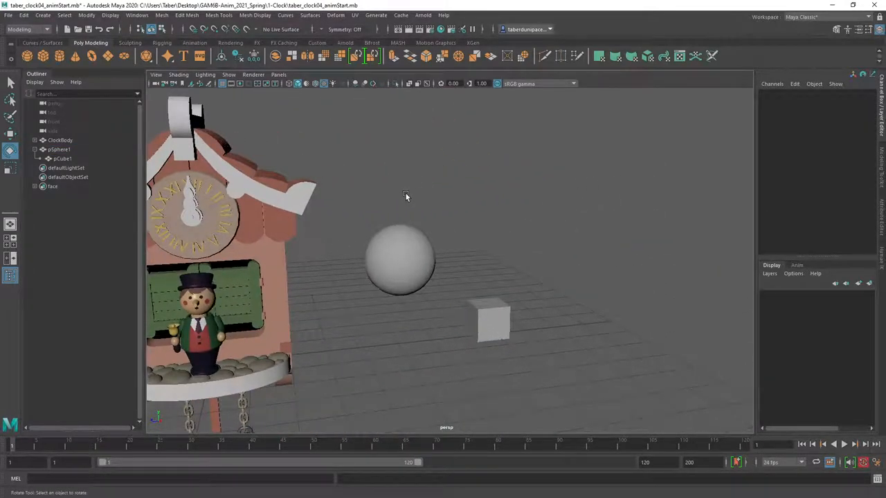
left_click(491, 322)
type("15")
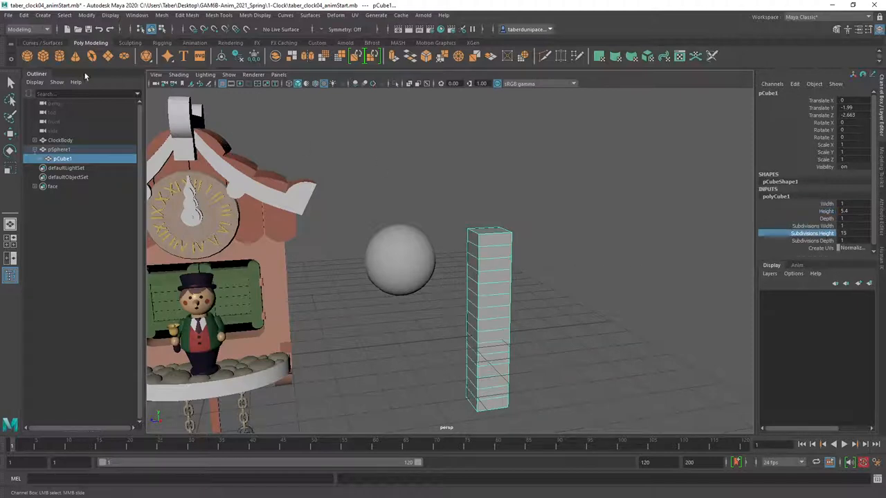
Step: In the Rigging menu set, attach a Nonlinear Bend deformer to the tall cube
left_click(28, 29)
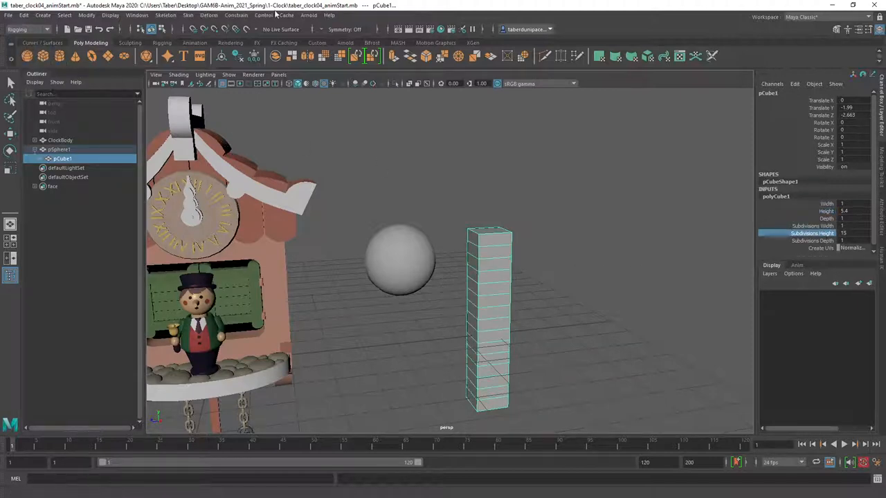
left_click(209, 15)
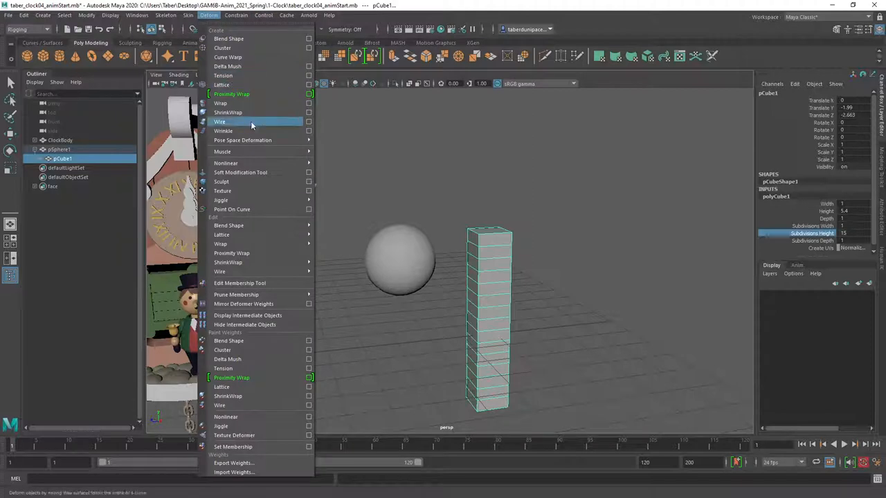
mouse_move(225, 162)
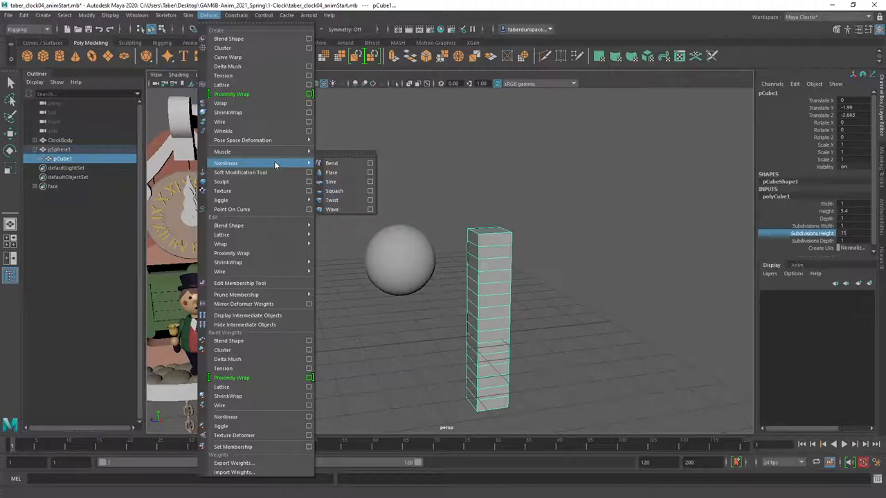
left_click(331, 163)
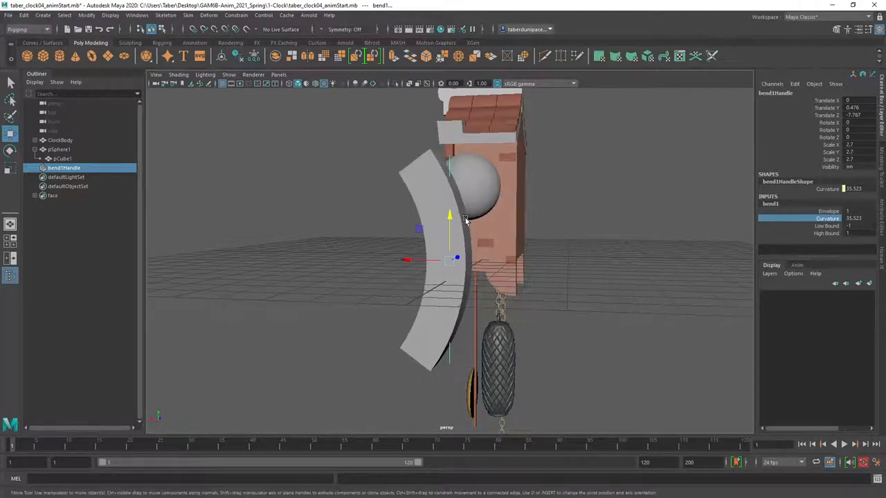
Step: Raise bend1Handle and set curvature near -47 with low bound -3.1, viewed in wireframe
left_click_drag(449, 214, 450, 111)
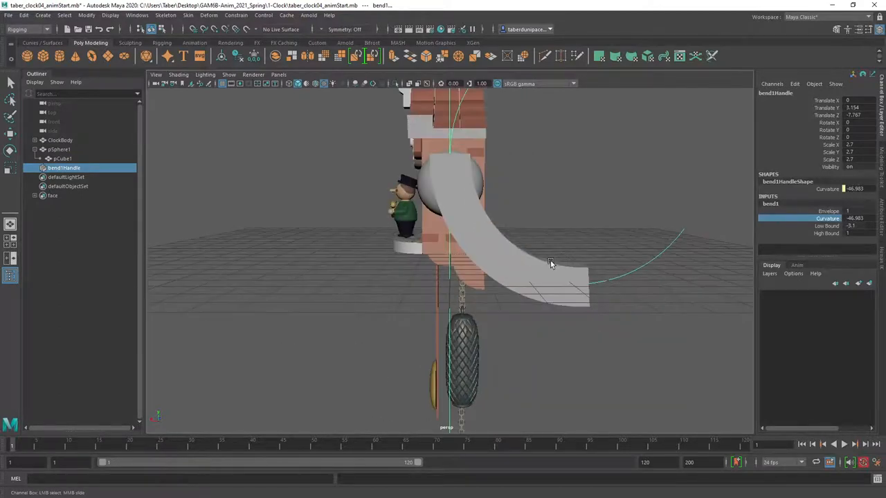
key("4")
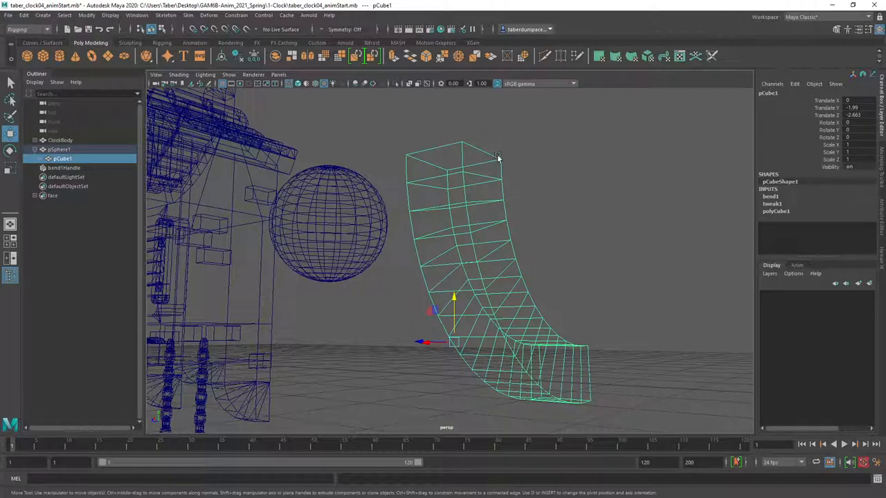
mouse_move(562, 304)
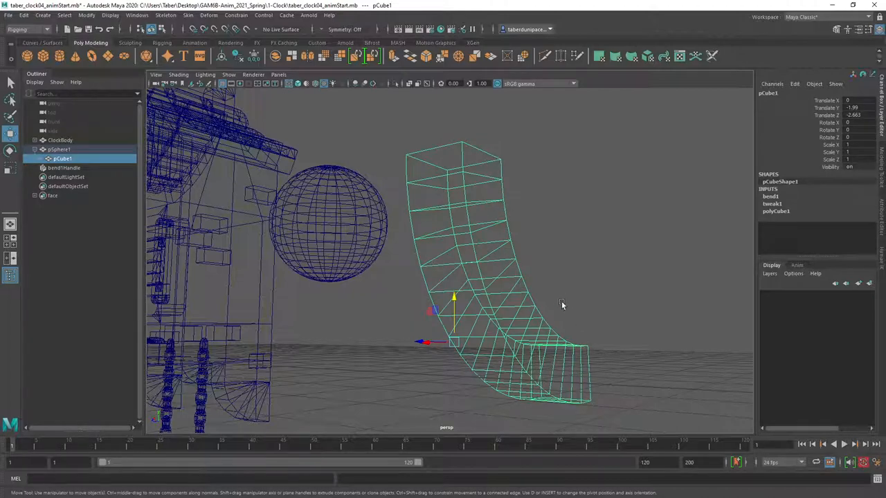
Step: Duplicate the bent cube as pCube2, straighten the original, and return to shaded display
left_click_drag(561, 304, 509, 301)
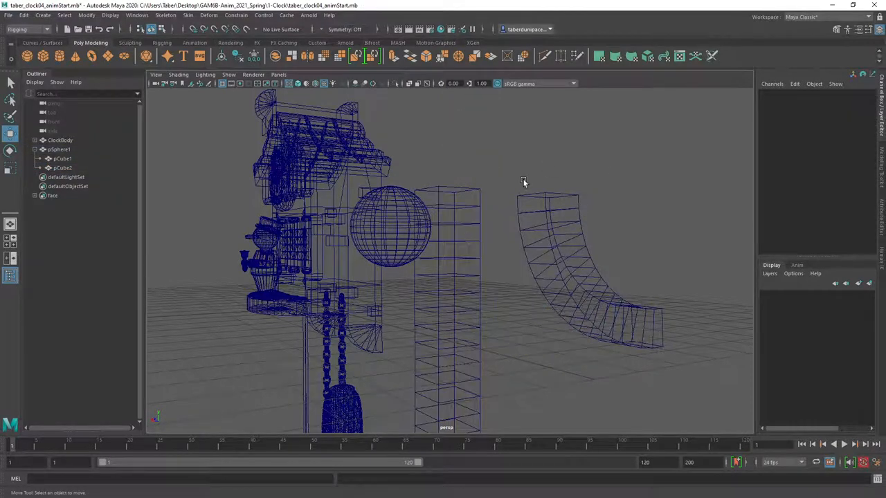
key("5")
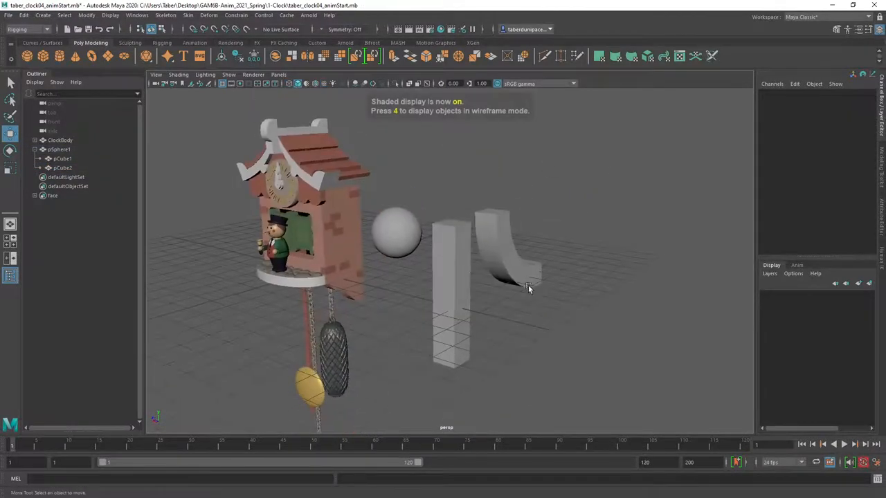
Step: Move bent pCube2 to the right and select it together with straight pCube1
left_click(508, 259)
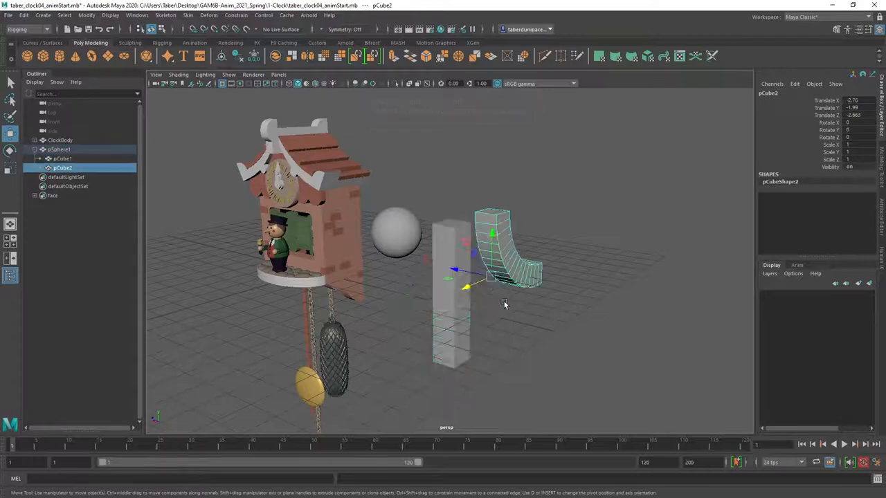
left_click_drag(503, 306, 442, 249)
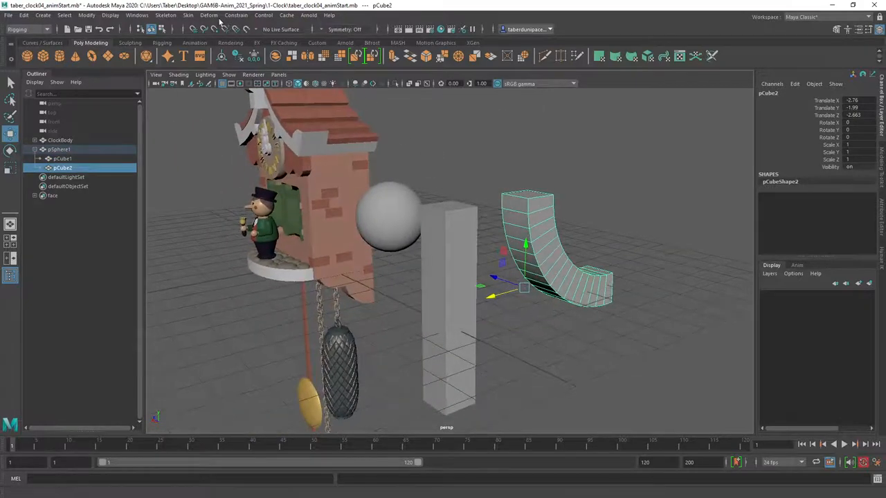
left_click(208, 15)
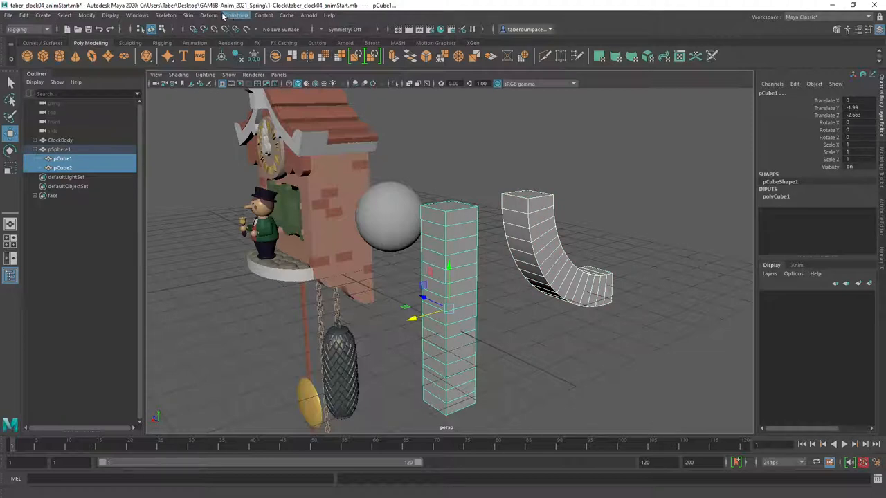
Step: Create a blend shape on pCube1 targeting pCube2 and test raising its weight
left_click(209, 14)
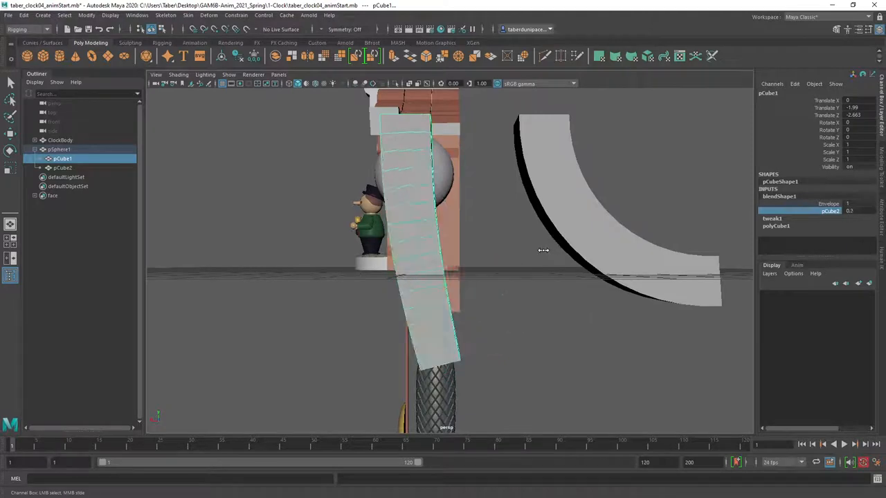
left_click_drag(544, 250, 475, 282)
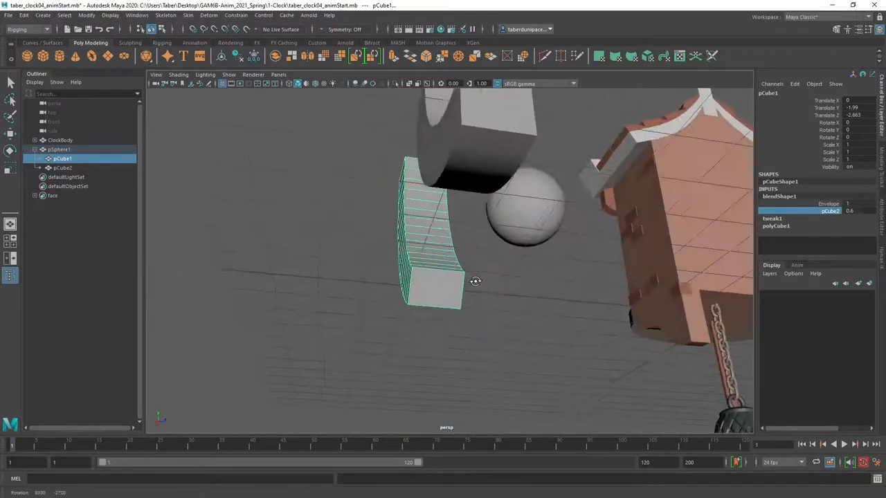
left_click_drag(475, 281, 588, 296)
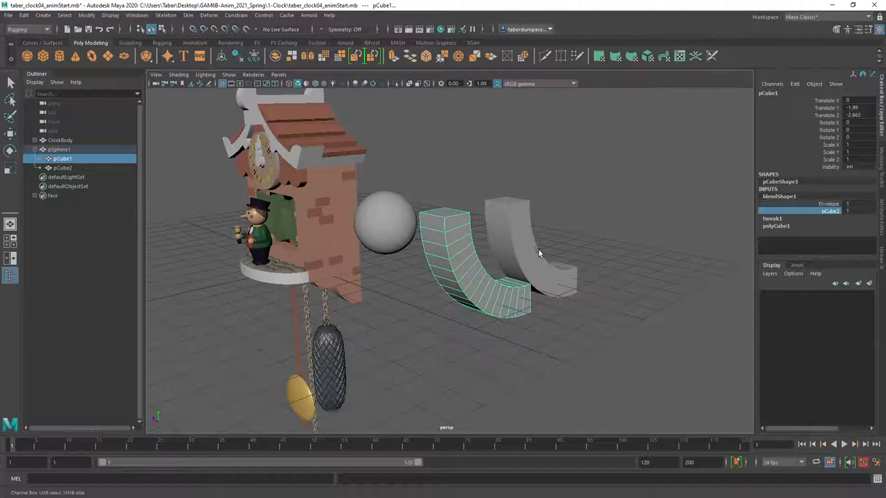
left_click_drag(540, 252, 410, 258)
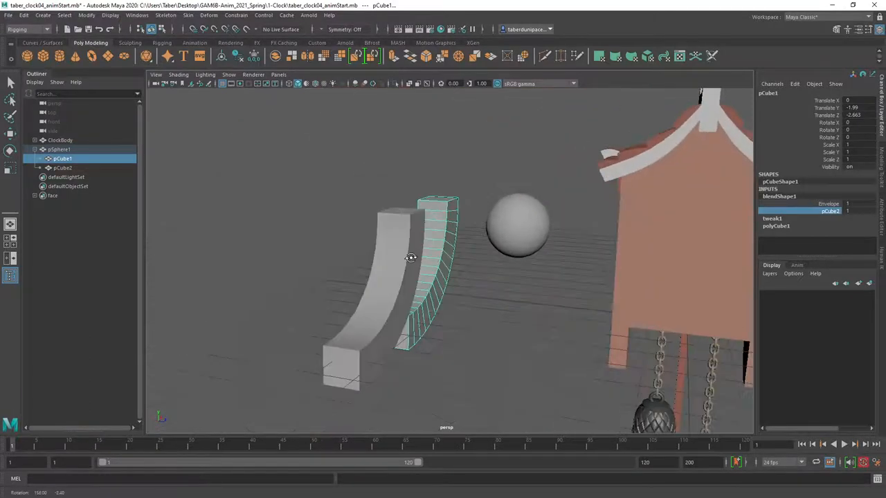
left_click_drag(411, 258, 585, 265)
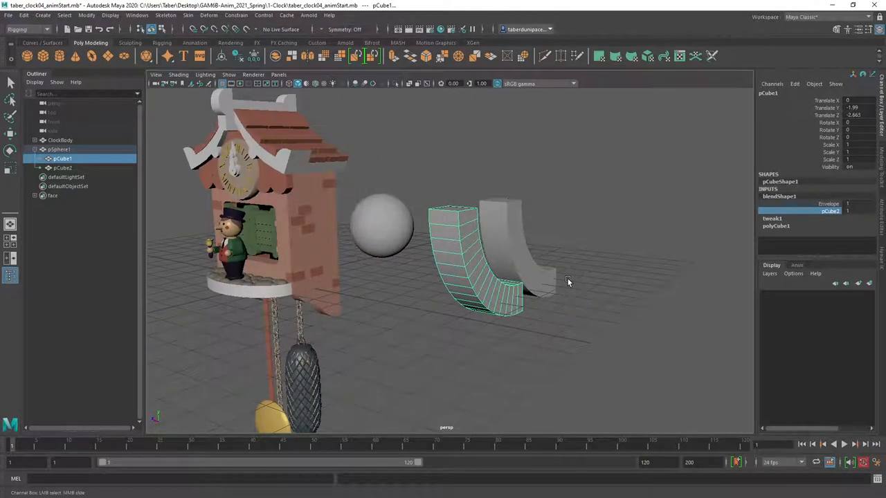
mouse_move(593, 277)
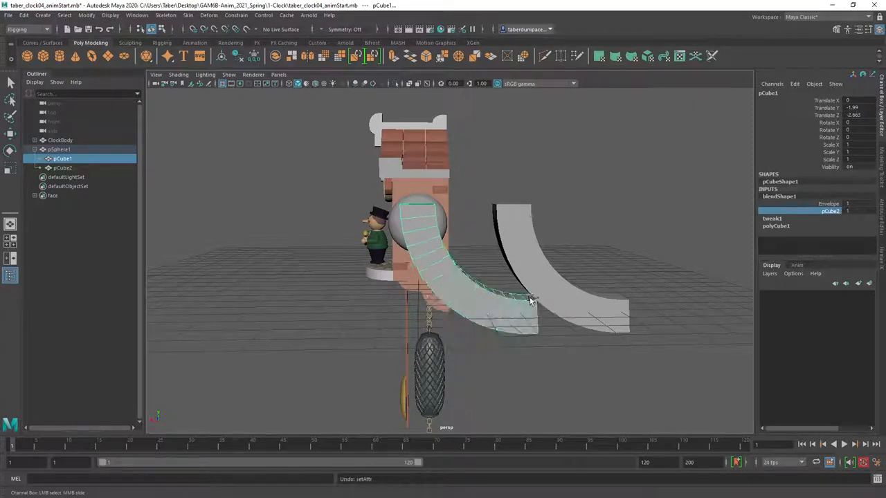
Step: Add a new bend deformer to the cube with curvature about -16
left_click(546, 297)
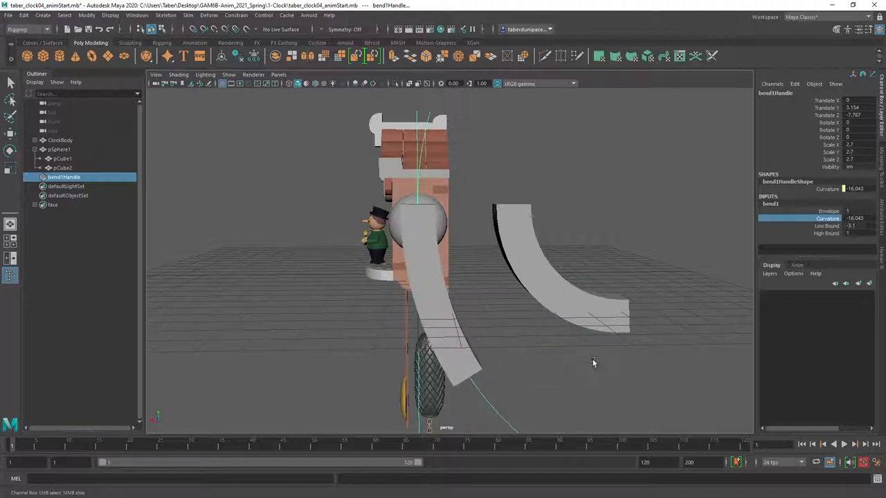
Step: Duplicate the oppositely bent cube as pCube3, add it as a target, and key the weights
left_click(418, 263)
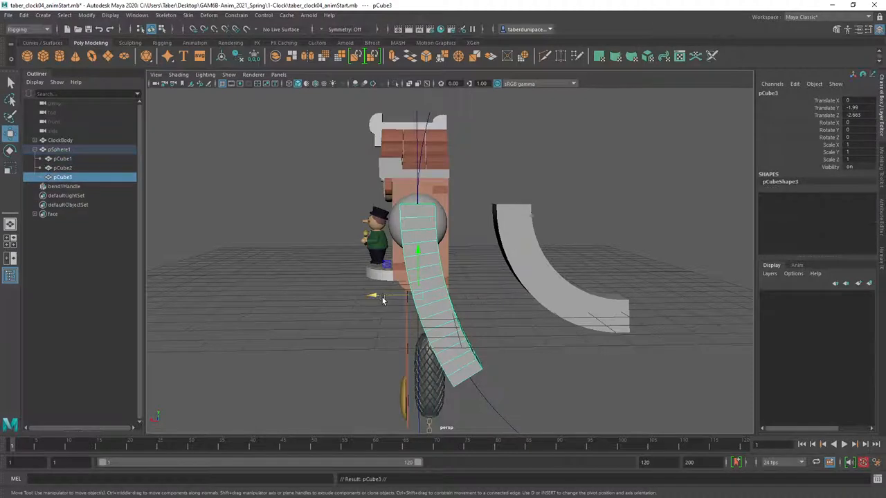
left_click_drag(374, 295, 612, 294)
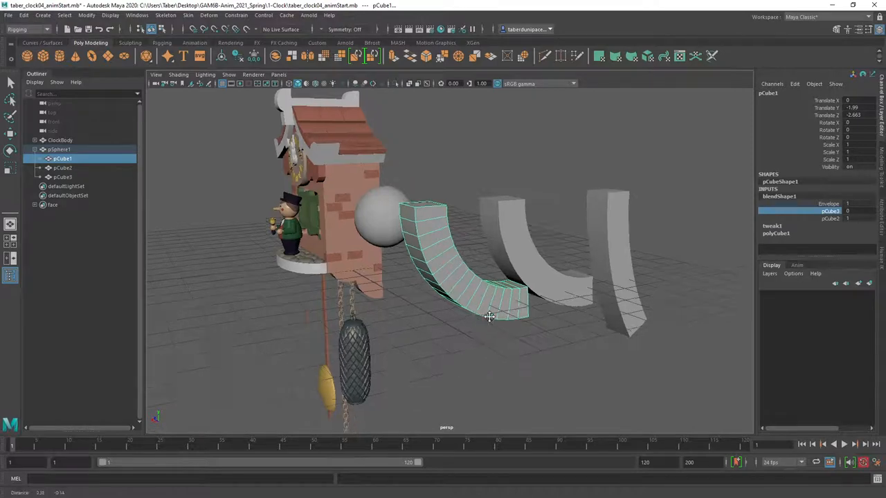
left_click_drag(489, 317, 656, 288)
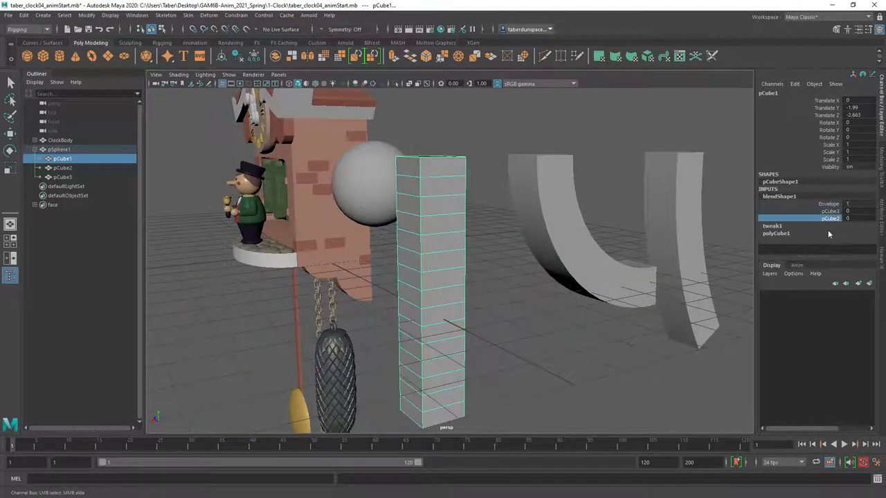
right_click(831, 218)
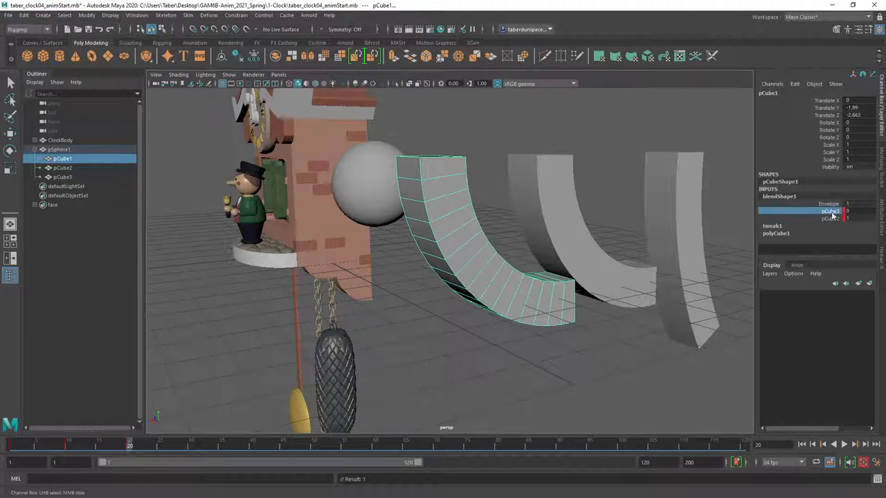
Step: Play the blend, scrub to frame 20 and key the blendShape1 target weights there
left_click(830, 215)
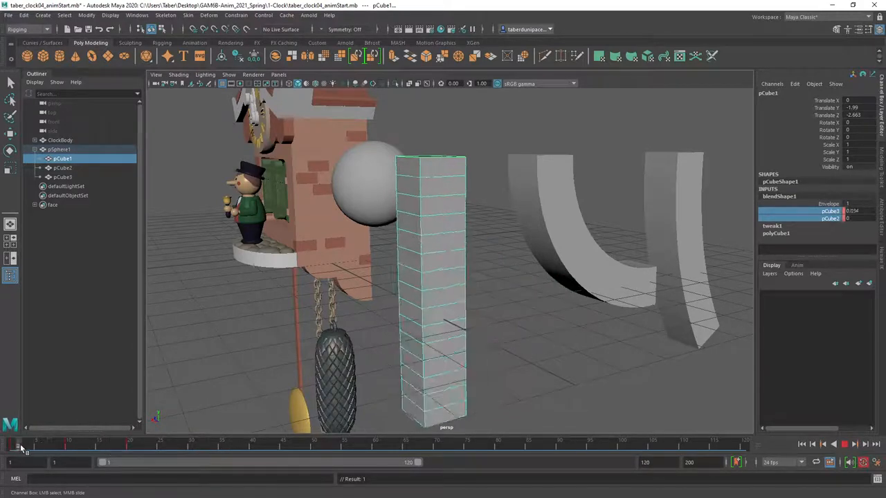
left_click_drag(28, 450, 102, 450)
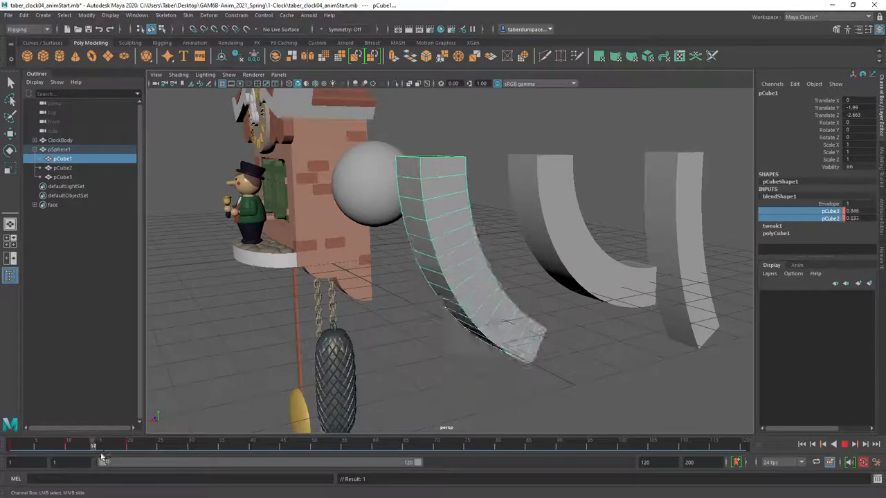
left_click_drag(94, 449, 132, 449)
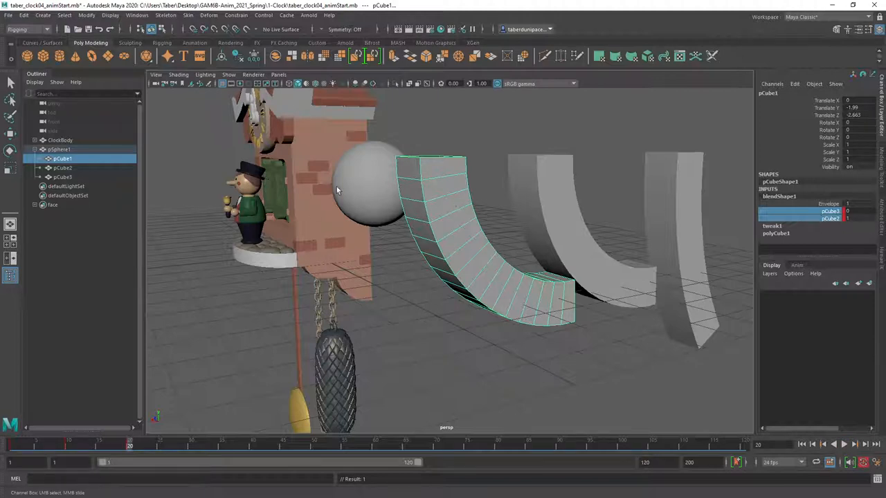
left_click(137, 16)
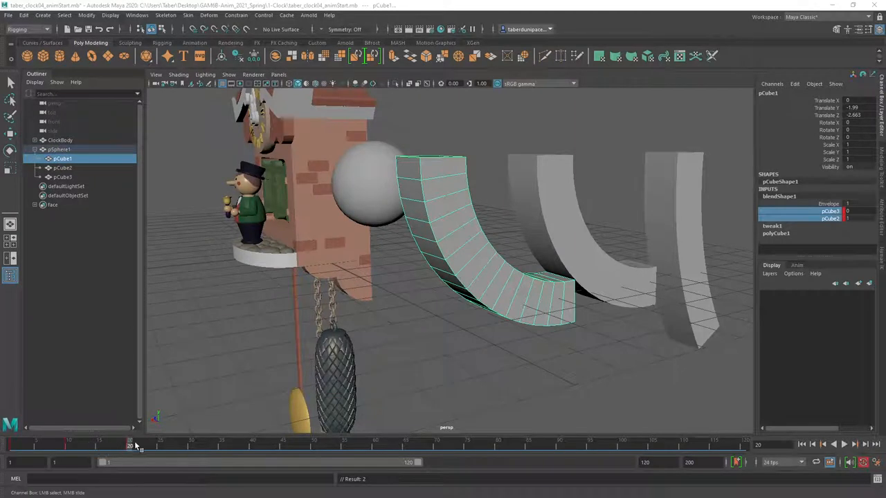
Step: Scrub the Time Slider to preview the cube morphing between straight and both bent targets
left_click_drag(131, 446, 70, 446)
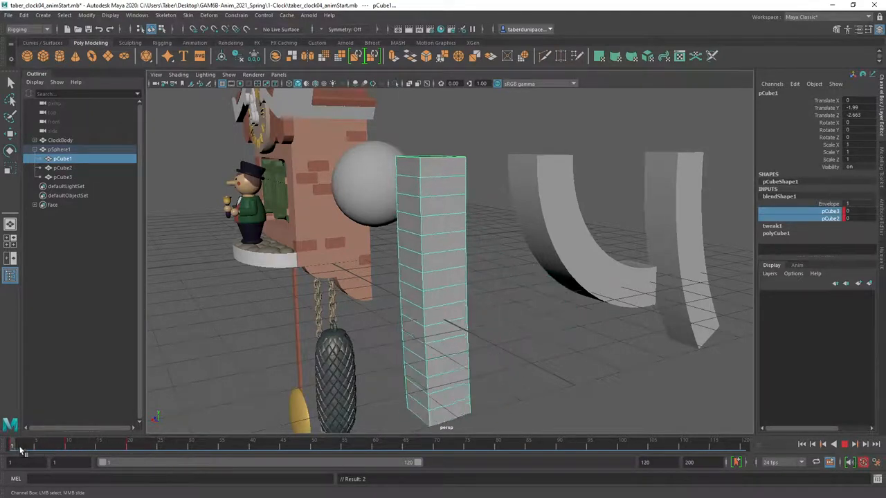
left_click_drag(26, 445, 78, 445)
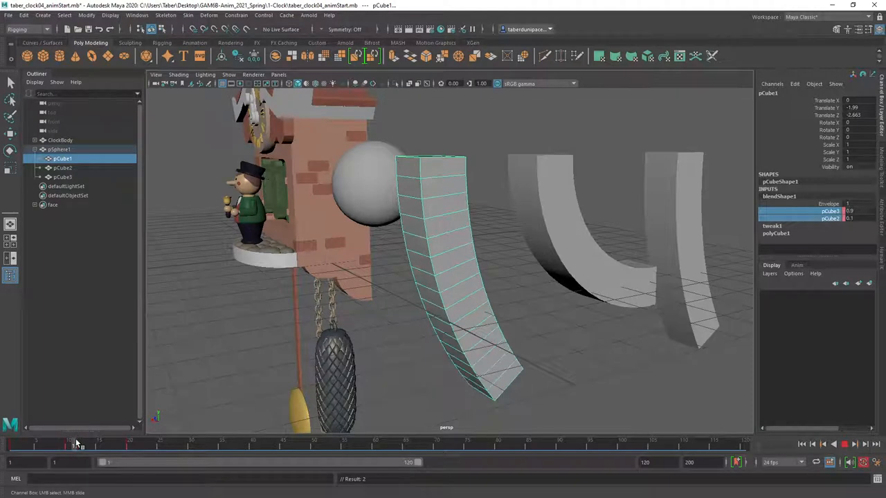
left_click_drag(76, 444, 127, 444)
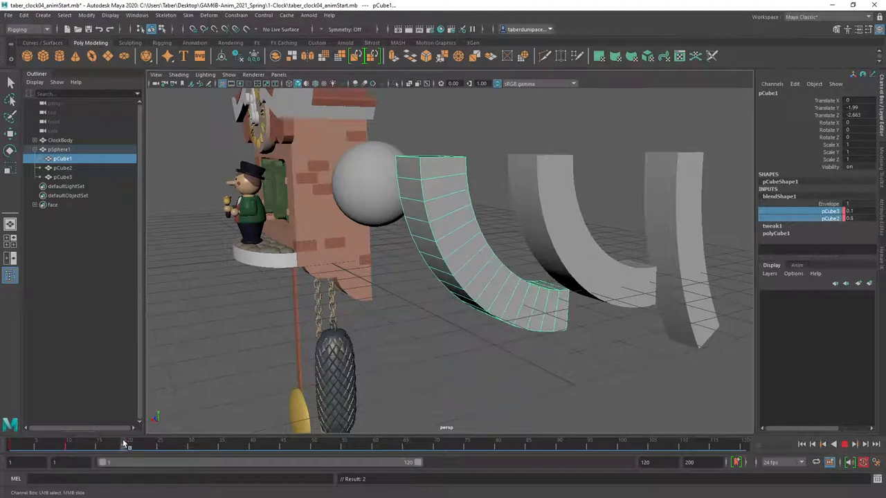
left_click_drag(128, 445, 95, 456)
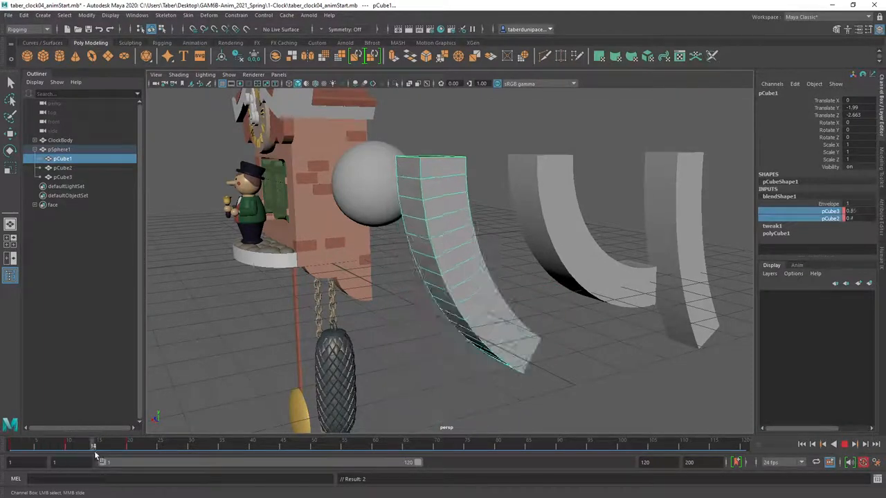
left_click_drag(93, 450, 24, 450)
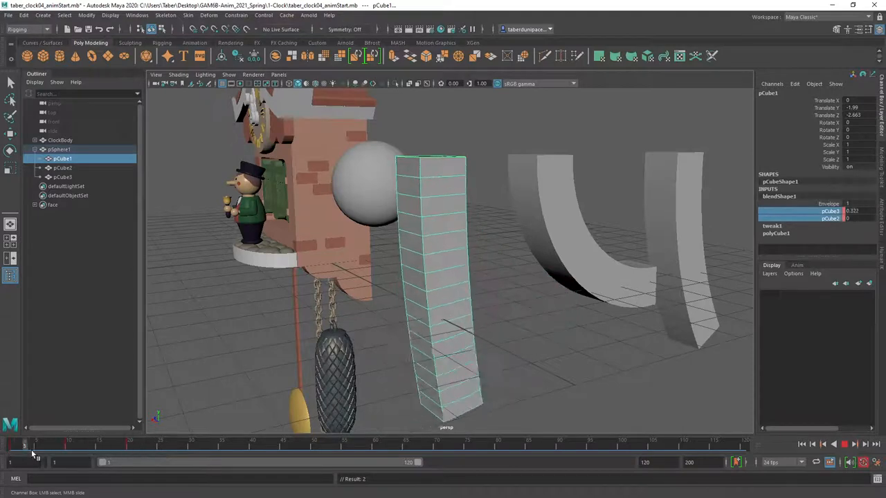
left_click_drag(34, 446, 98, 445)
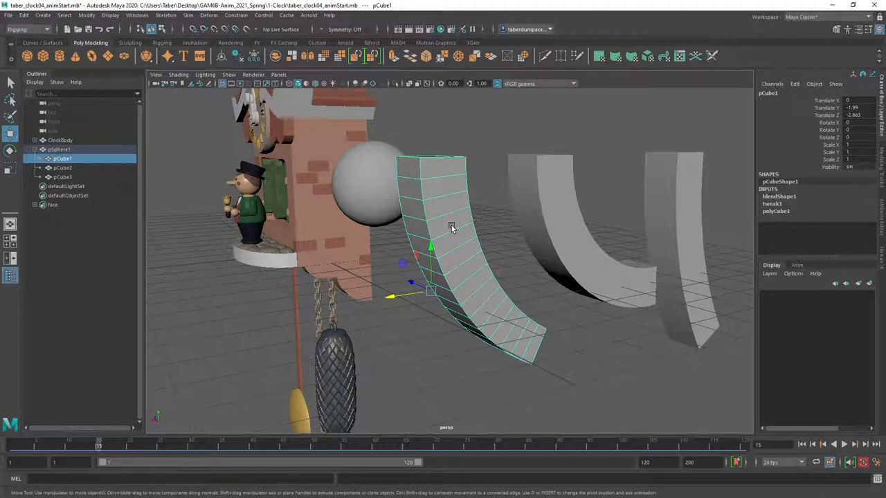
mouse_move(436, 227)
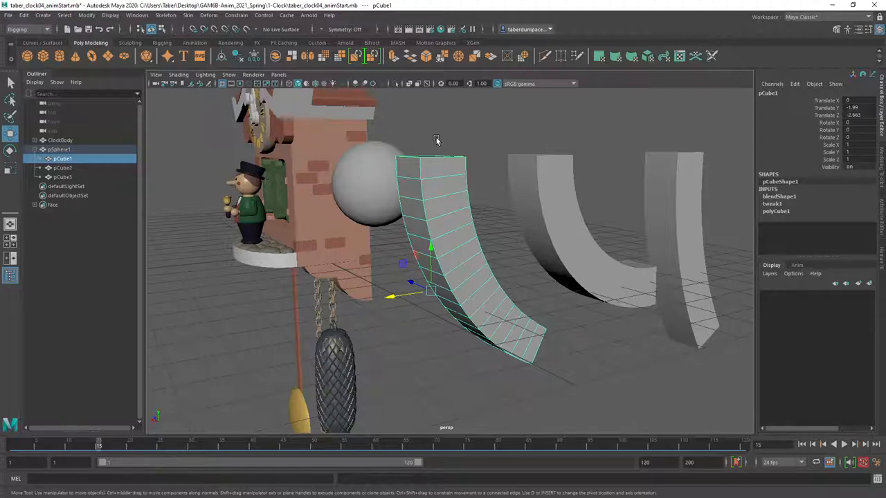
left_click_drag(436, 141, 441, 210)
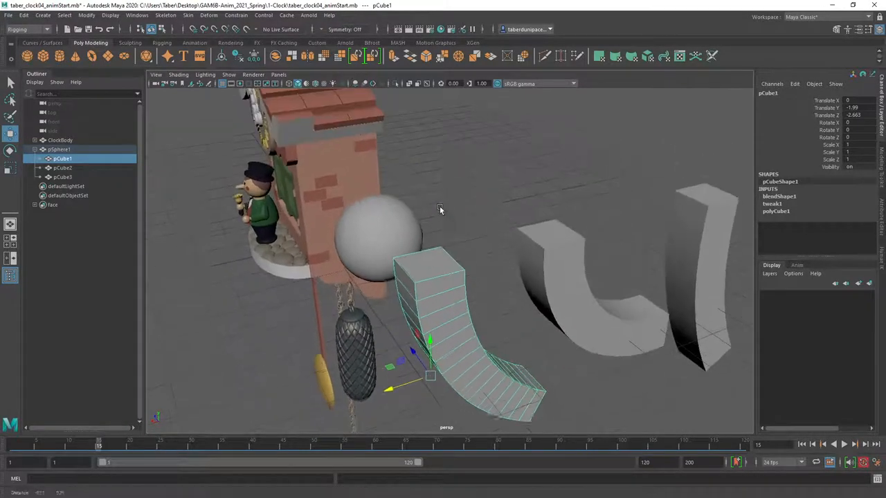
left_click_drag(439, 207, 456, 199)
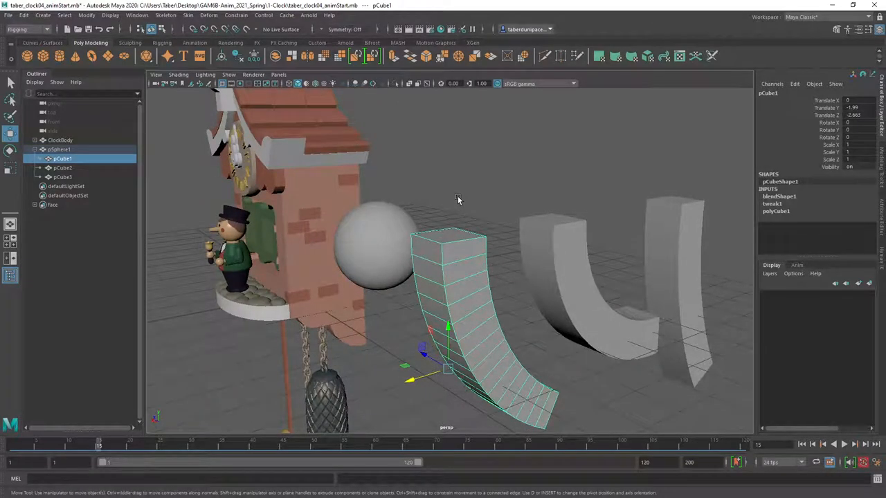
mouse_move(440, 187)
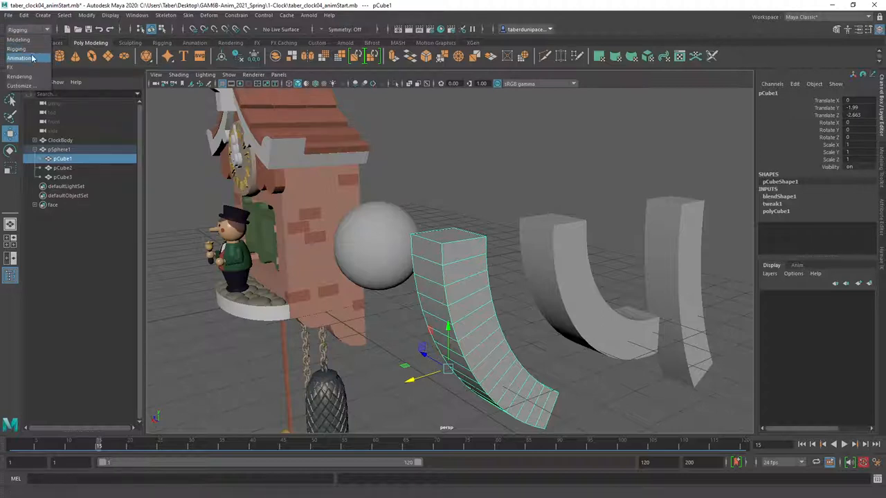
Step: Switch to the Animation menu set and bake the cube's animation via Key > Bake Simulation
left_click(20, 57)
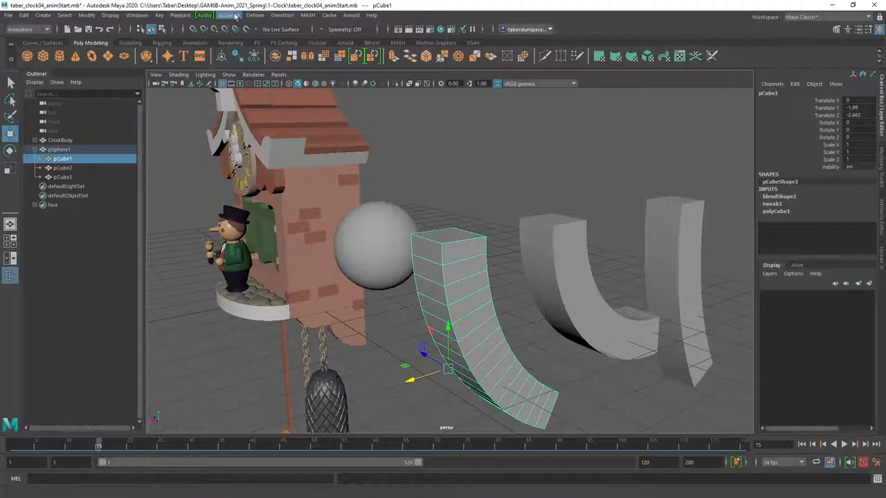
left_click(160, 16)
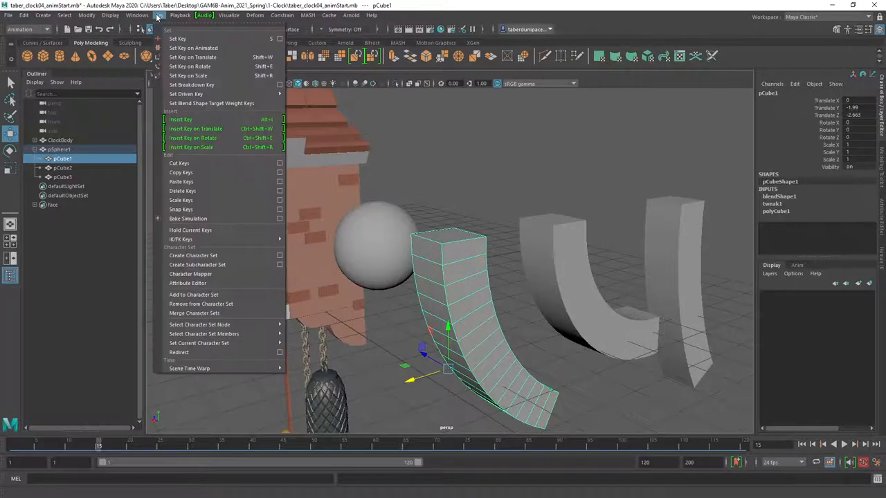
mouse_move(187, 218)
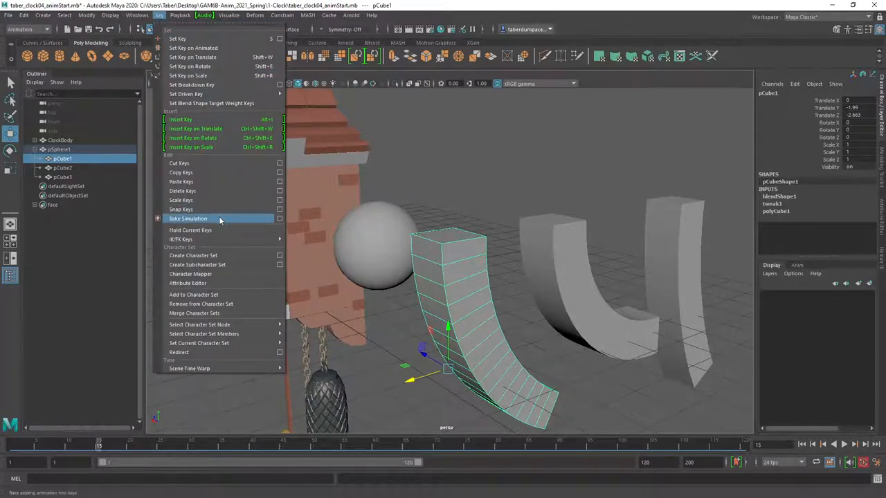
mouse_move(205, 219)
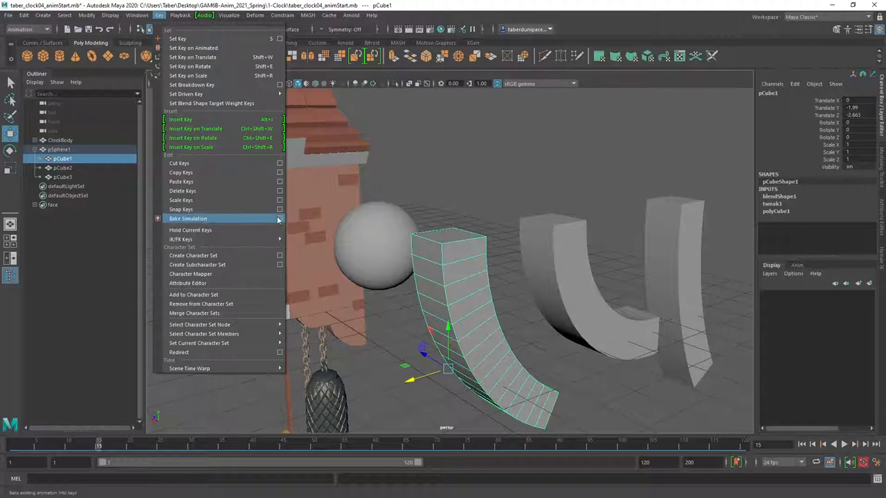
left_click(280, 219)
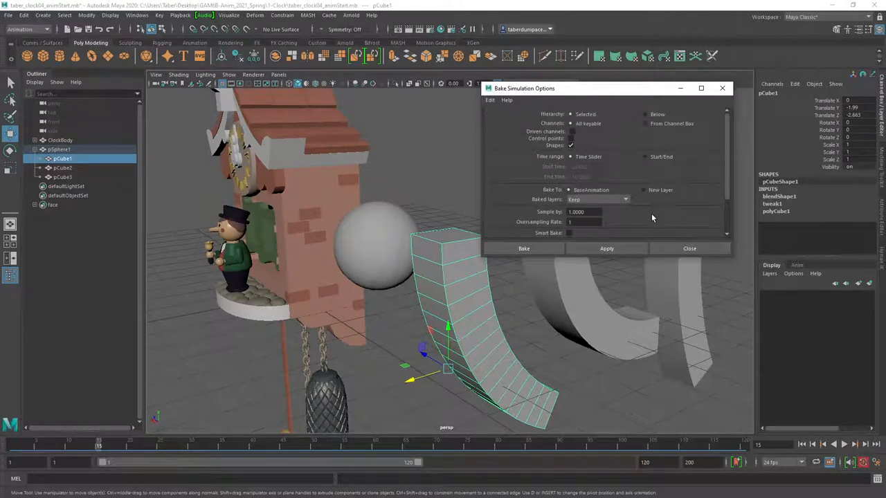
left_click(689, 248)
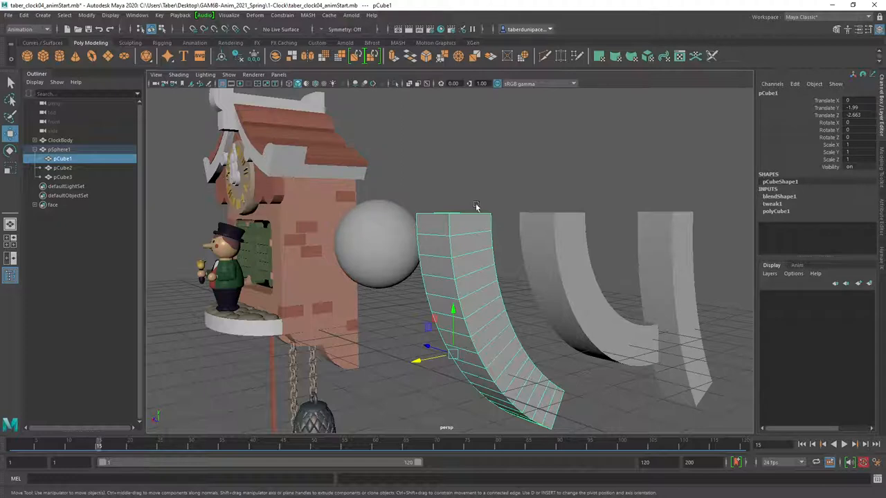
Step: Bring the browser forward showing the Canvas course Modules page
left_click(545, 184)
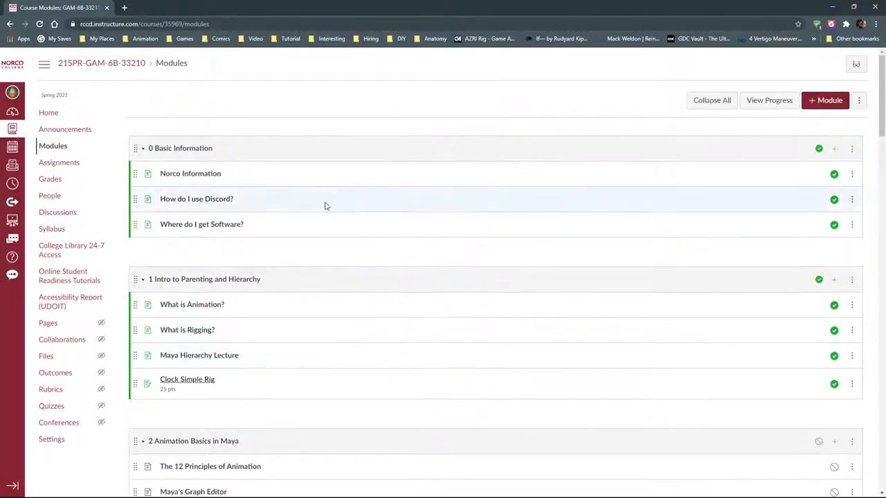
mouse_move(187, 330)
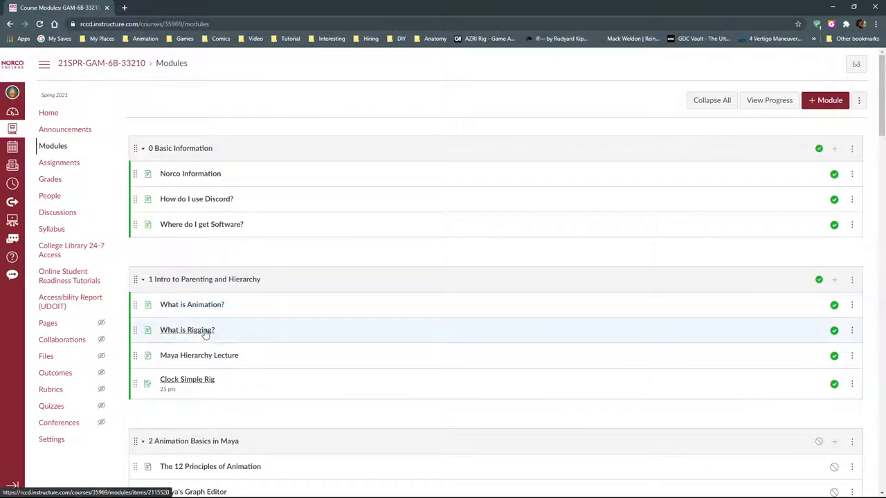
mouse_move(205, 304)
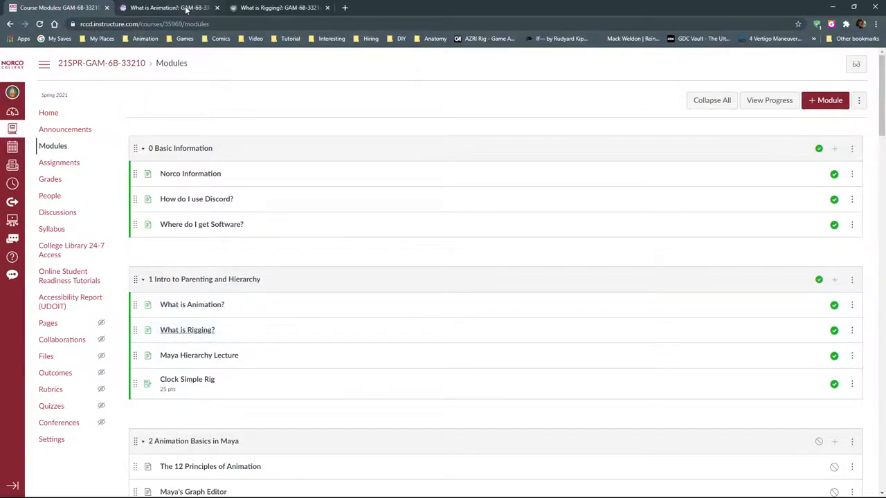
Step: View the What is Animation? and What is Rigging? pages in their tabs, ending on What is Animation?
left_click(192, 304)
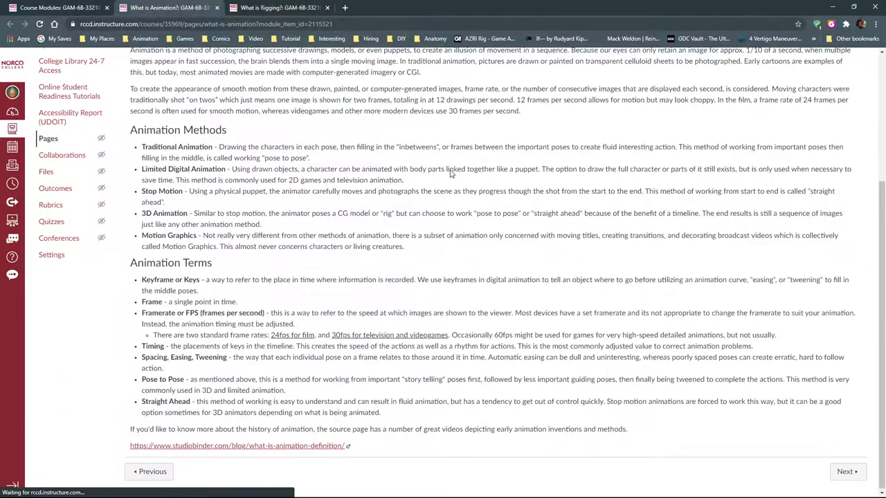
scroll("up", 3)
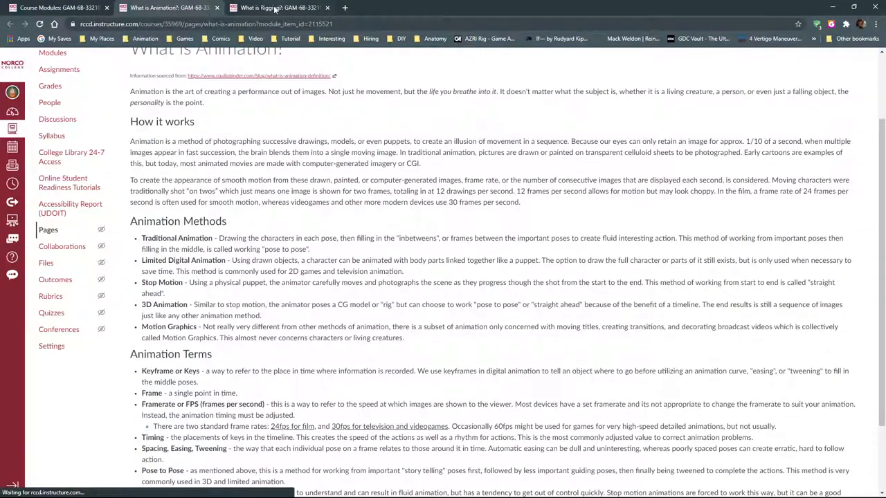
left_click(277, 7)
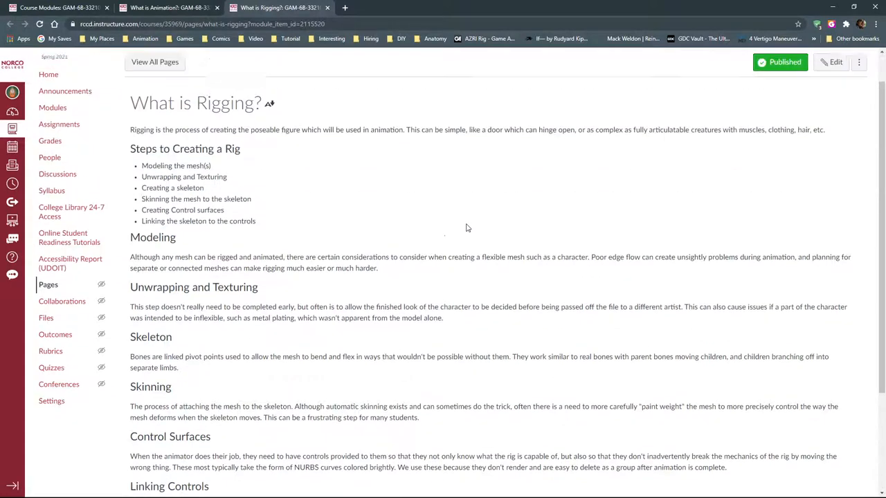
scroll("down", 3)
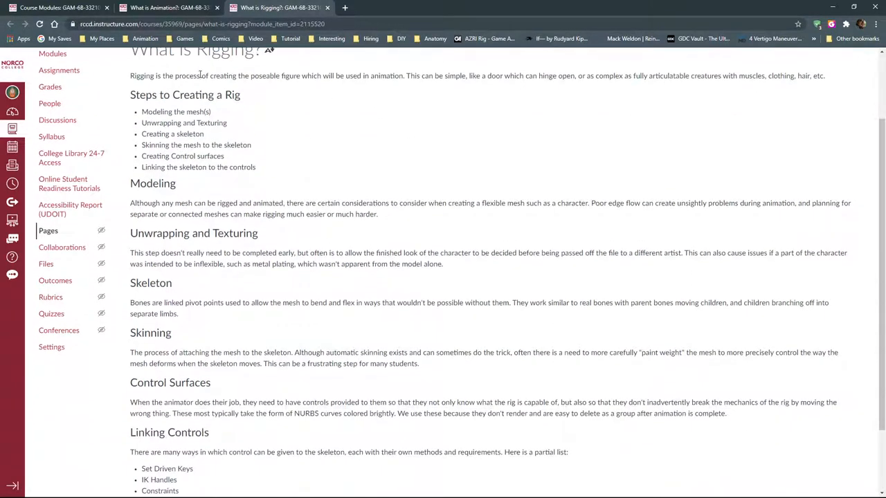
left_click(166, 7)
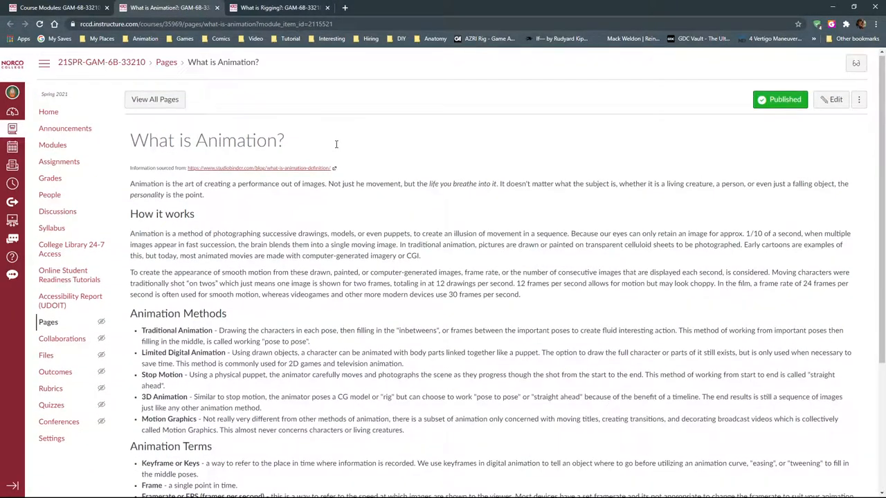
mouse_move(338, 147)
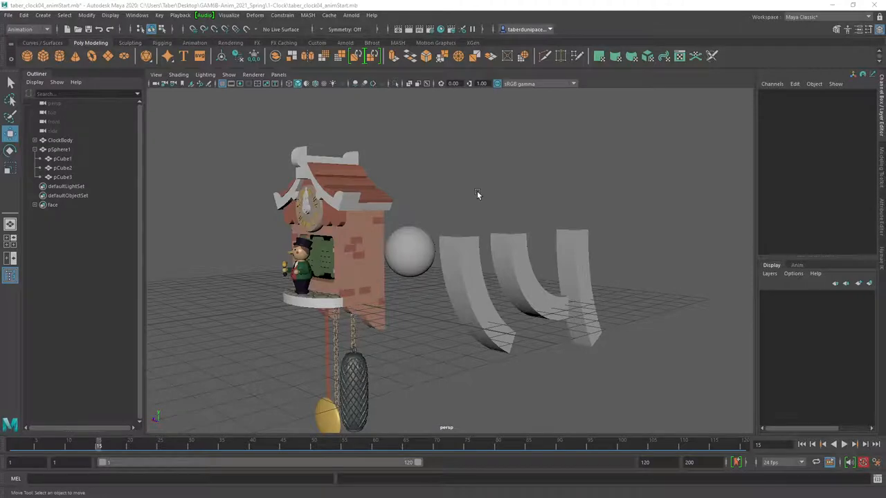
Step: Bring up the Full Character Rigging Checklist PDF in Adobe Acrobat Reader
left_click_drag(477, 193, 353, 319)
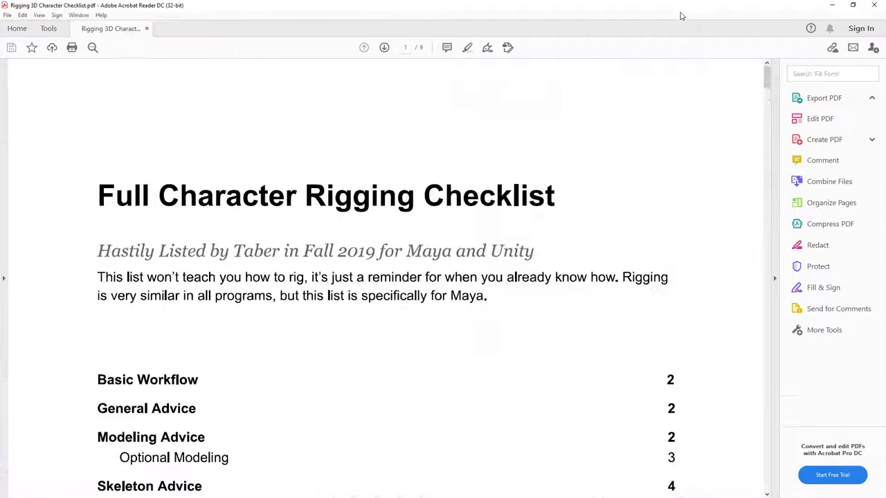
Step: Read the rigging checklist from its table of contents down through the early pages
left_click(824, 98)
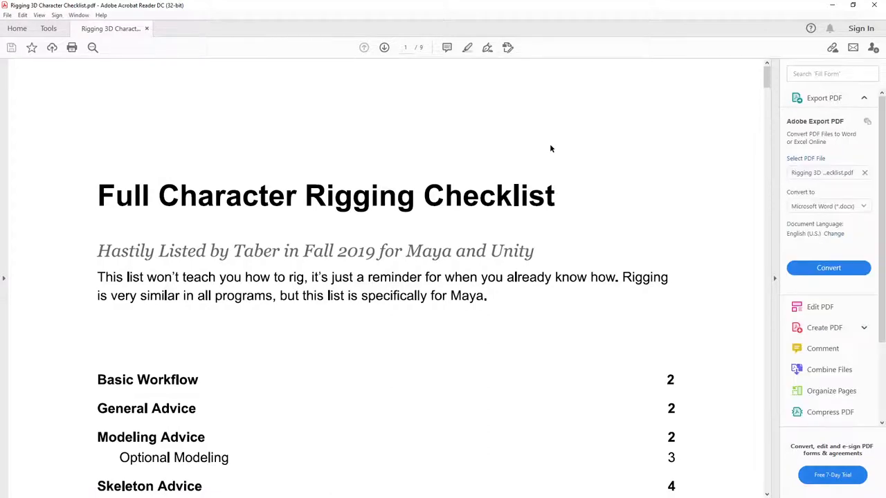
scroll("down", 3)
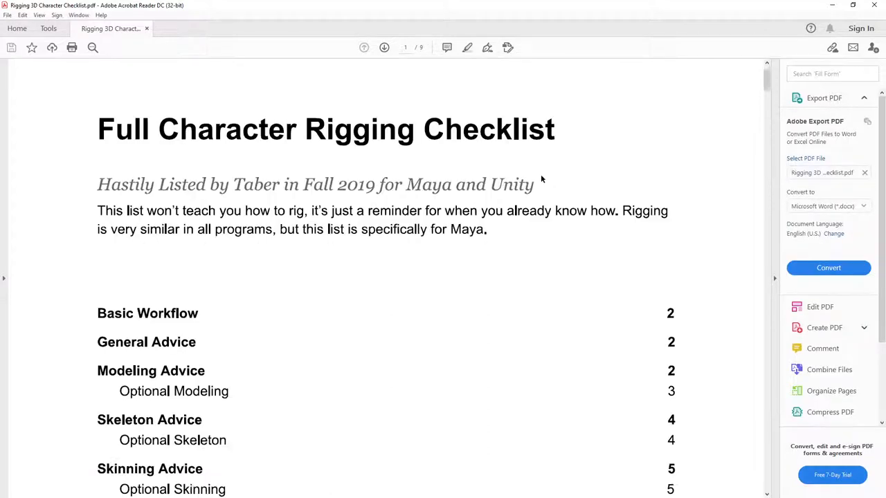
scroll("down", 3)
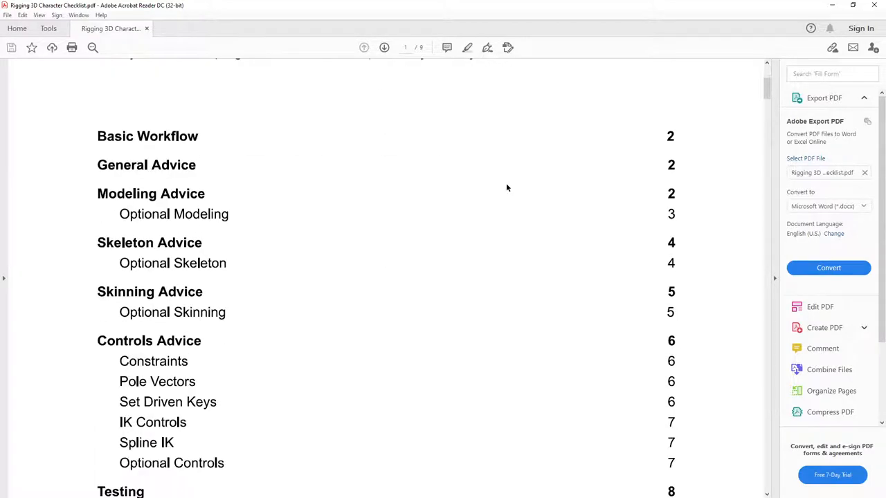
mouse_move(305, 312)
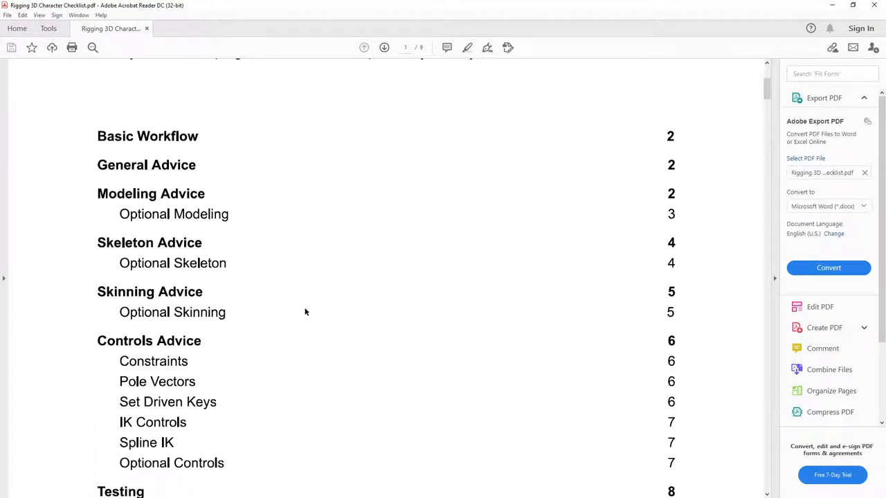
scroll("down", 3)
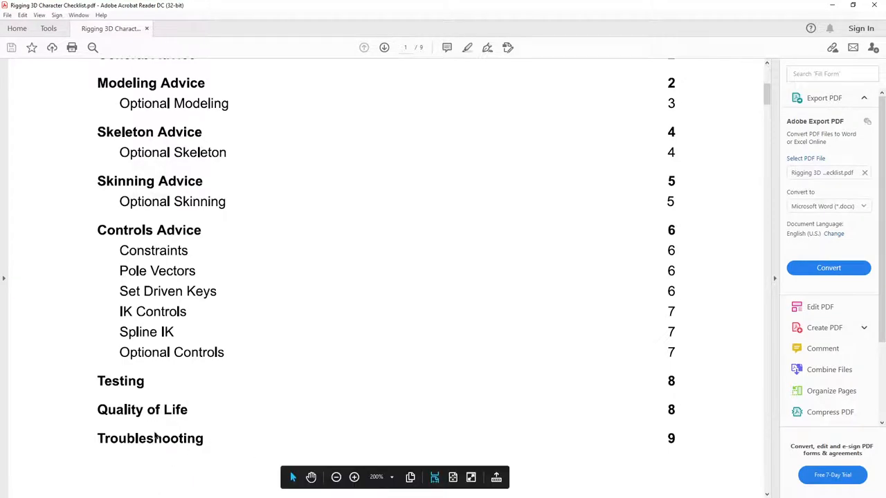
scroll("down", 3)
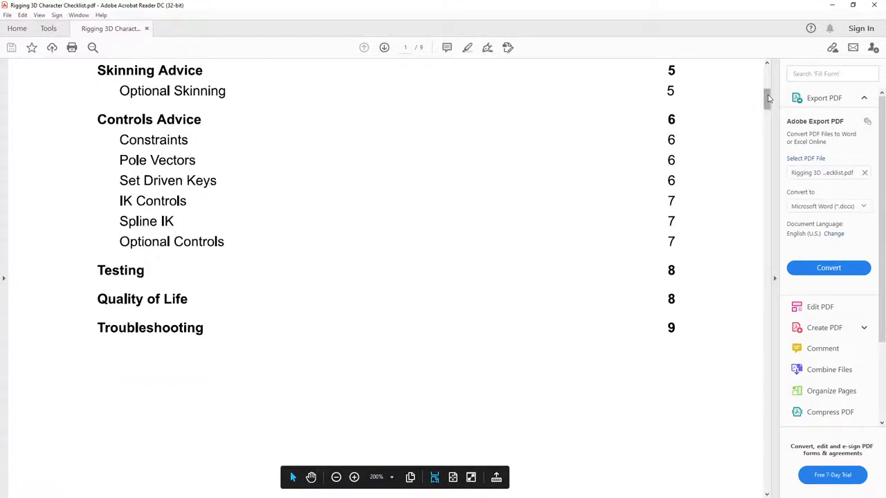
scroll("down", 3)
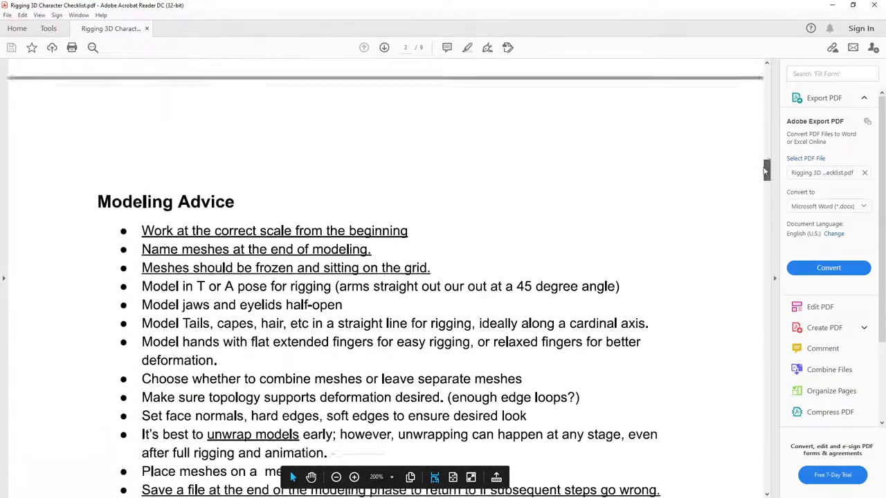
scroll("down", 3)
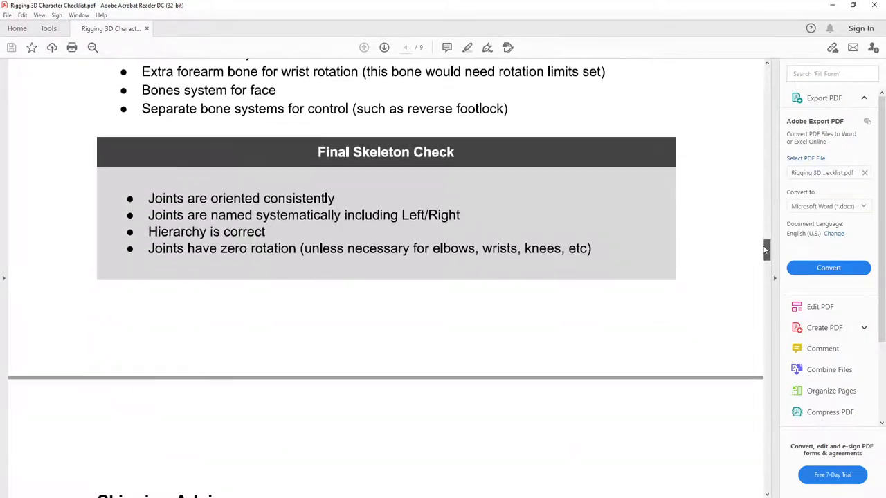
scroll("down", 3)
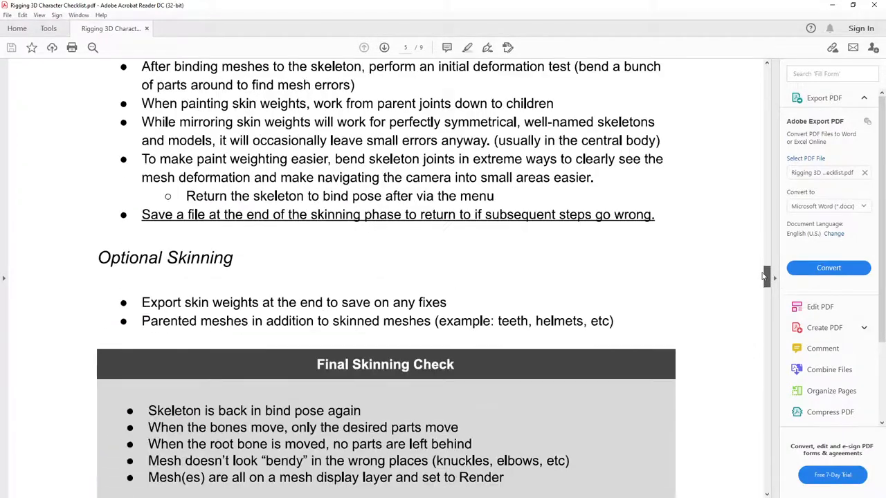
scroll("down", 3)
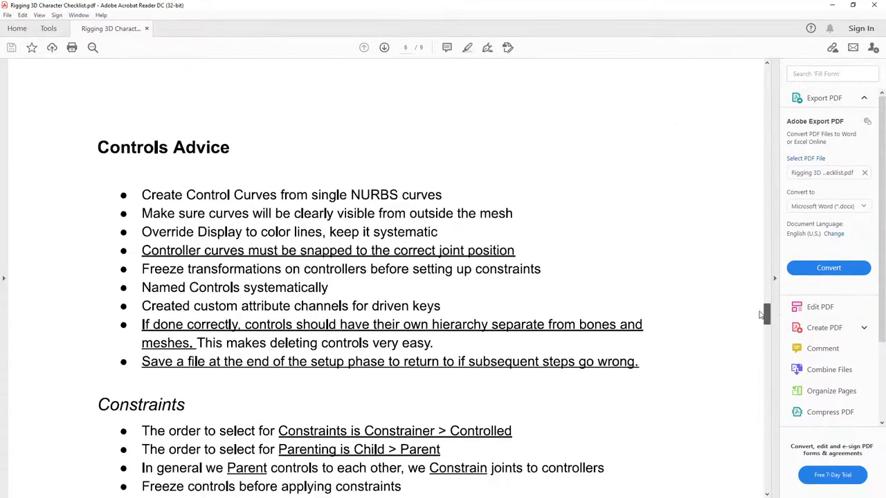
scroll("down", 3)
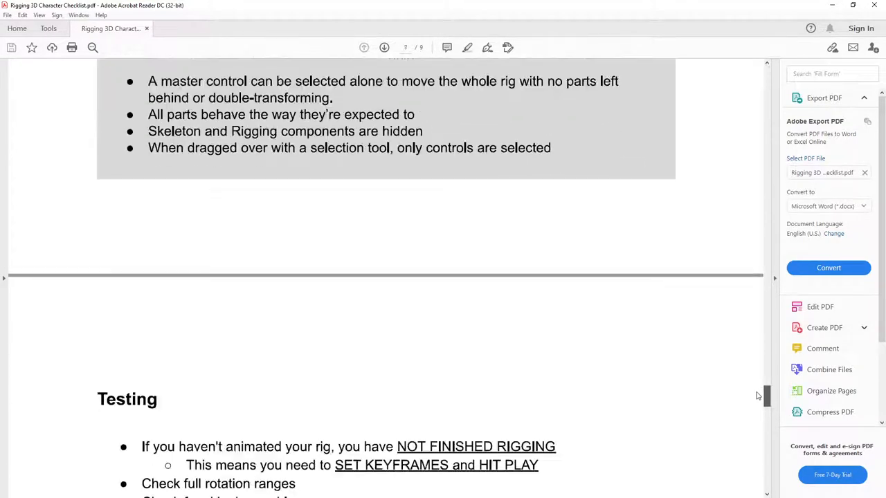
Step: Continue through pages 6 and 7 to the Optional Controls advice and page 8's Testing section
scroll("up", 3)
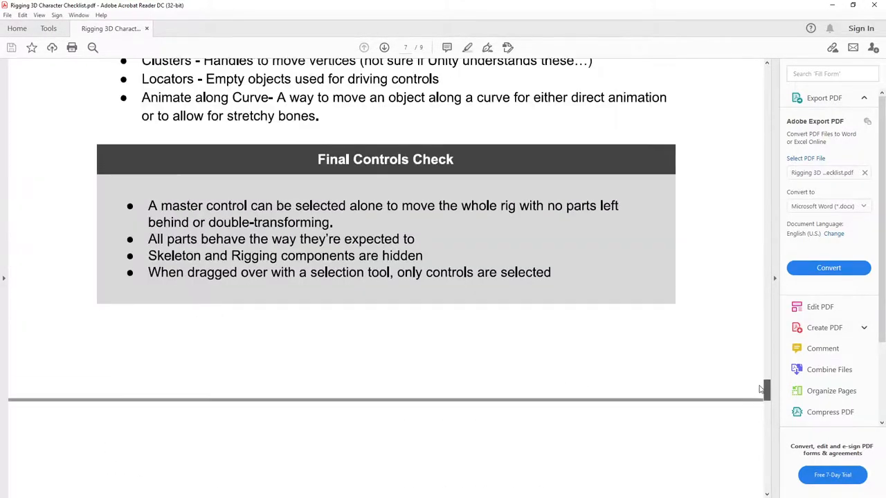
scroll("up", 3)
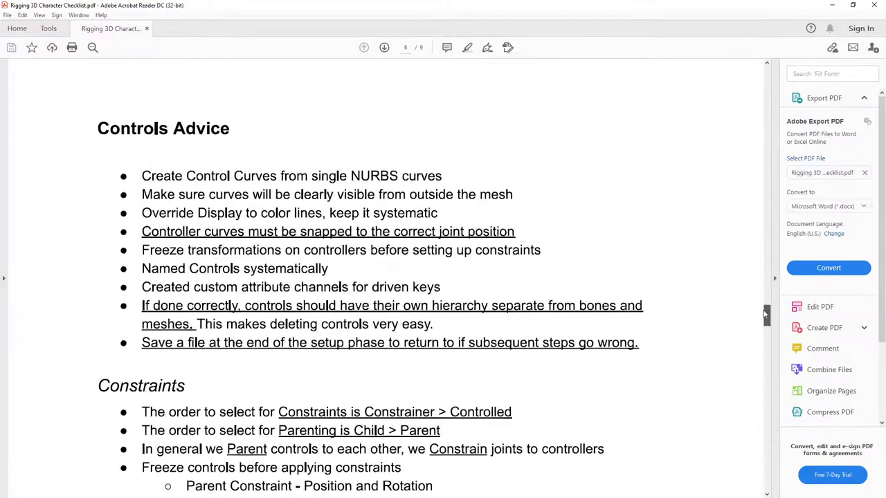
scroll("down", 3)
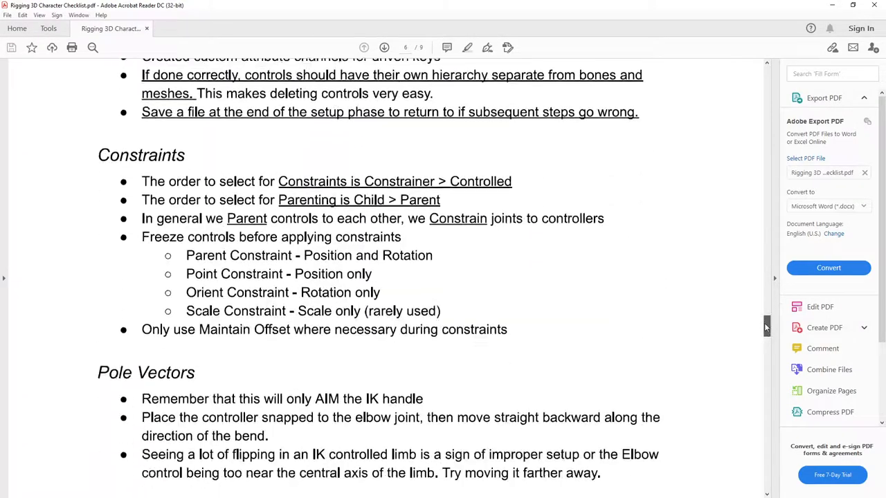
scroll("down", 3)
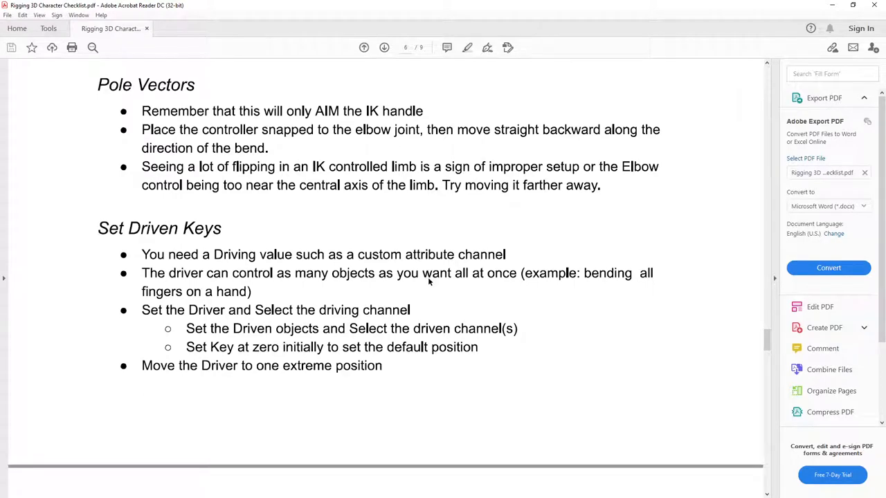
scroll("down", 3)
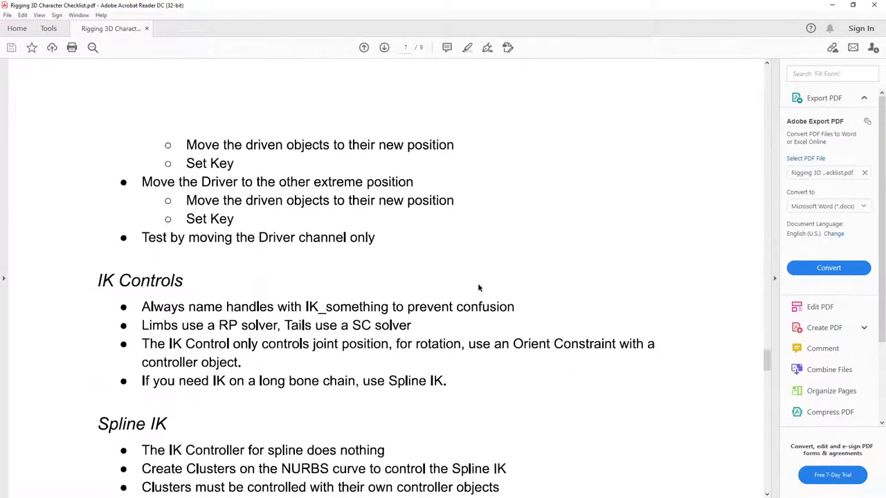
scroll("down", 3)
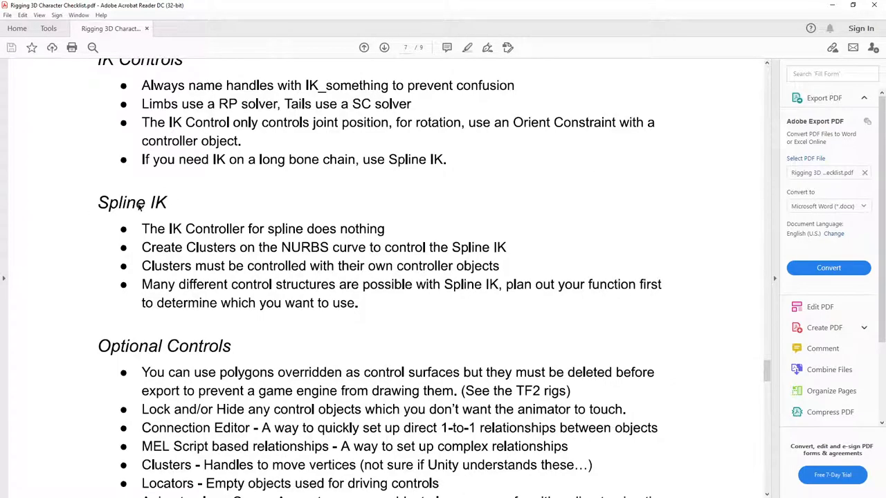
scroll("down", 3)
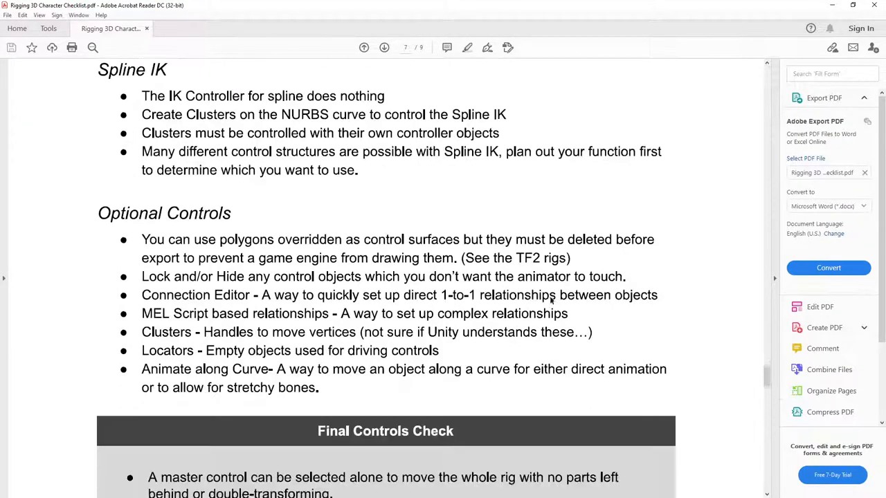
left_click(384, 47)
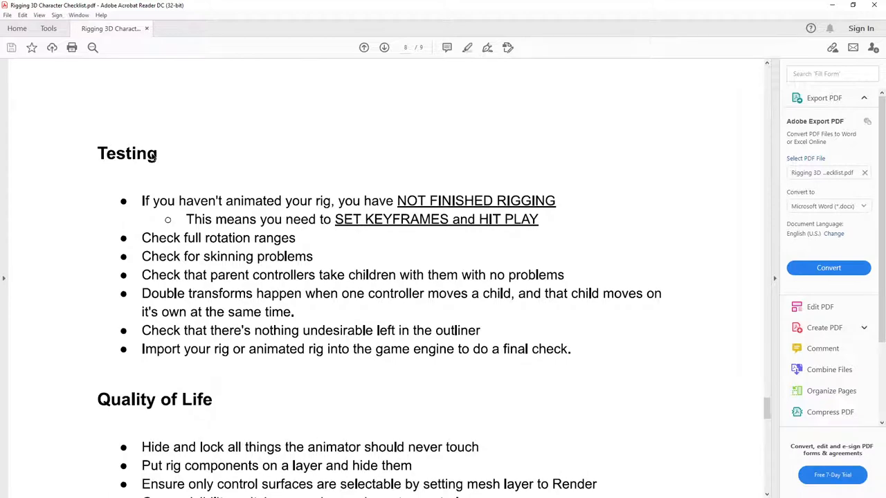
Step: Read pages 8–9 of the checklist down to the Troubleshooting section
scroll("down", 3)
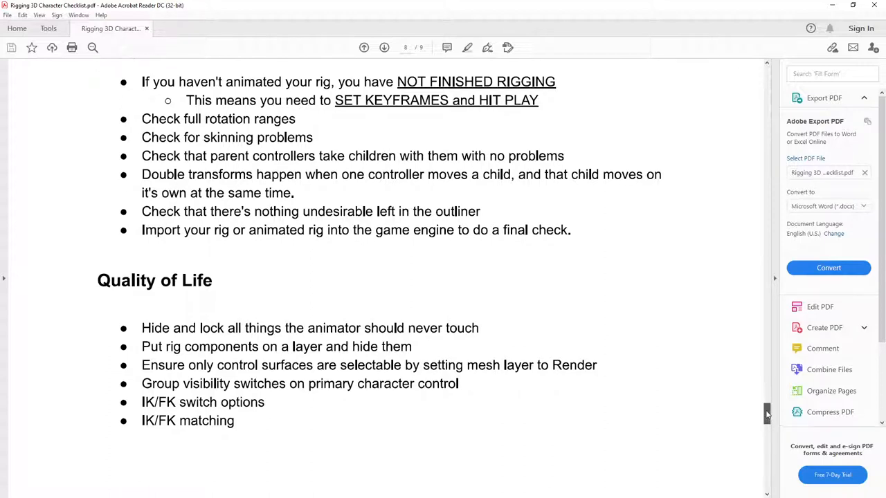
scroll("down", 3)
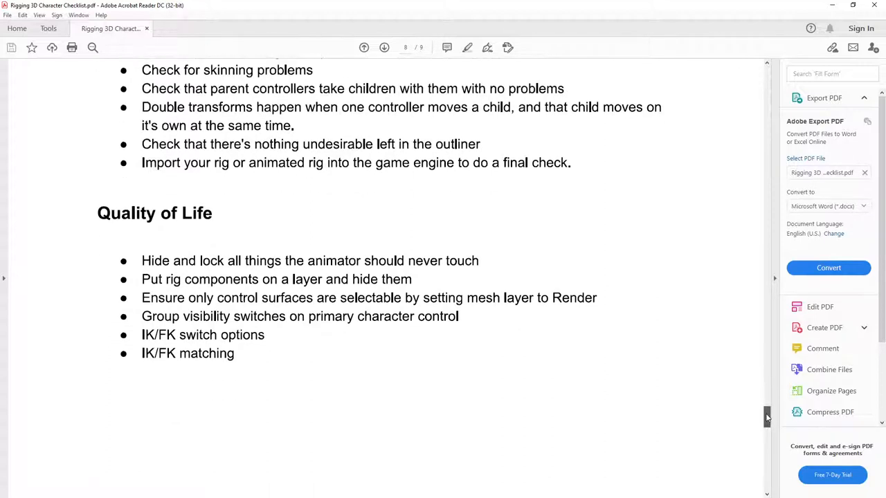
scroll("up", 3)
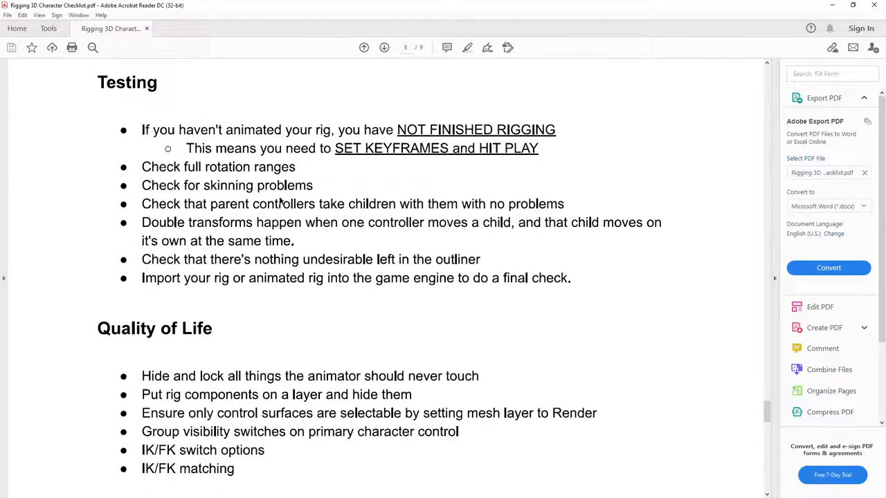
scroll("down", 3)
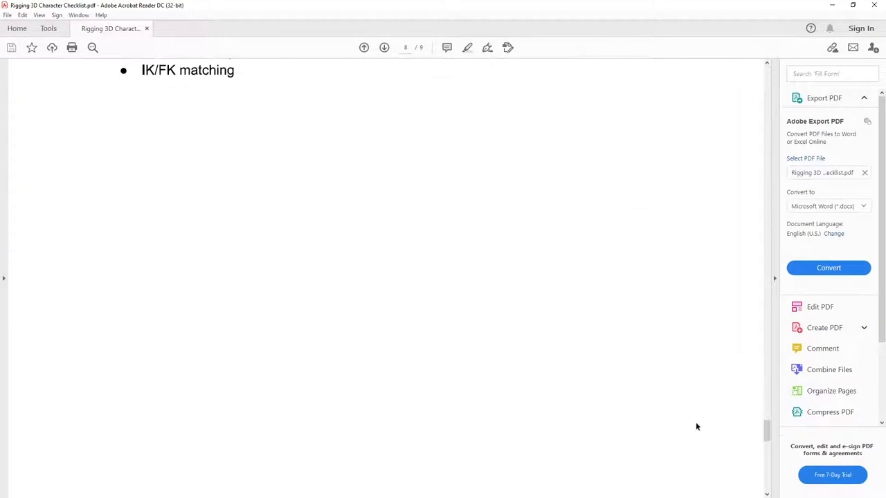
scroll("down", 3)
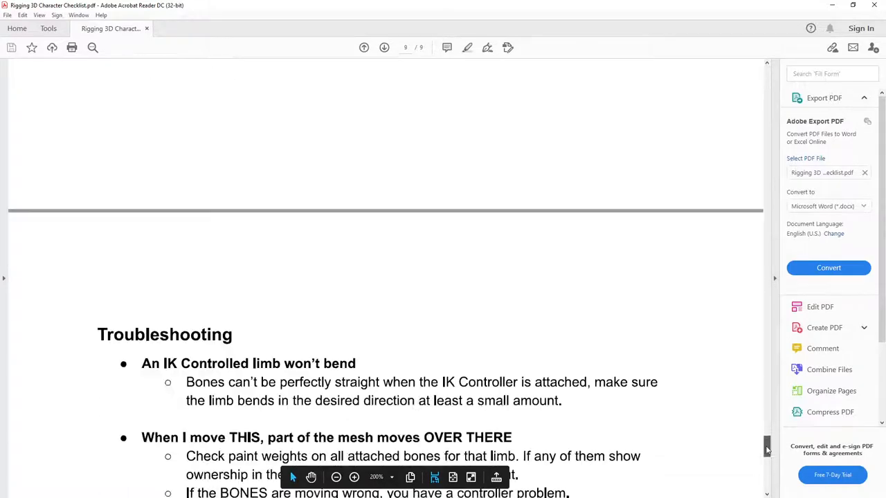
scroll("down", 3)
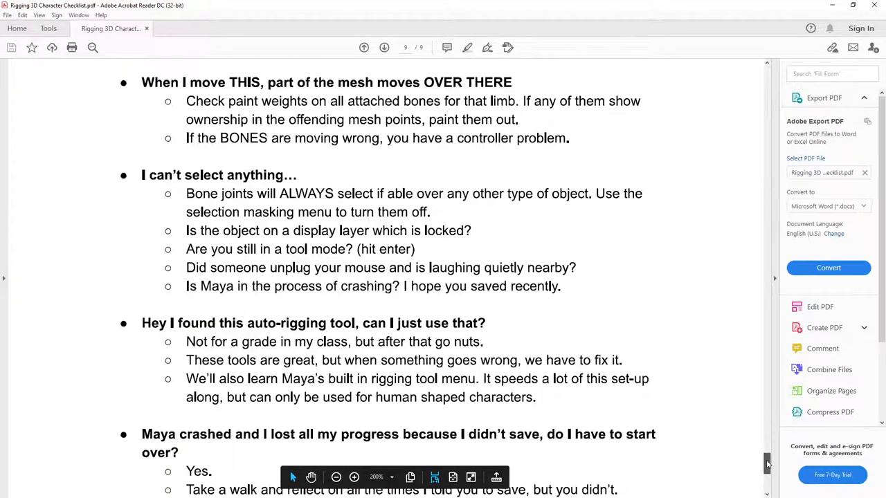
scroll("down", 3)
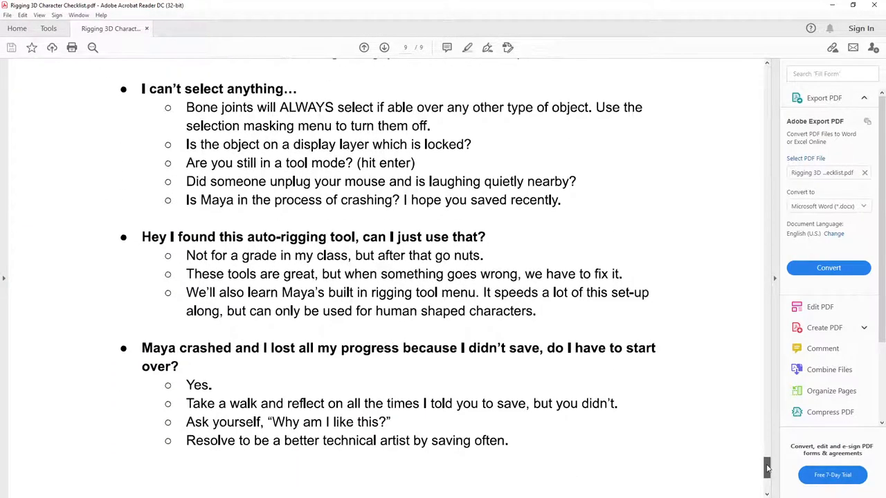
scroll("up", 3)
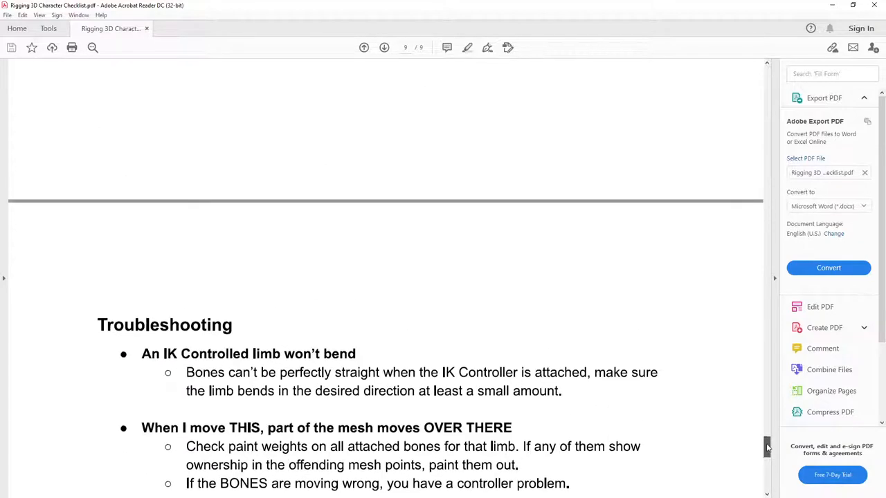
scroll("up", 3)
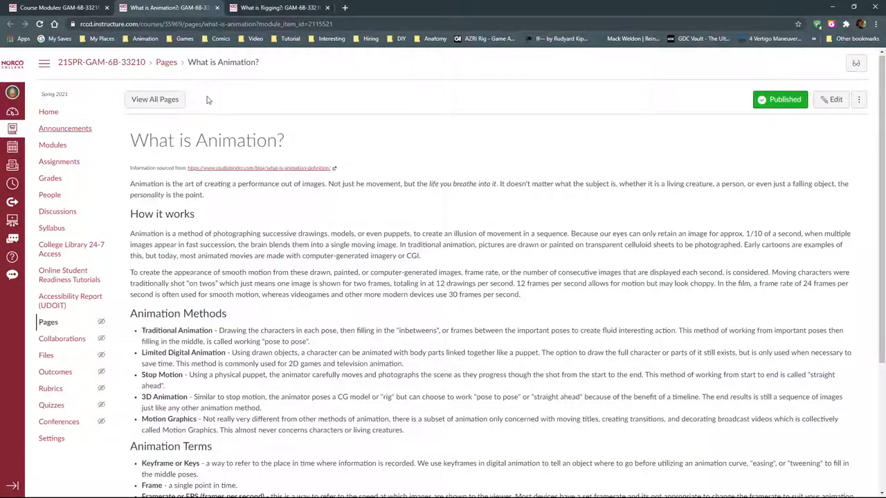
scroll("down", 3)
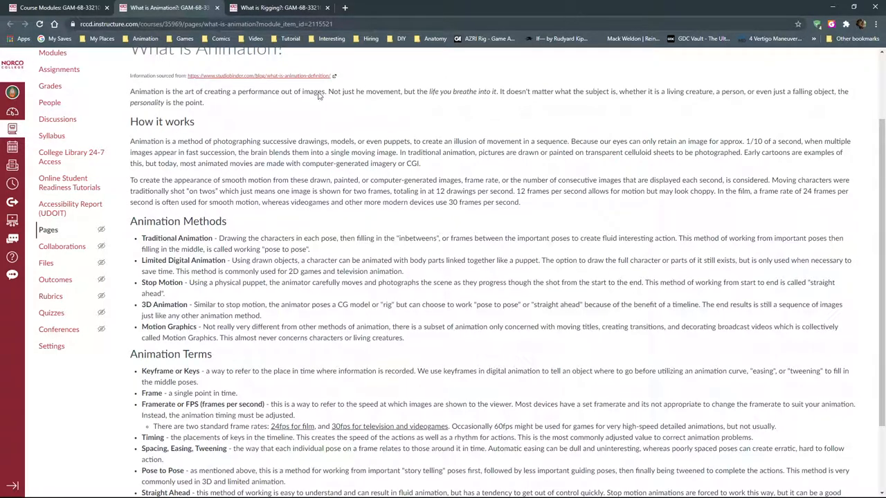
mouse_move(385, 213)
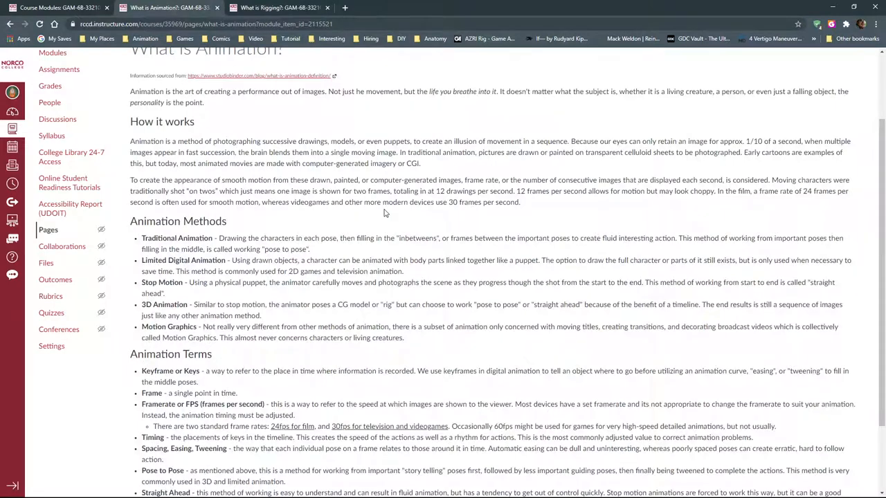
scroll("down", 3)
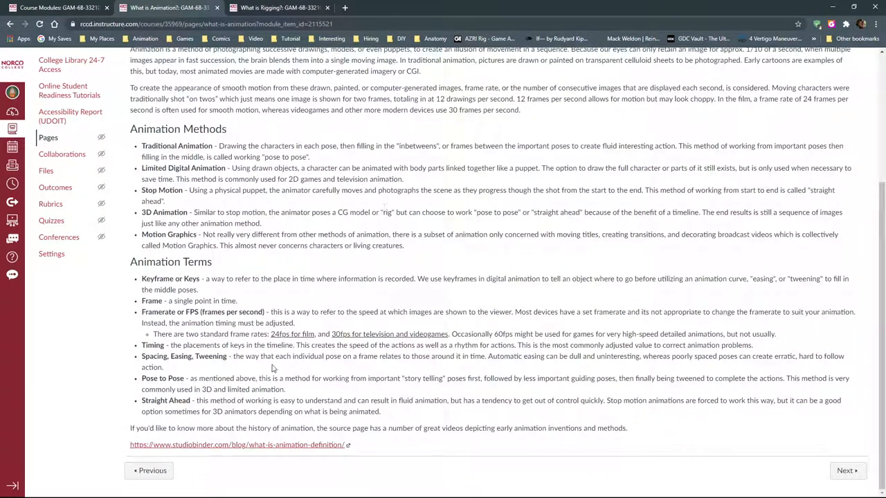
mouse_move(449, 292)
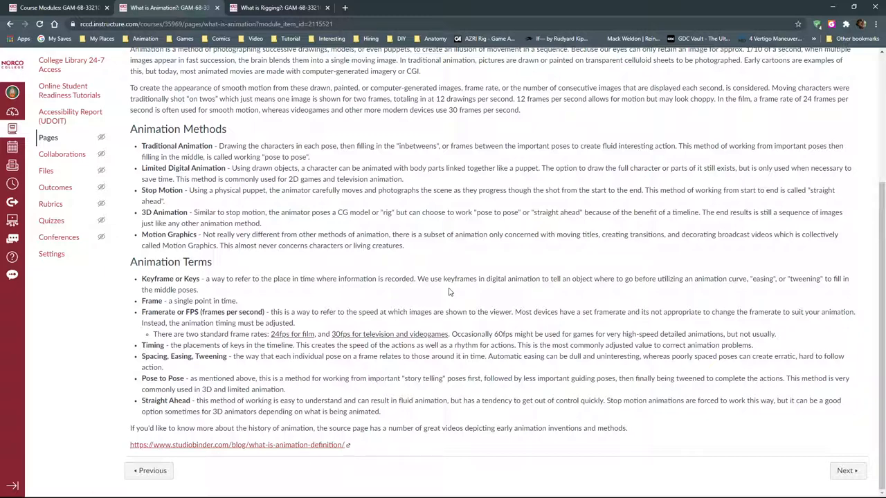
mouse_move(462, 297)
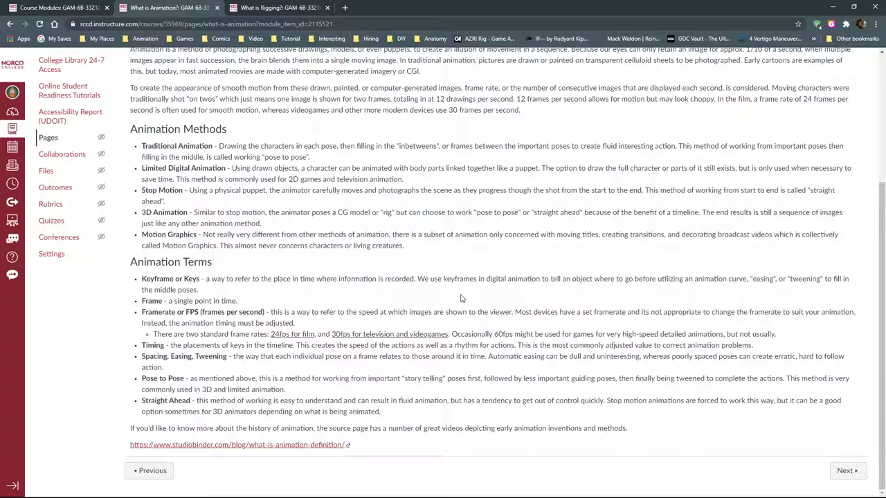